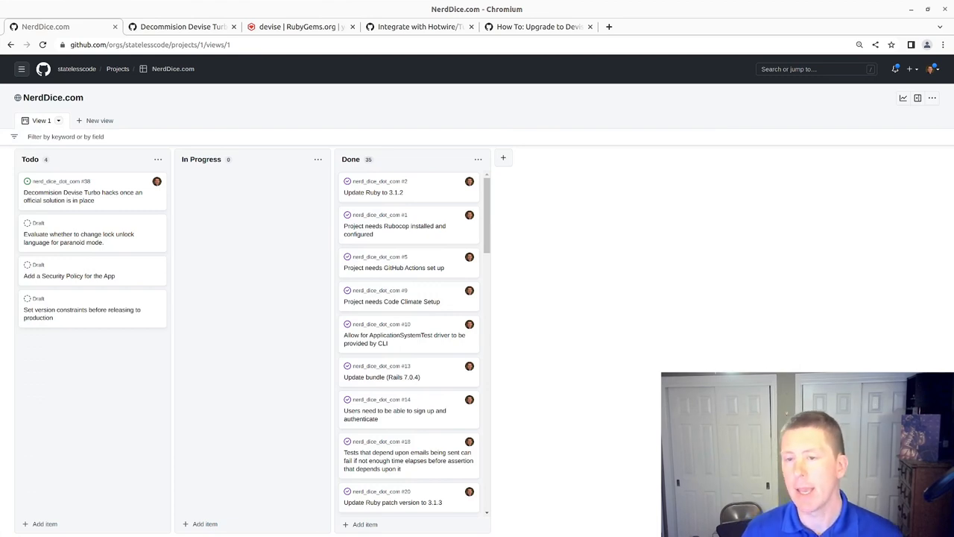
mouse_move(96, 222)
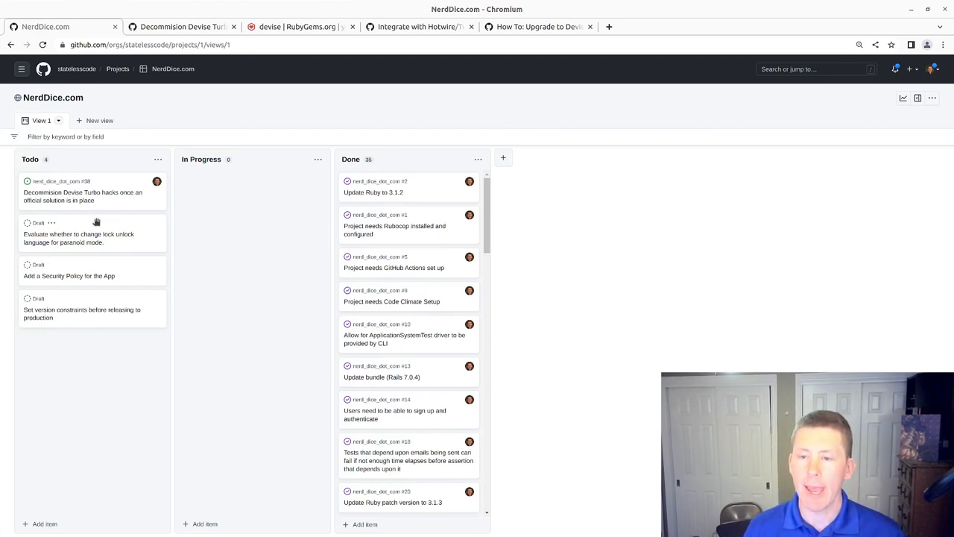
mouse_move(105, 206)
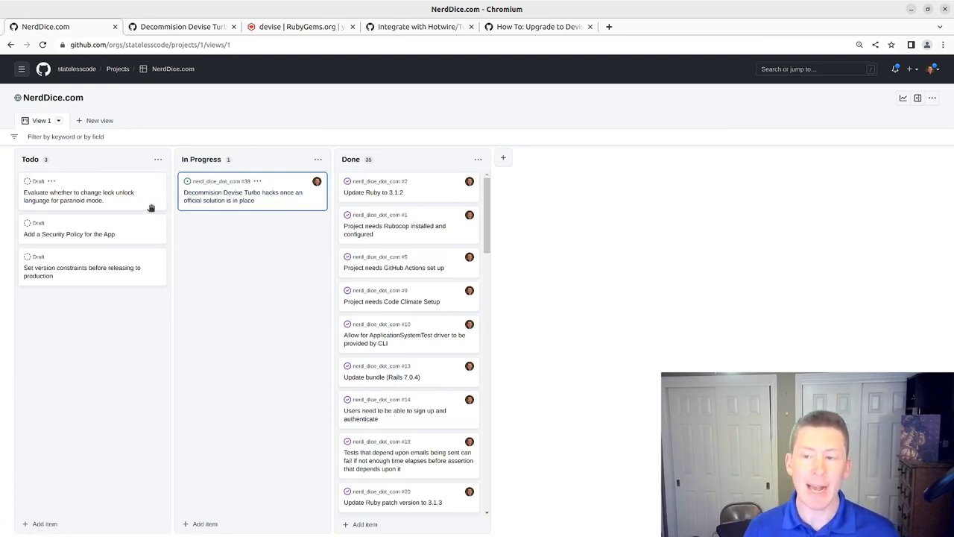
mouse_move(131, 200)
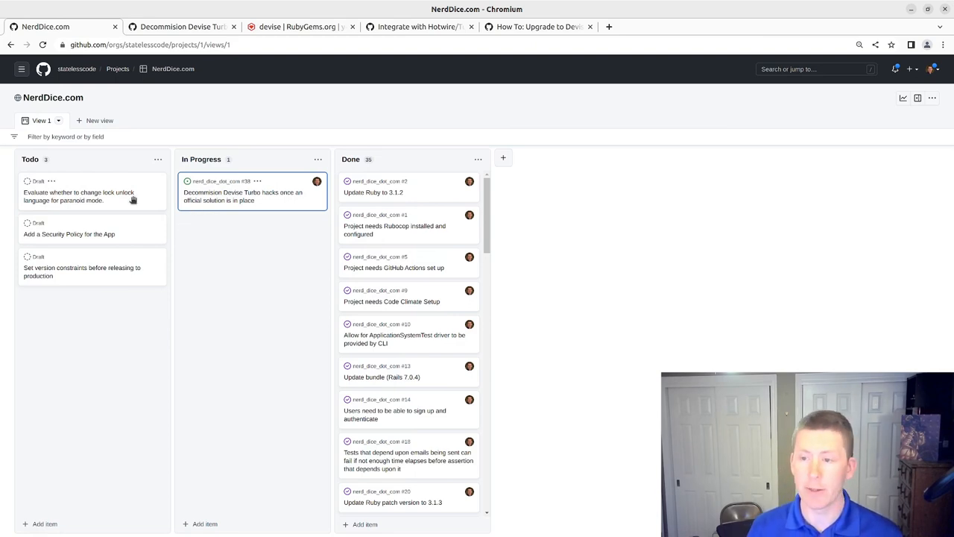
mouse_move(228, 248)
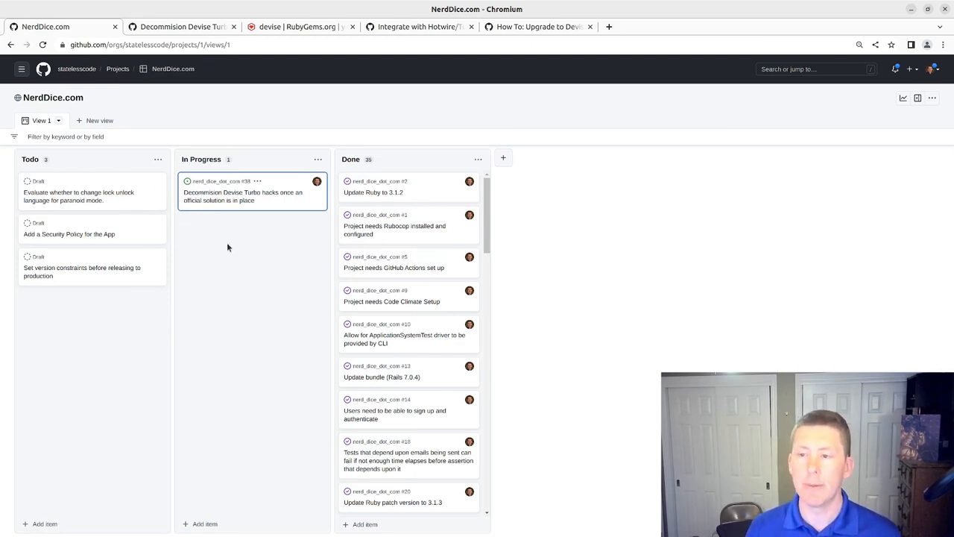
mouse_move(108, 188)
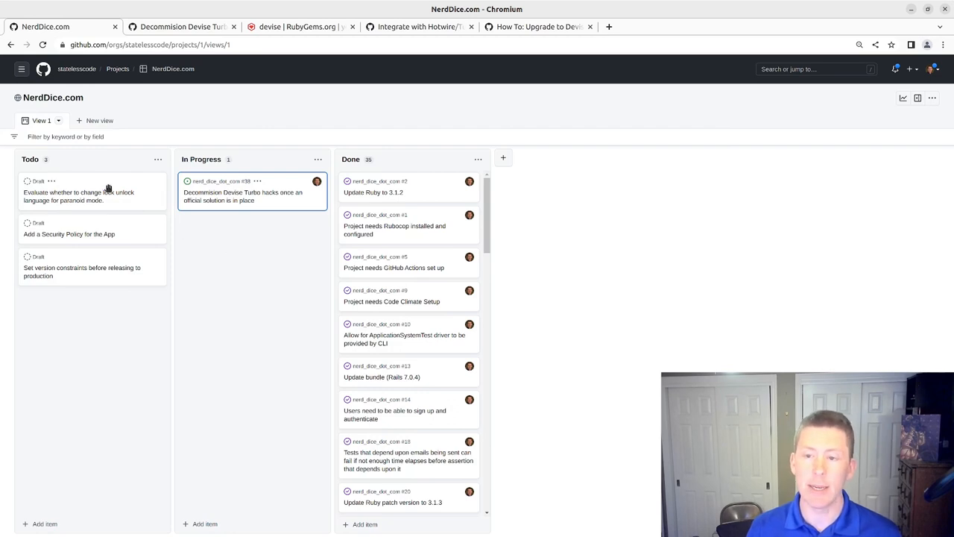
mouse_move(200, 230)
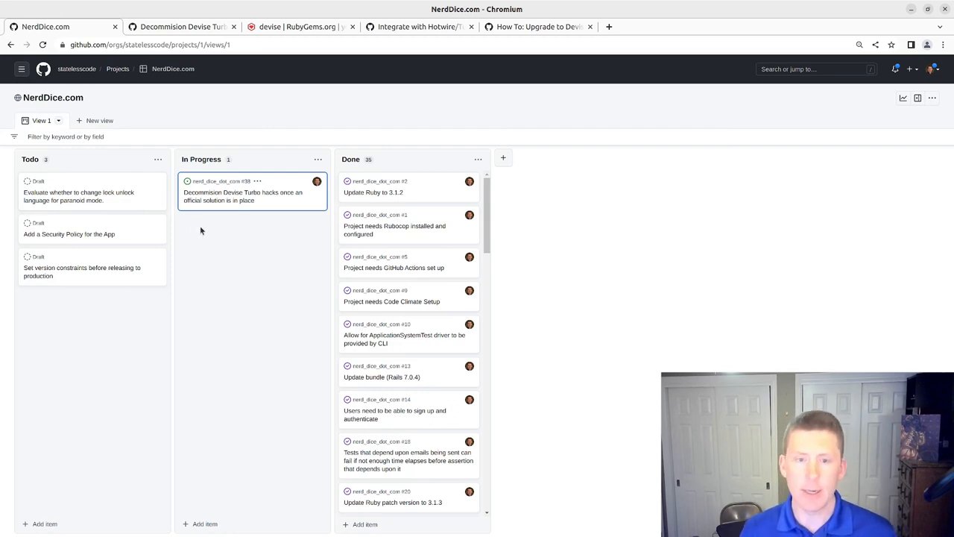
mouse_move(211, 244)
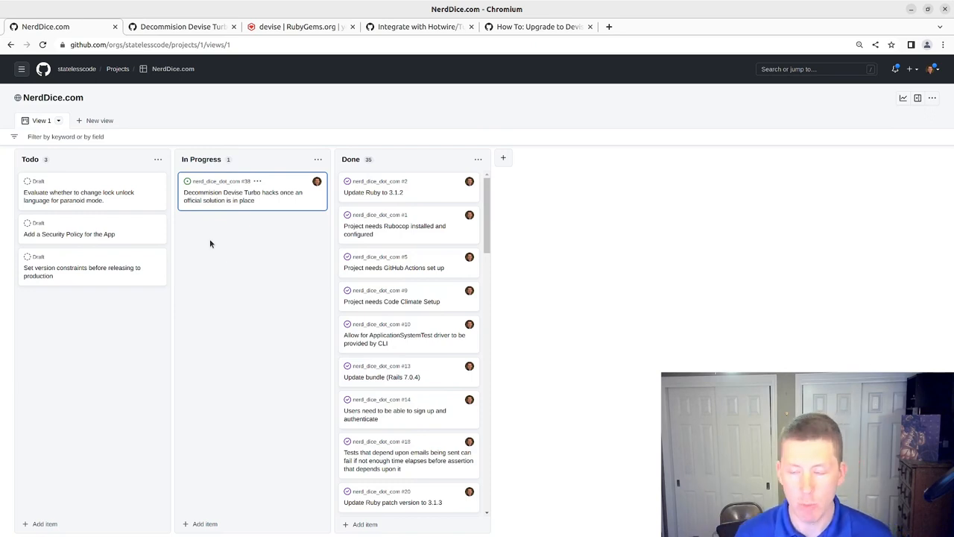
mouse_move(260, 205)
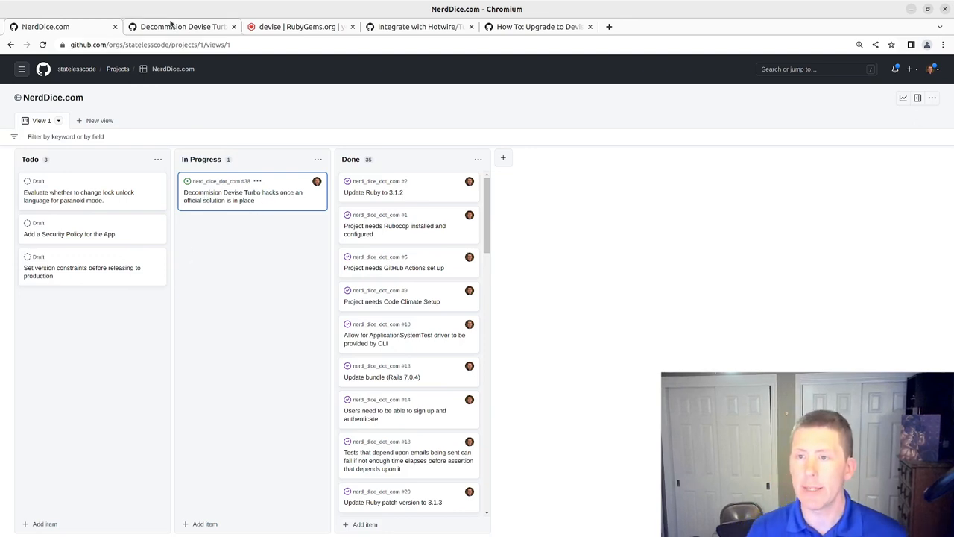
click(241, 193)
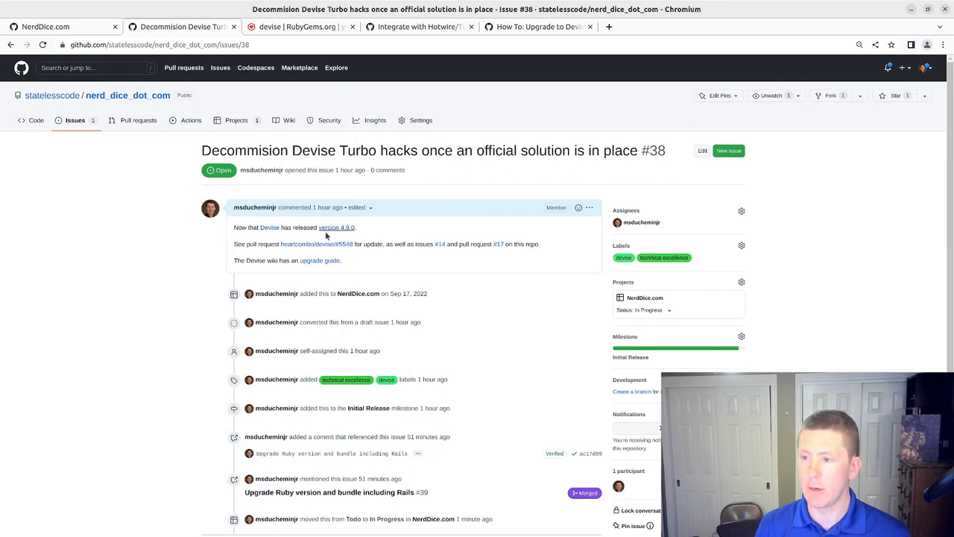
mouse_move(316, 245)
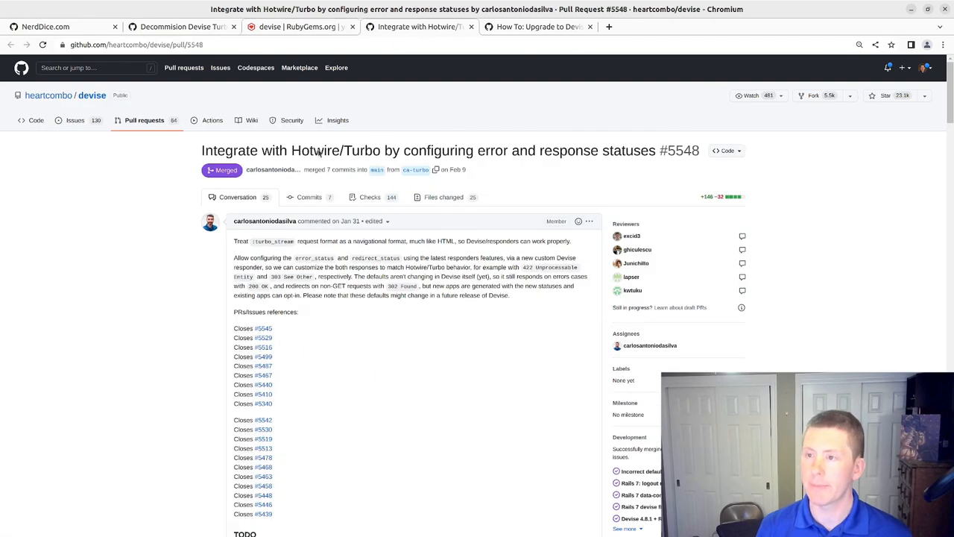
scroll(down, 3)
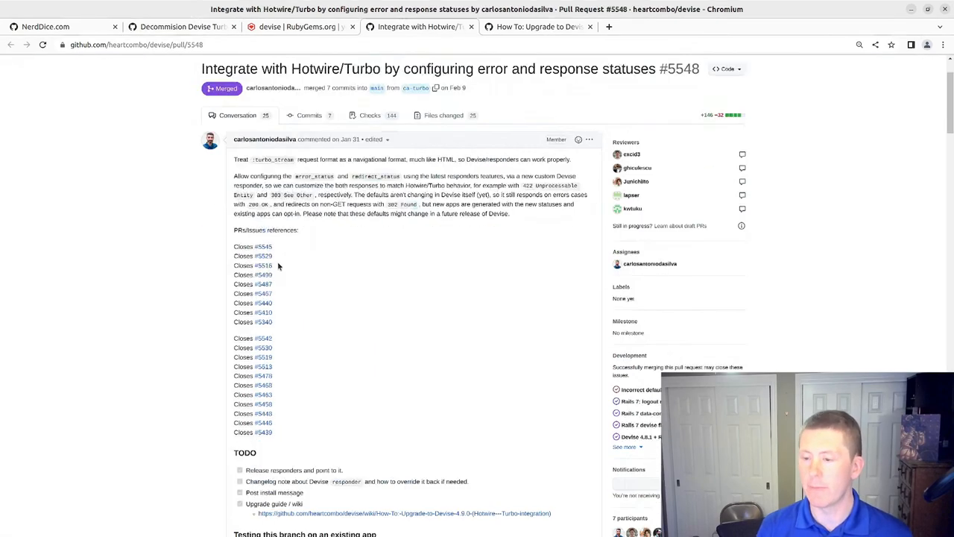
scroll(down, 3)
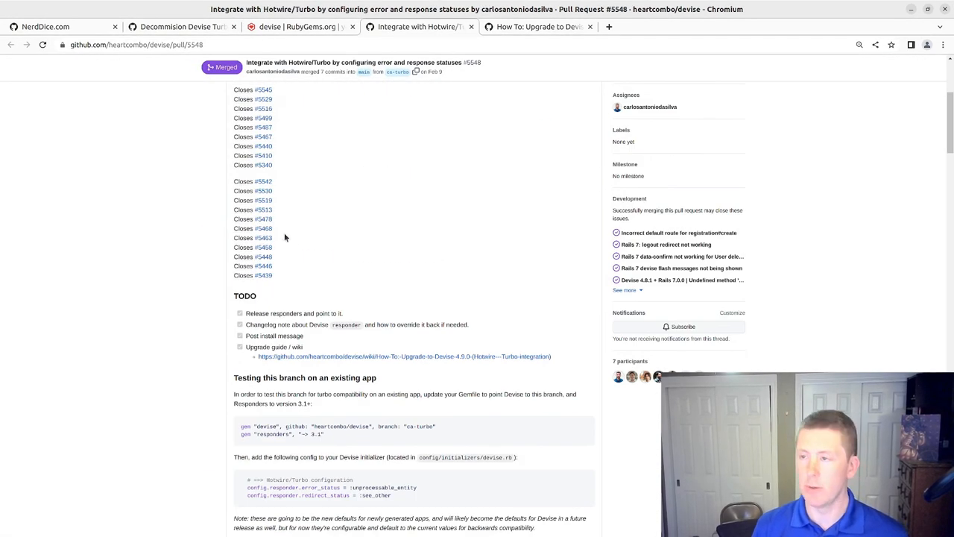
click(538, 26)
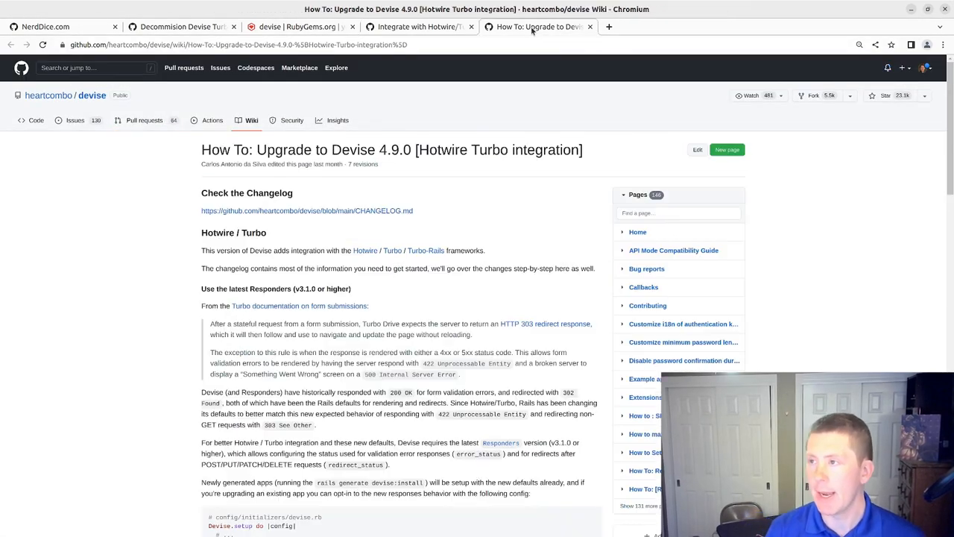
mouse_move(141, 253)
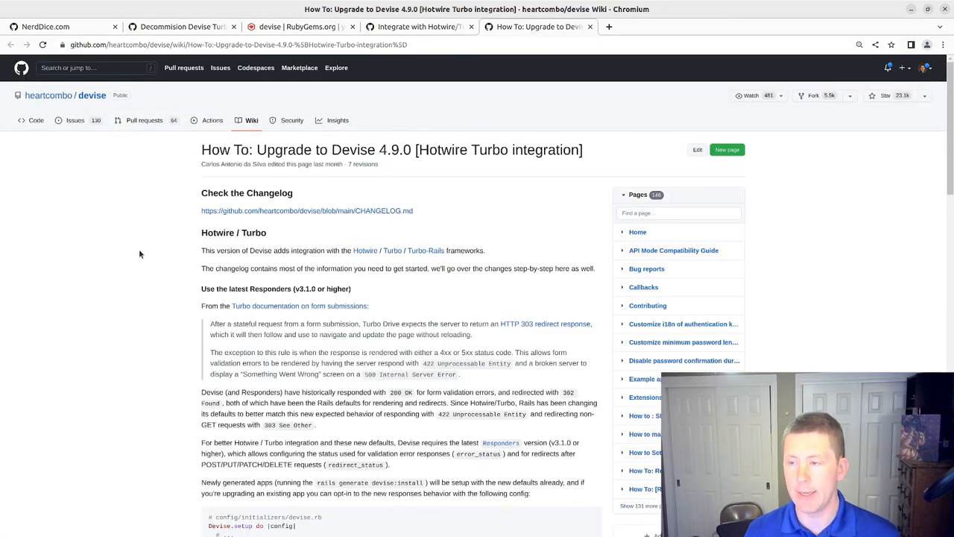
scroll(down, 3)
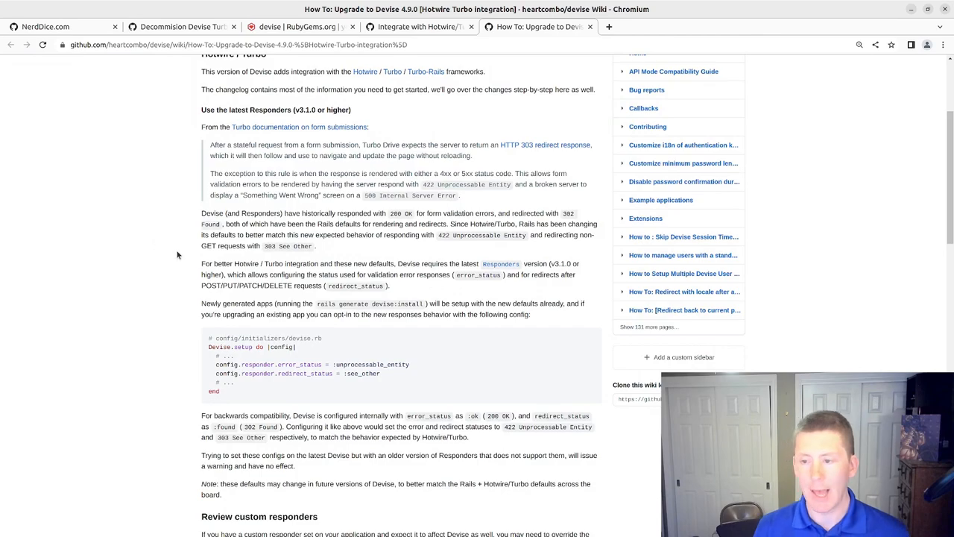
scroll(down, 3)
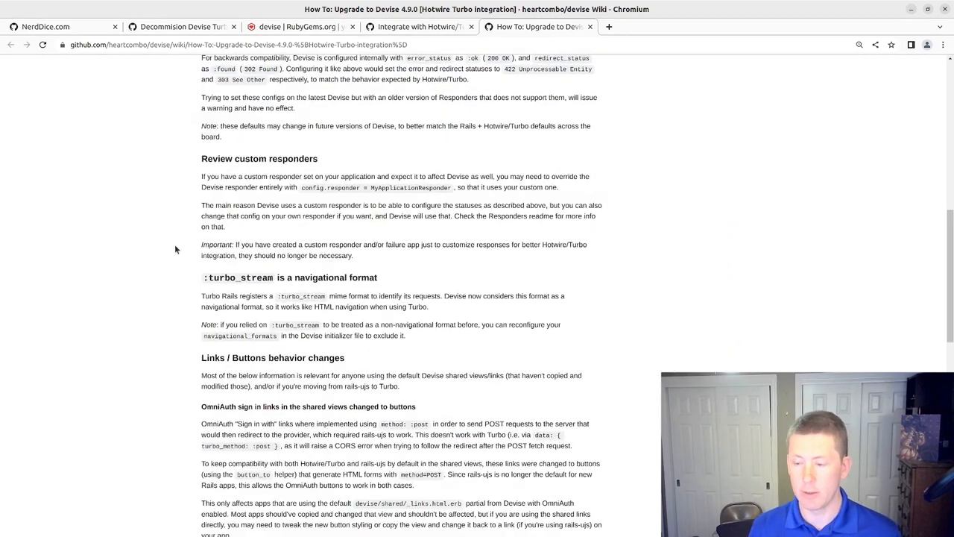
scroll(down, 3)
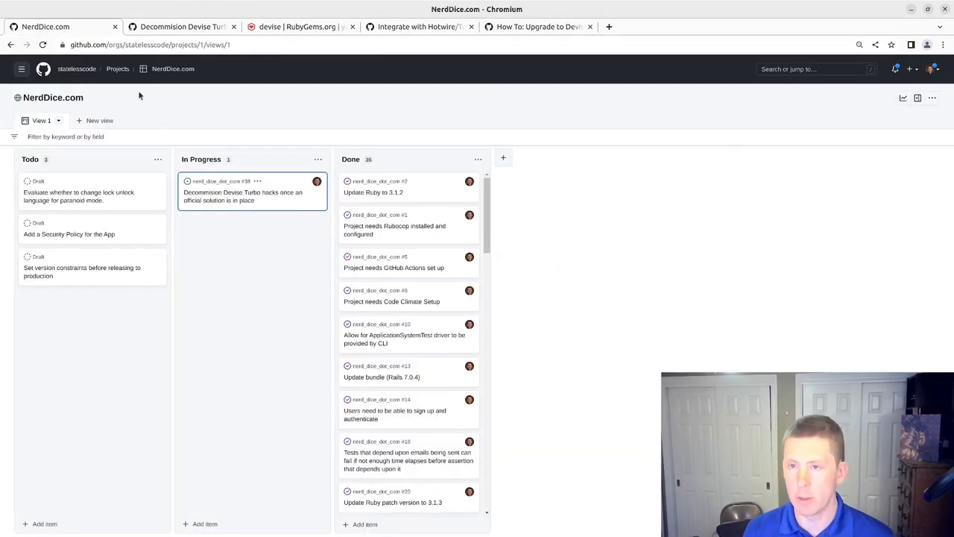
Step: Browse the nerd_dice_dot_com commit history down to October 2022
click(241, 197)
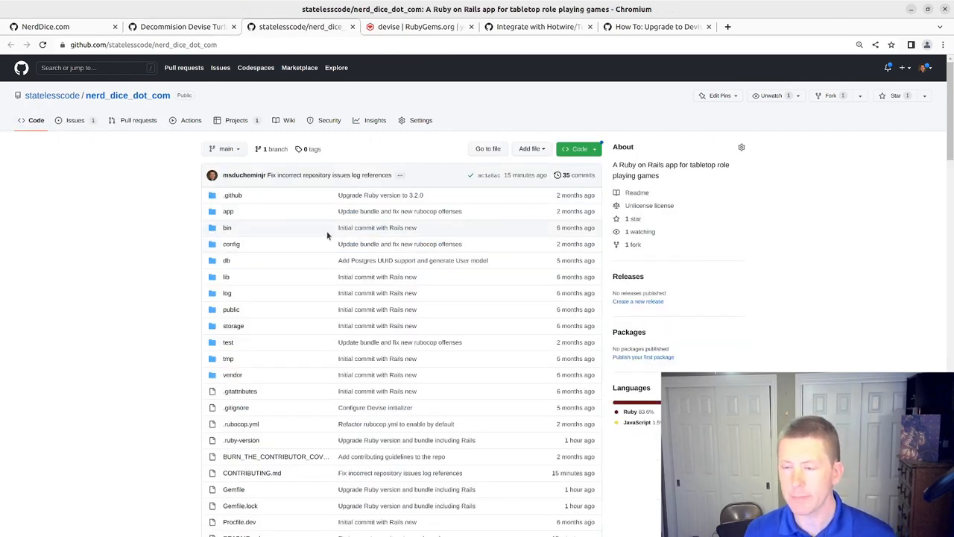
mouse_move(579, 178)
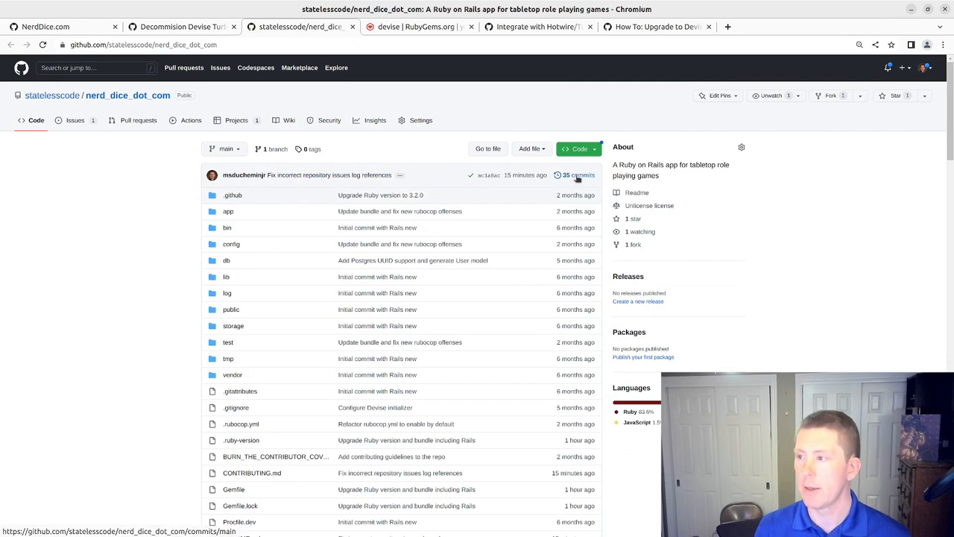
click(579, 174)
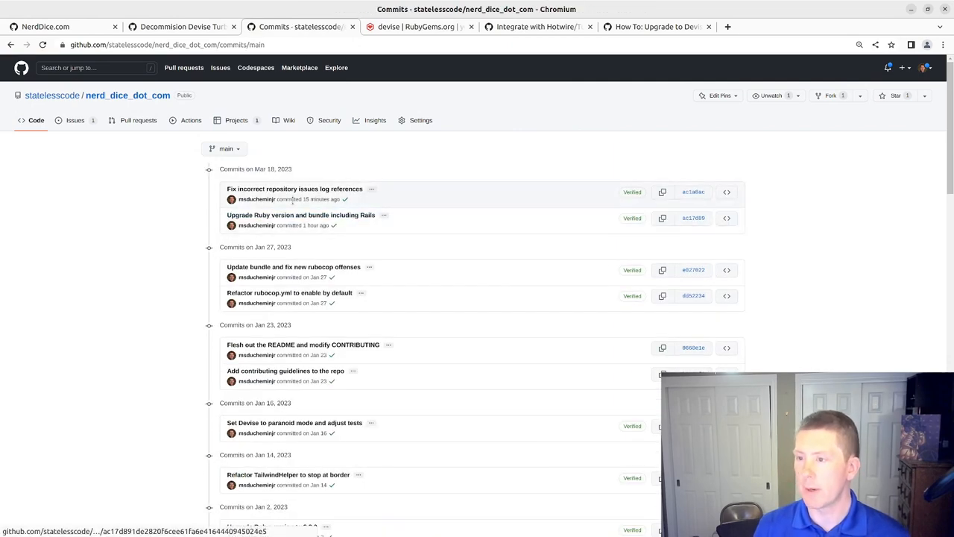
scroll(down, 3)
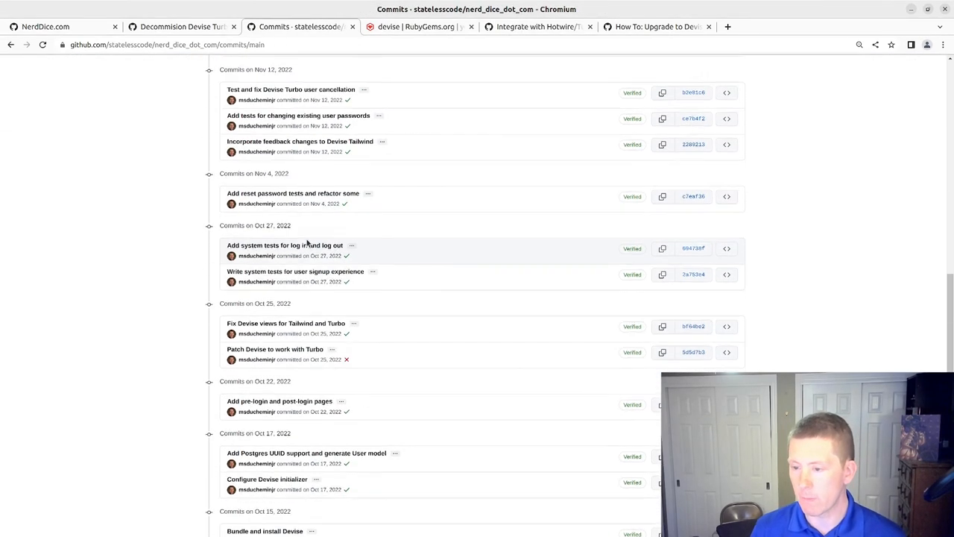
scroll(down, 3)
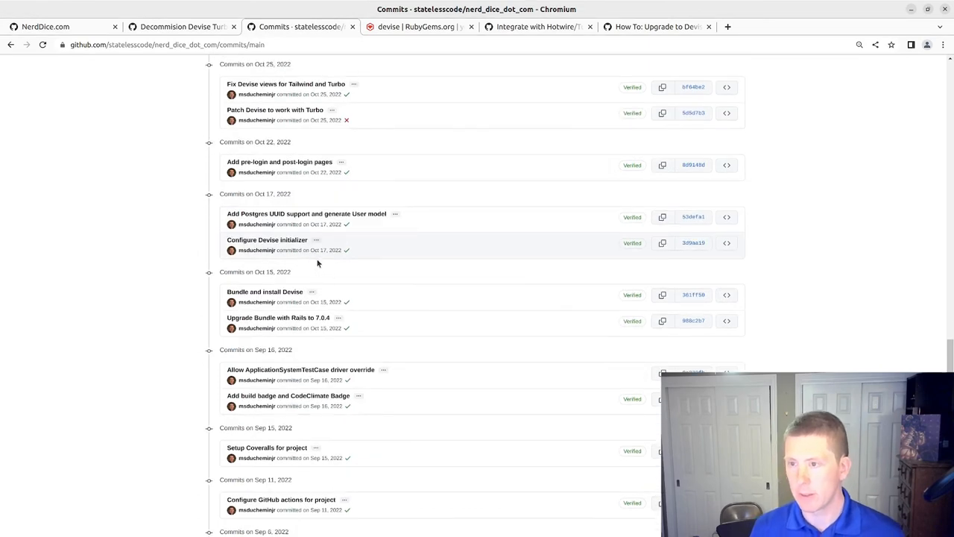
mouse_move(274, 111)
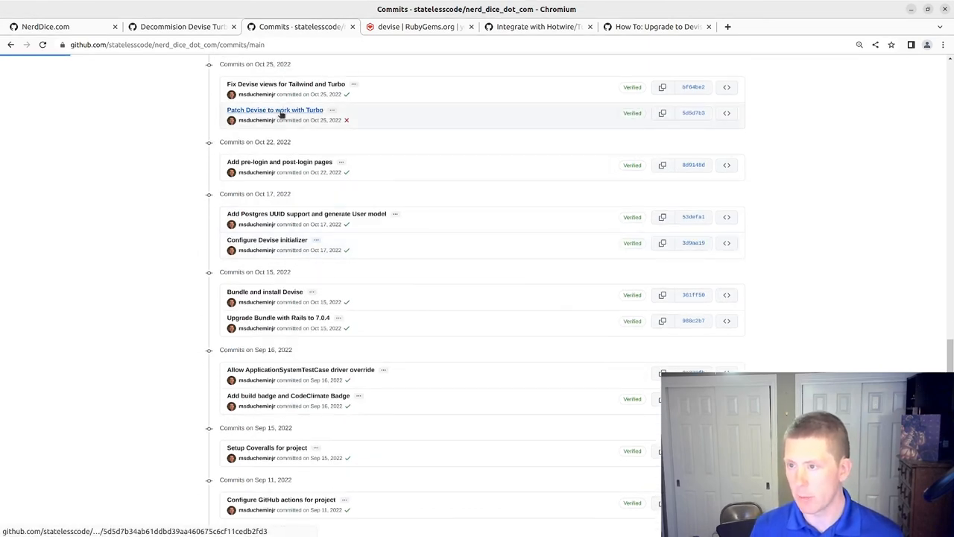
Step: Review the changes in the 'Patch Devise to work with Turbo' commit
click(274, 110)
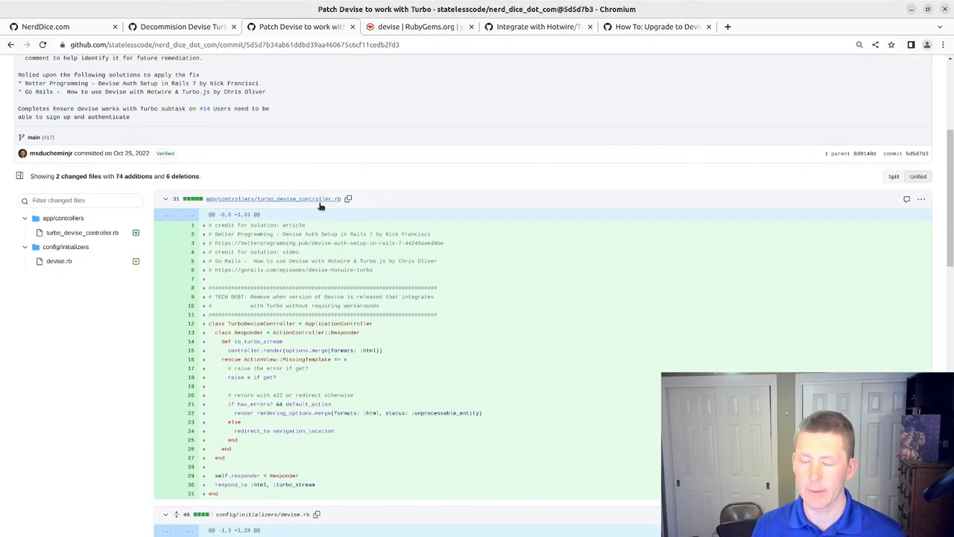
scroll(down, 3)
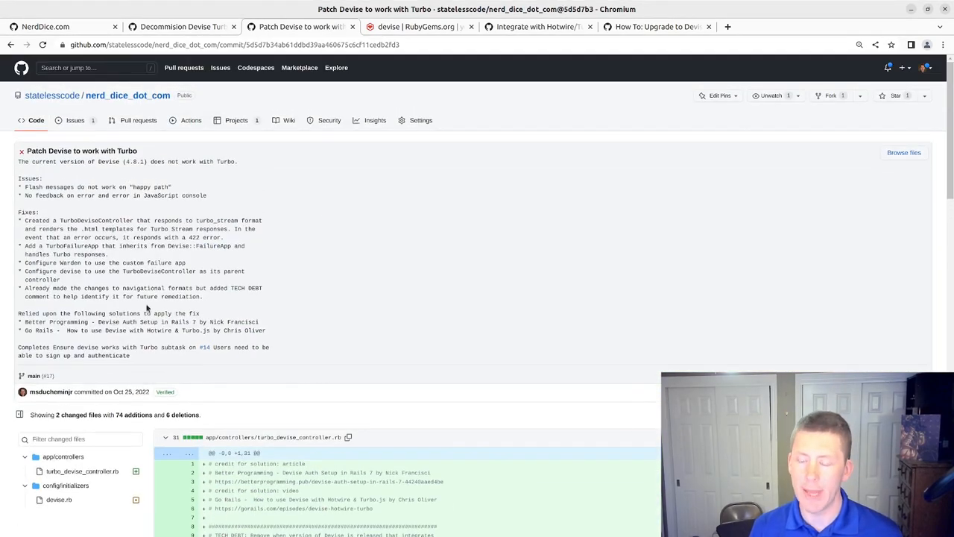
scroll(down, 3)
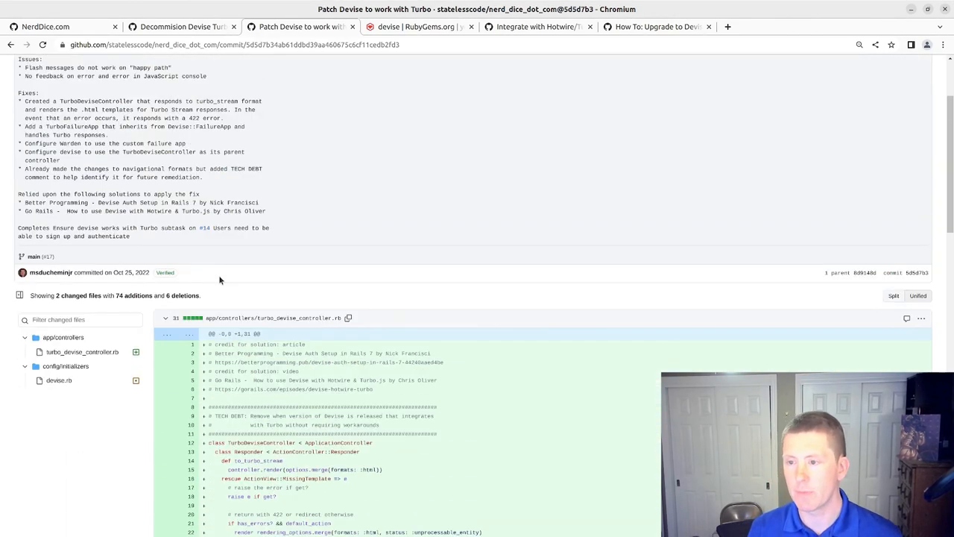
scroll(down, 3)
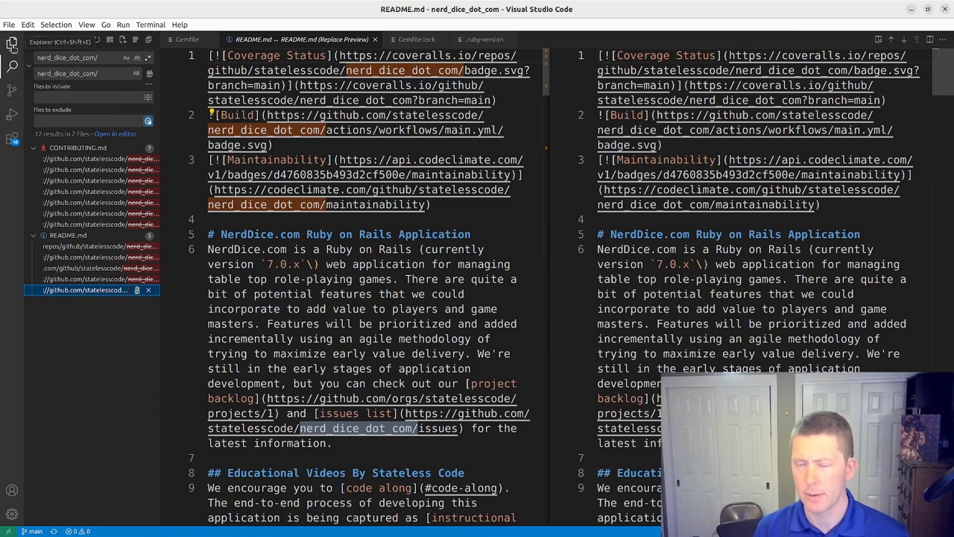
Step: Read the TECH DEBT comment block in app/controllers/turbo_devise_controller.rb
click(12, 45)
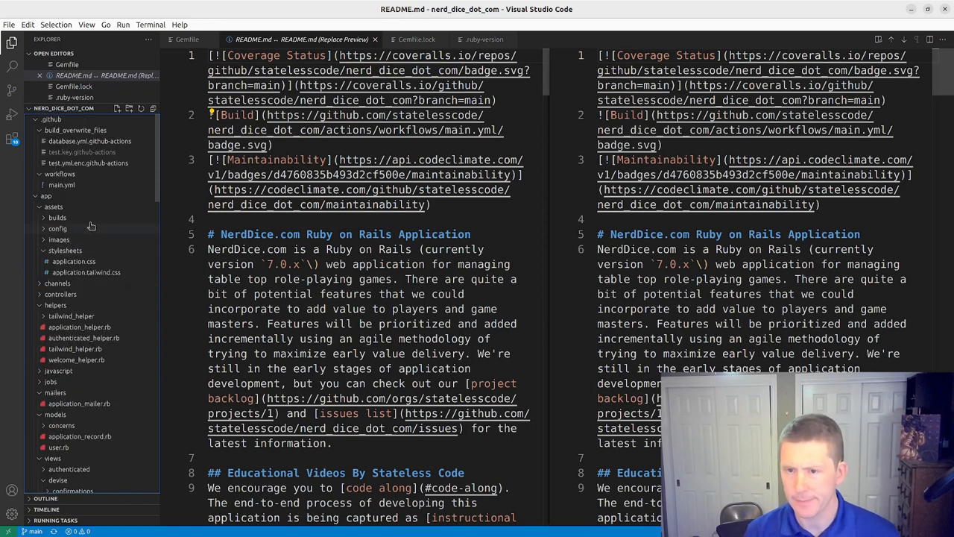
mouse_move(74, 316)
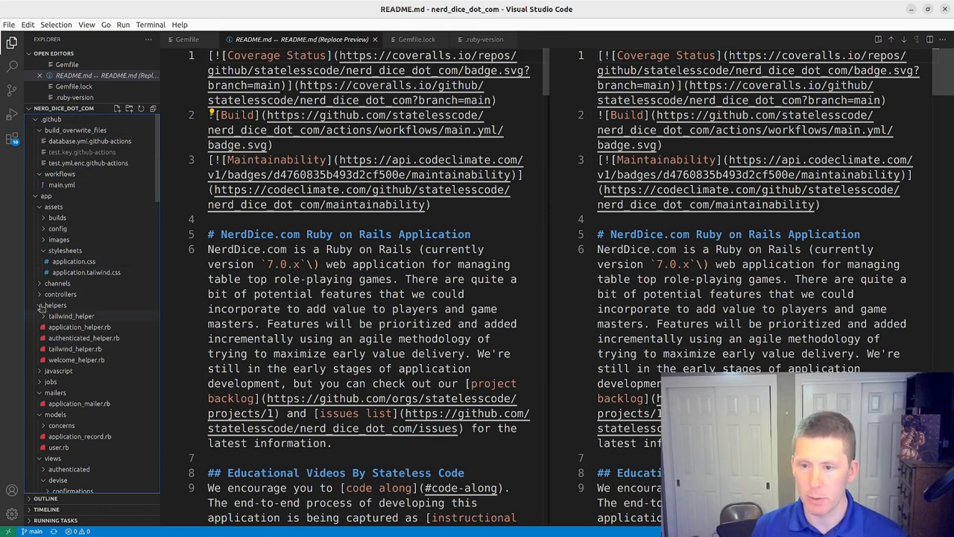
click(60, 294)
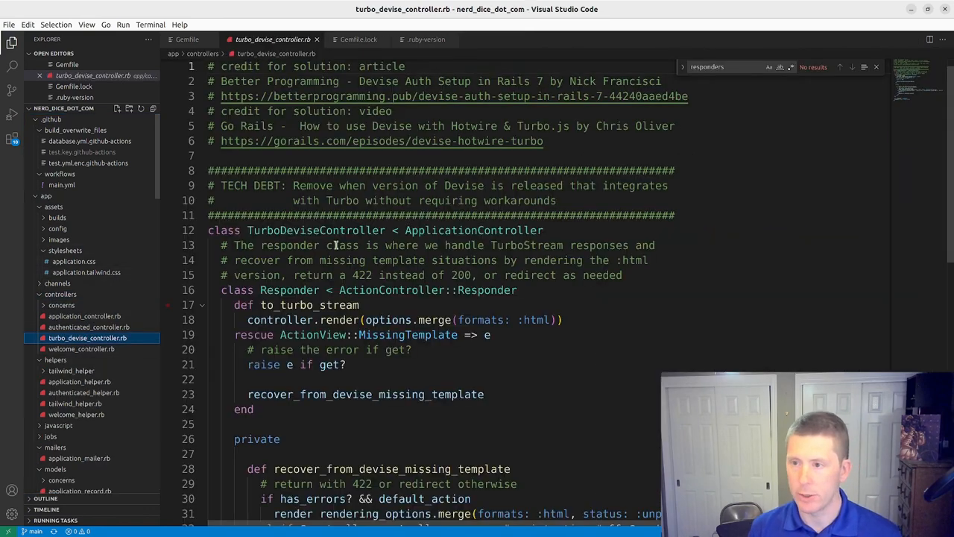
scroll(down, 3)
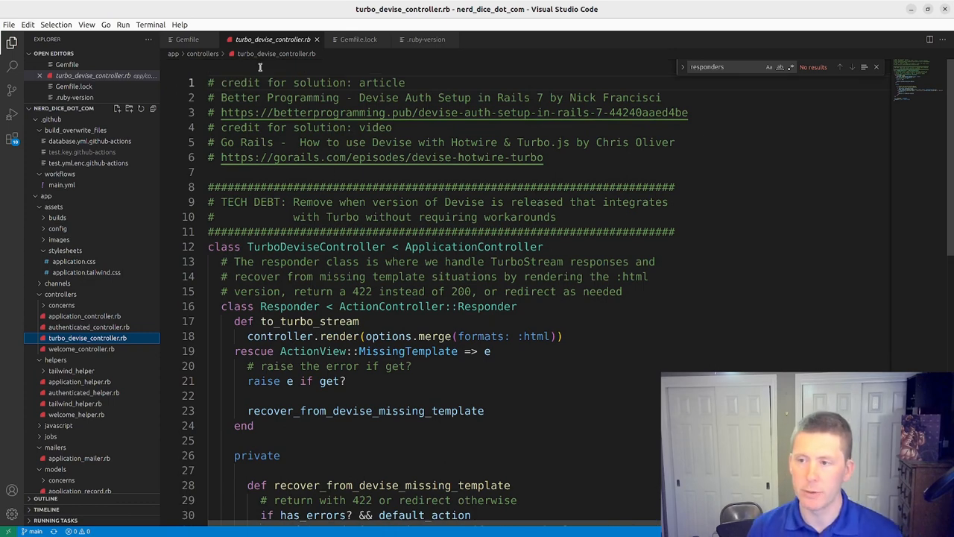
drag(220, 98, 543, 158)
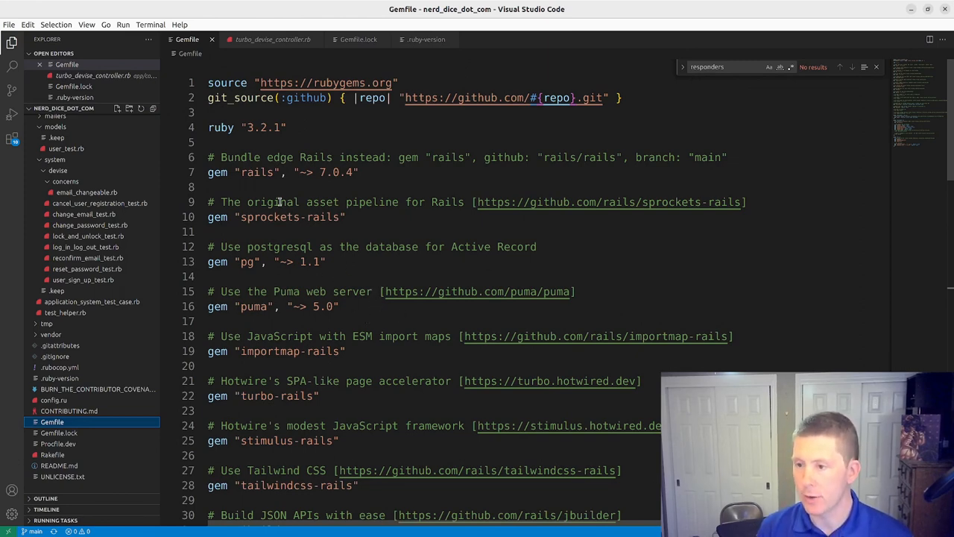
Step: Require devise "~> 4.9.0" in the Gemfile and bring up the terminal
scroll(down, 3)
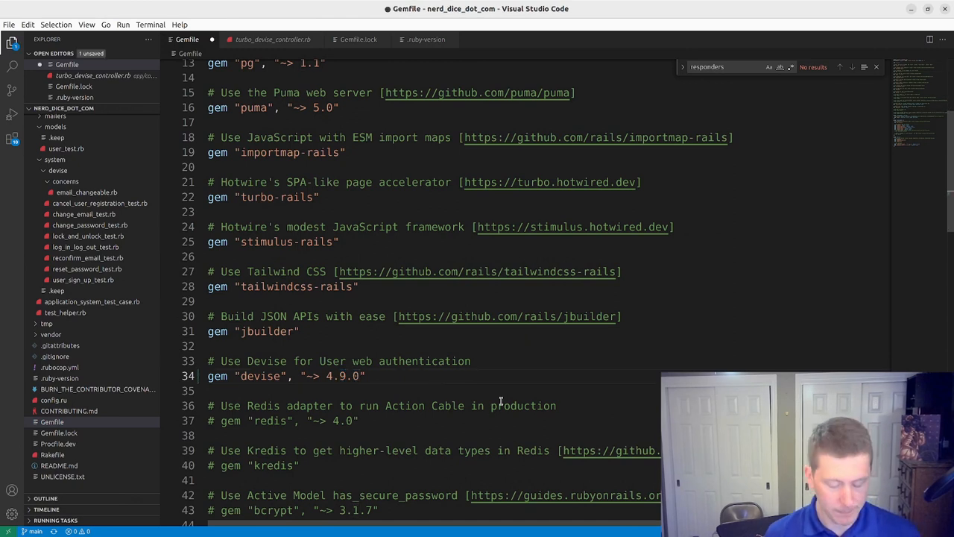
key(ctrl+s)
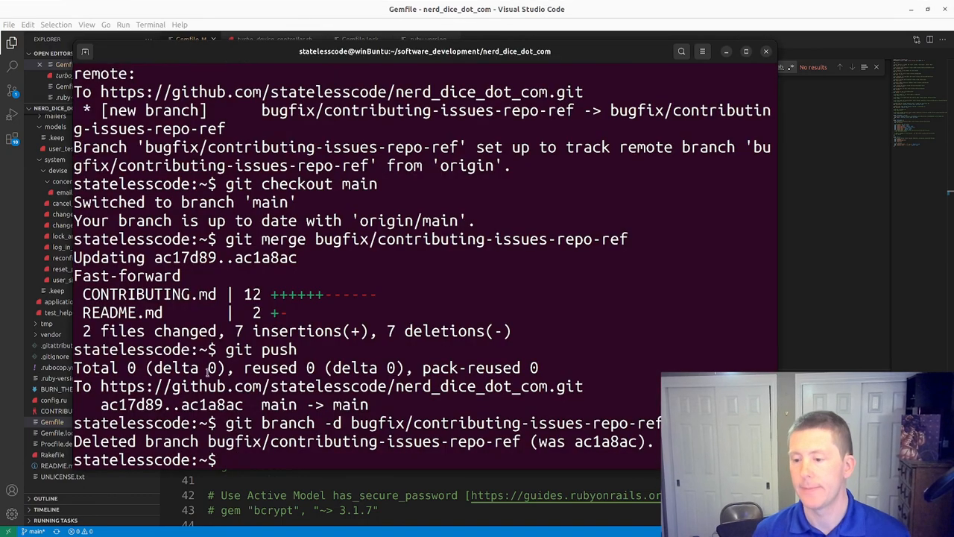
Step: Run bundle update devise and page through the git diff of Gemfile and Gemfile.lock
text(g)
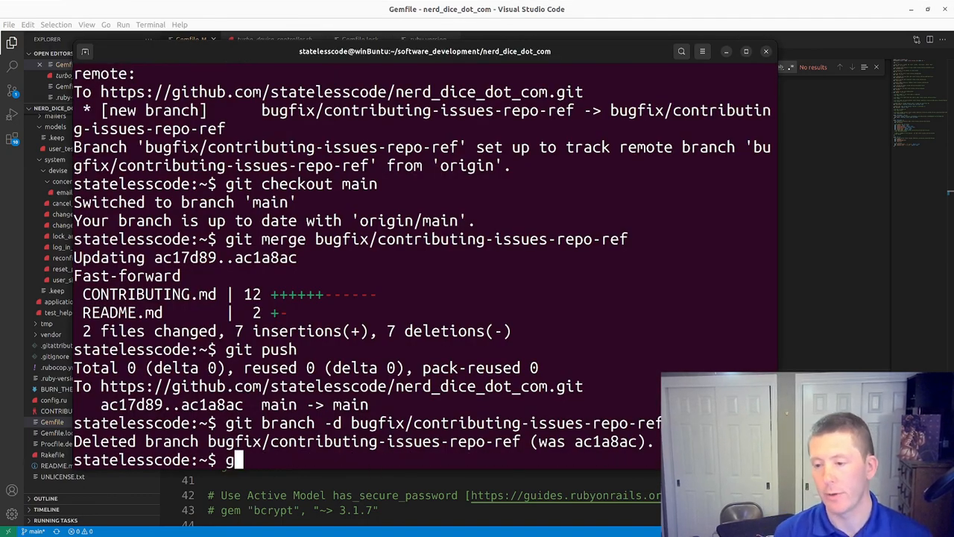
text(undl)
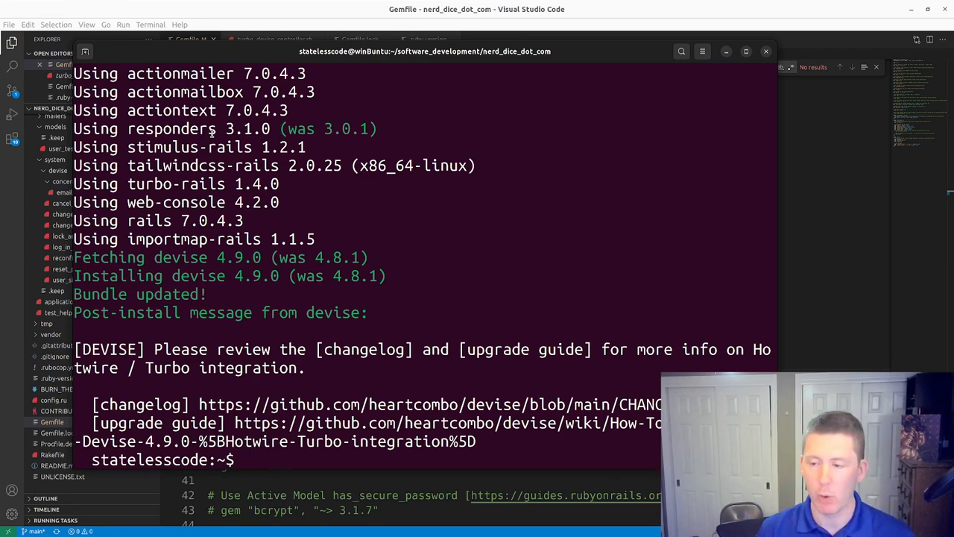
text(git)
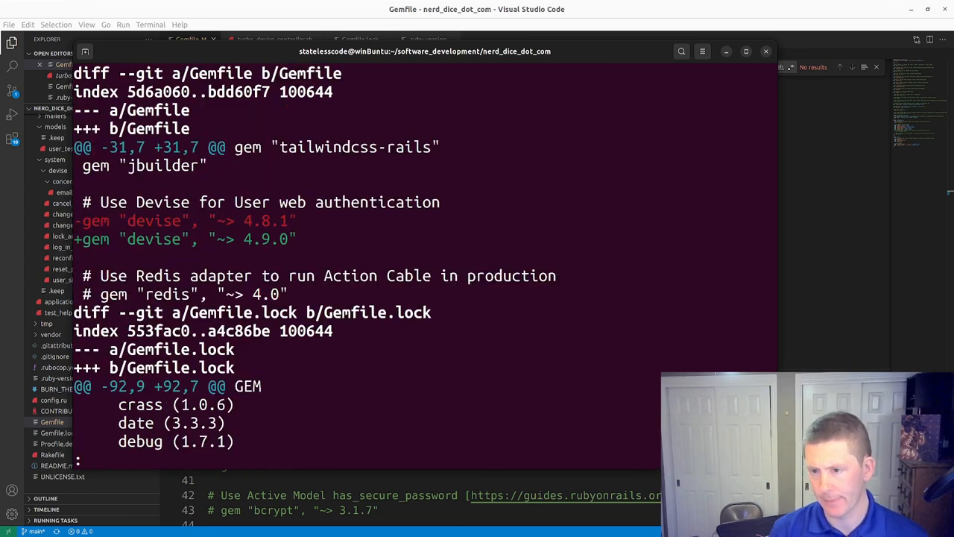
scroll(down, 3)
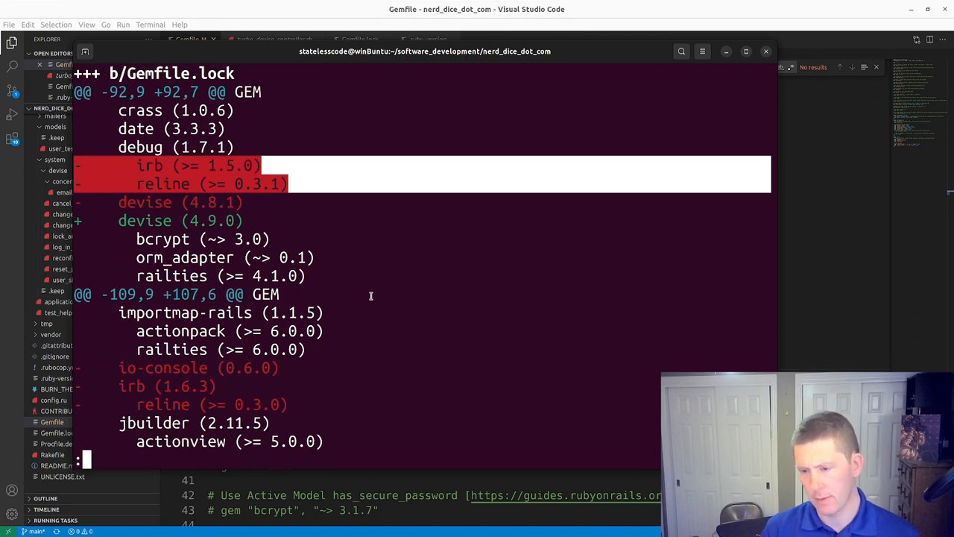
mouse_move(357, 316)
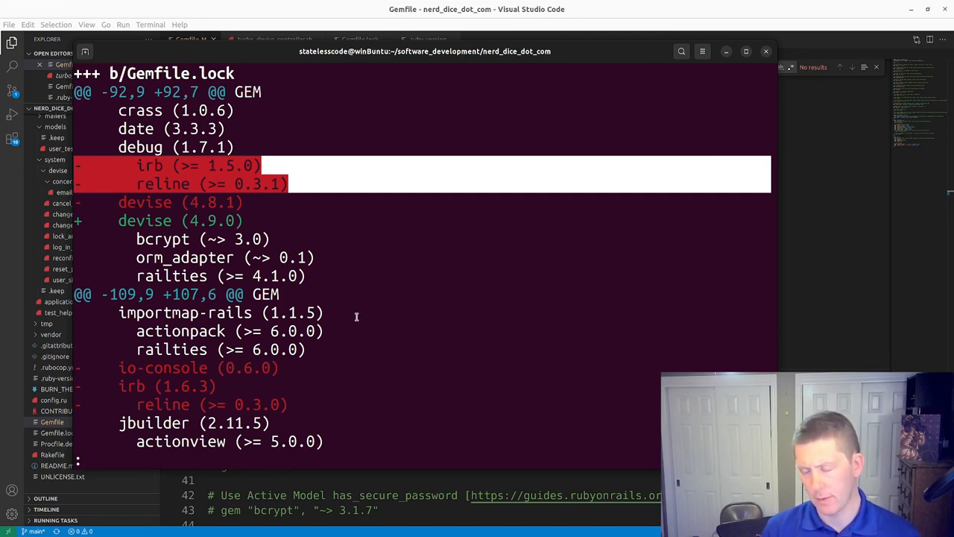
scroll(down, 3)
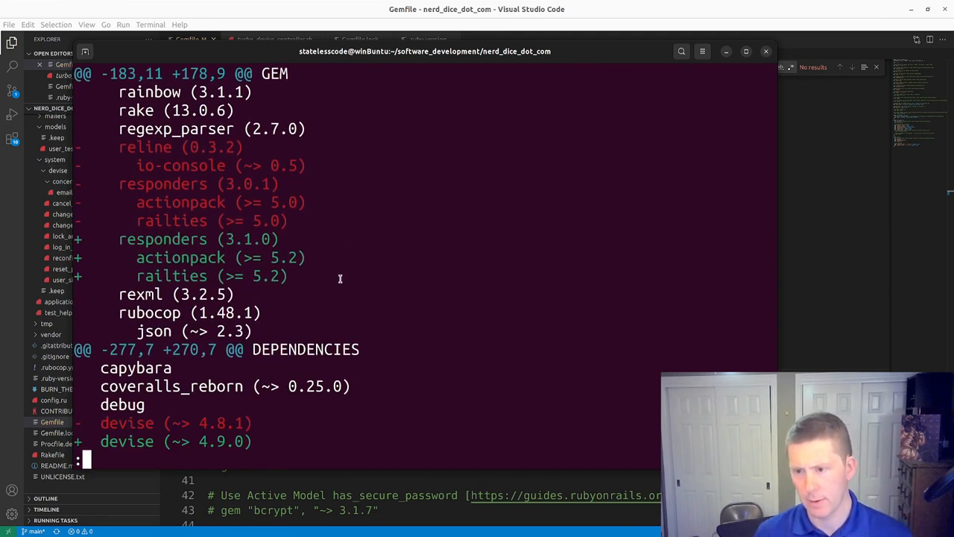
mouse_move(251, 407)
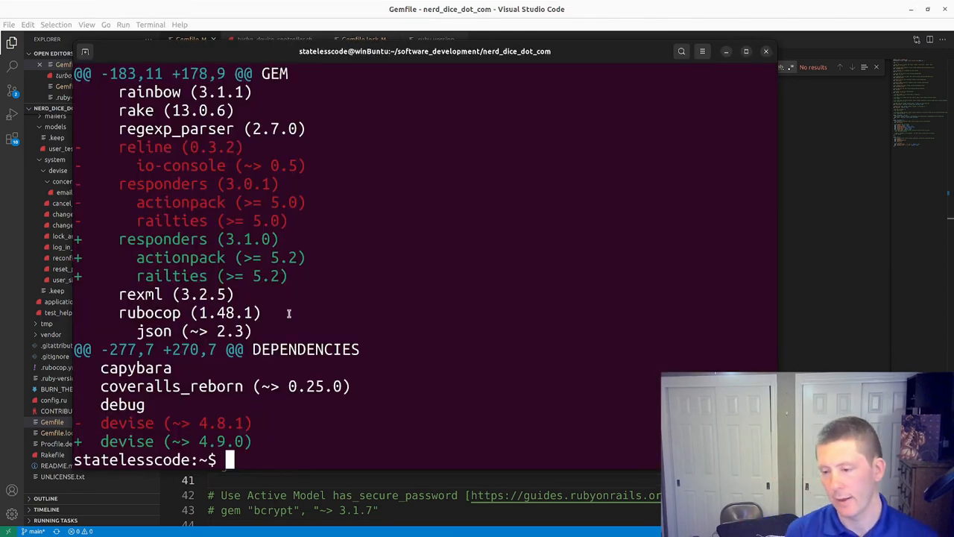
Step: Re-run git diff, then start a git reset --hard to discard the changes
text(git diff)
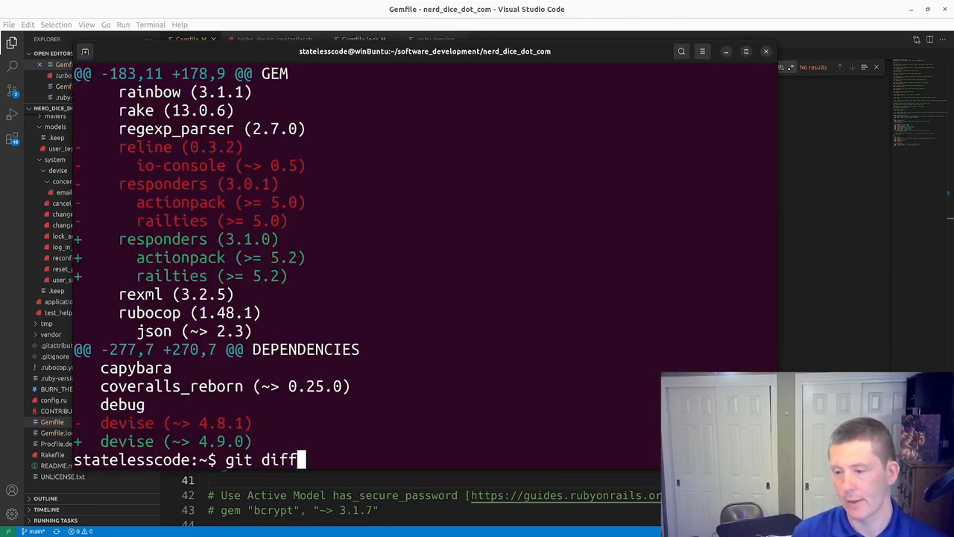
text(reset)
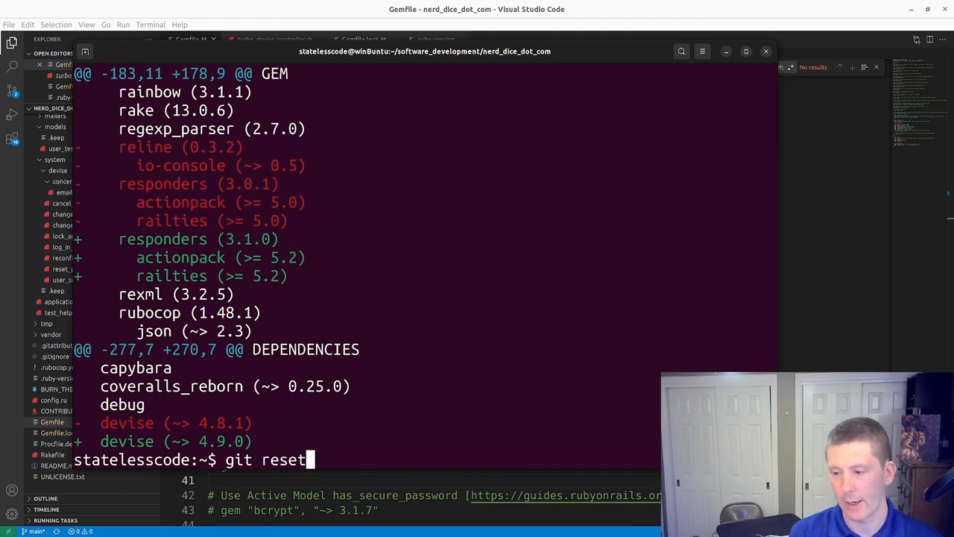
text(--hard HEAD)
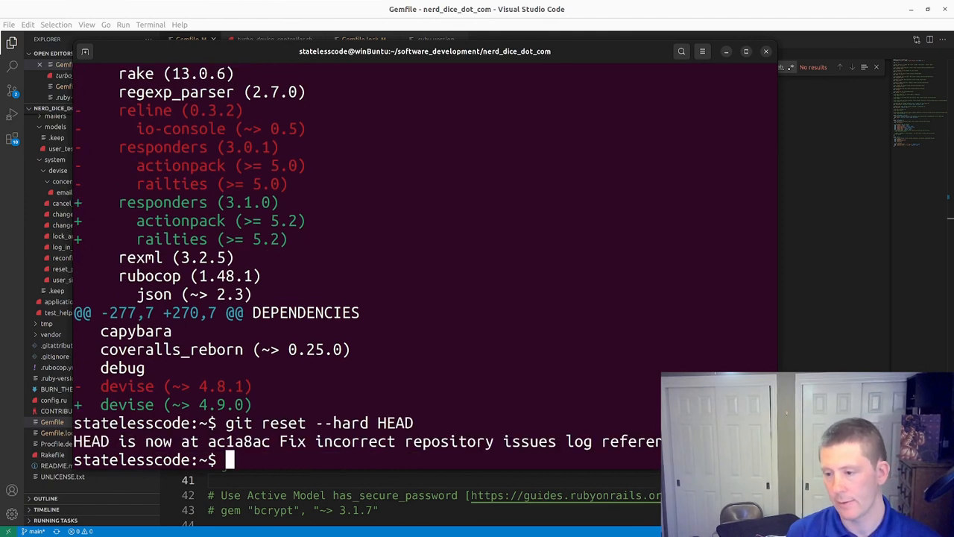
Step: Check git status and create branch upgrade-devise-decommission-hacks, then start bundle update
text(git status)
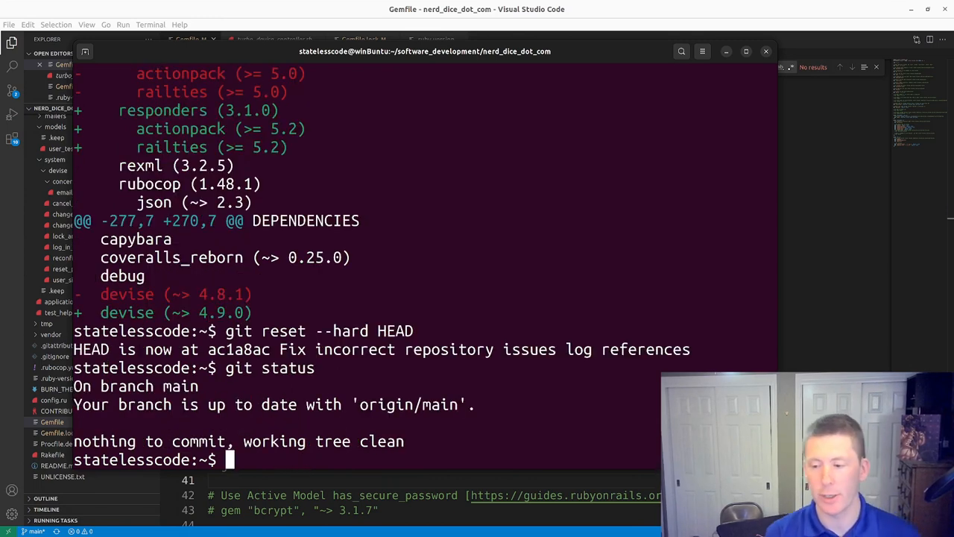
text(git checkout -b)
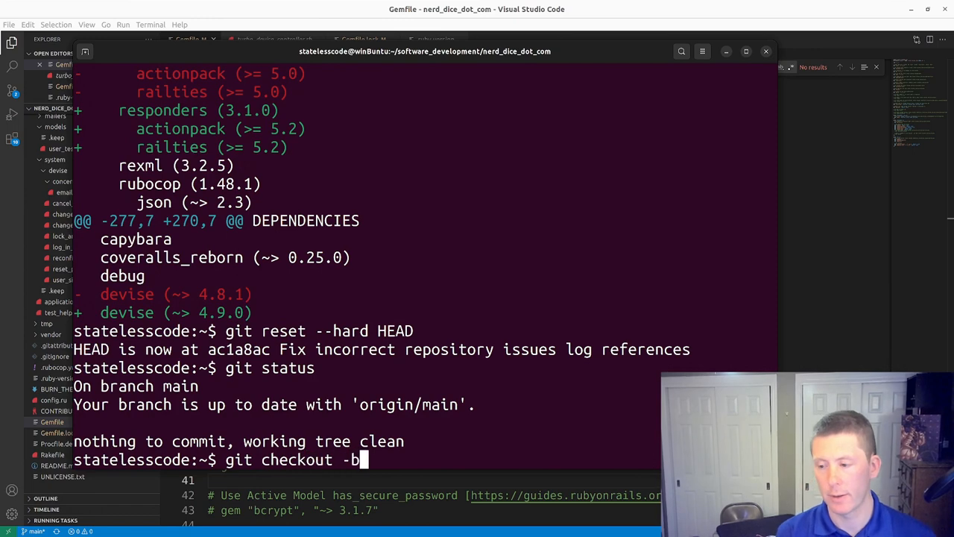
text(pu)
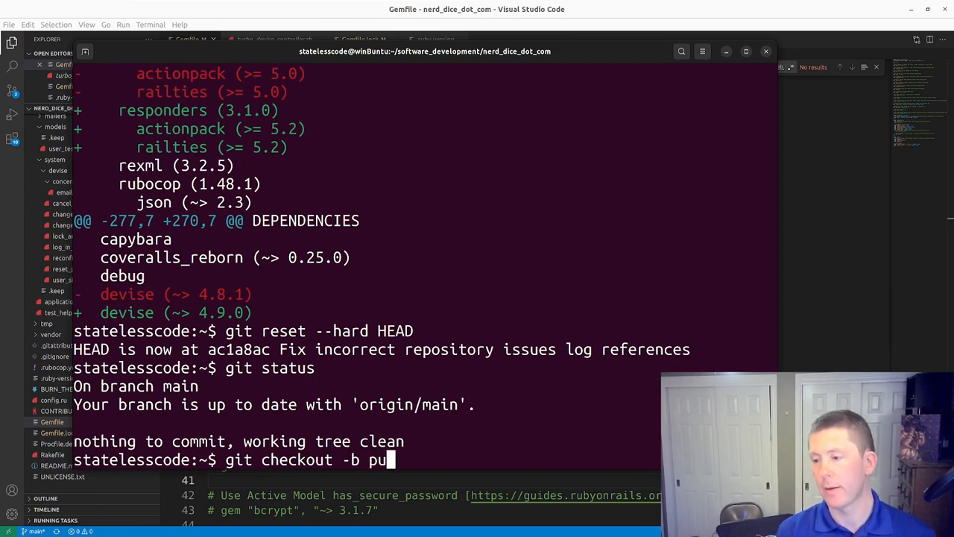
text(up)
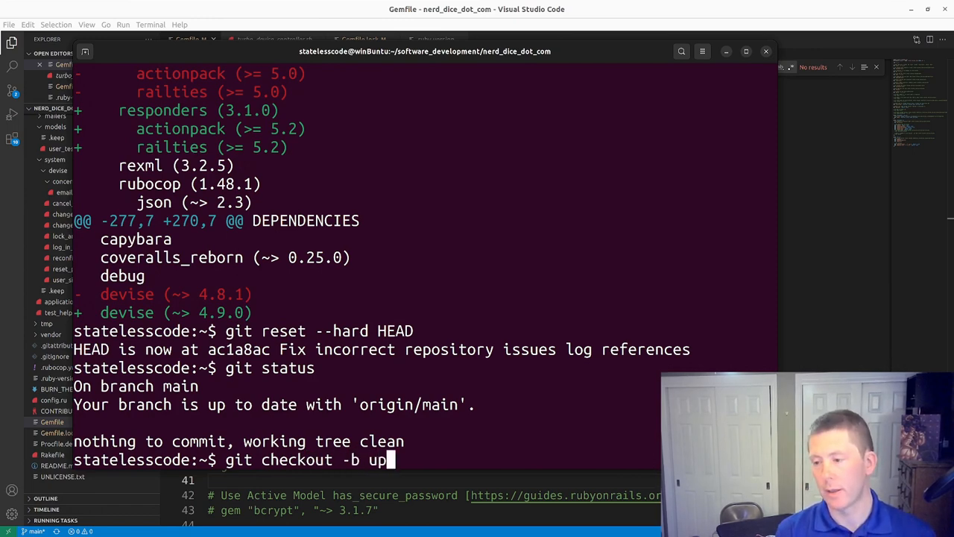
text(grade)
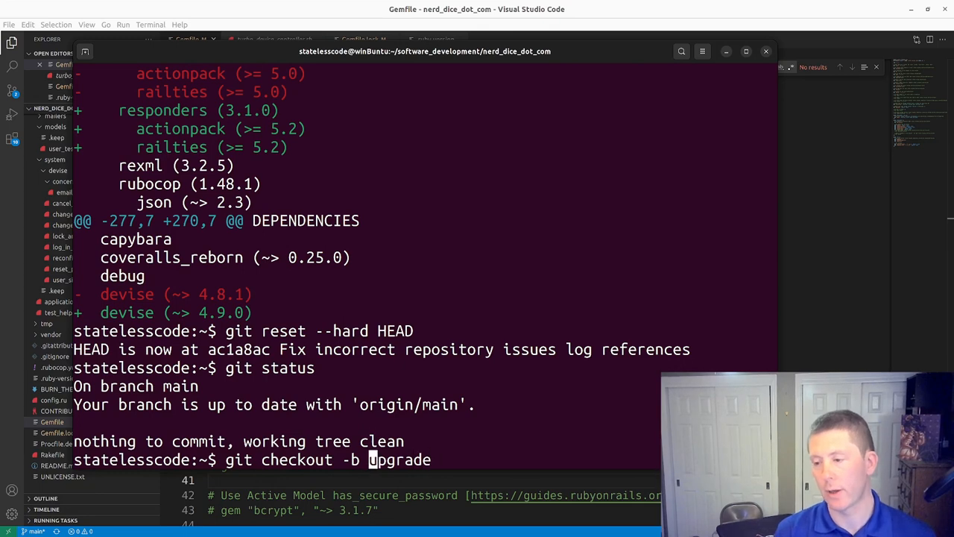
text(feat_)
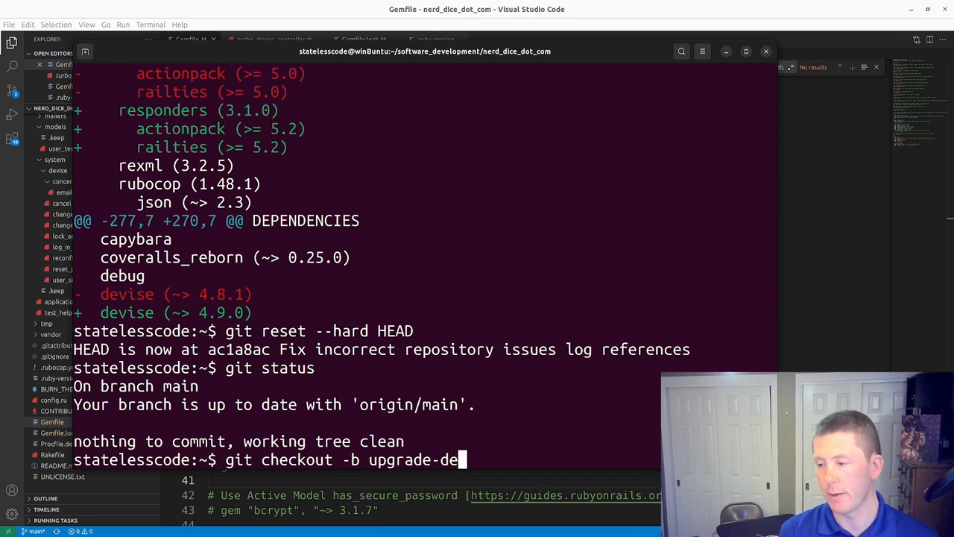
text(vise-)
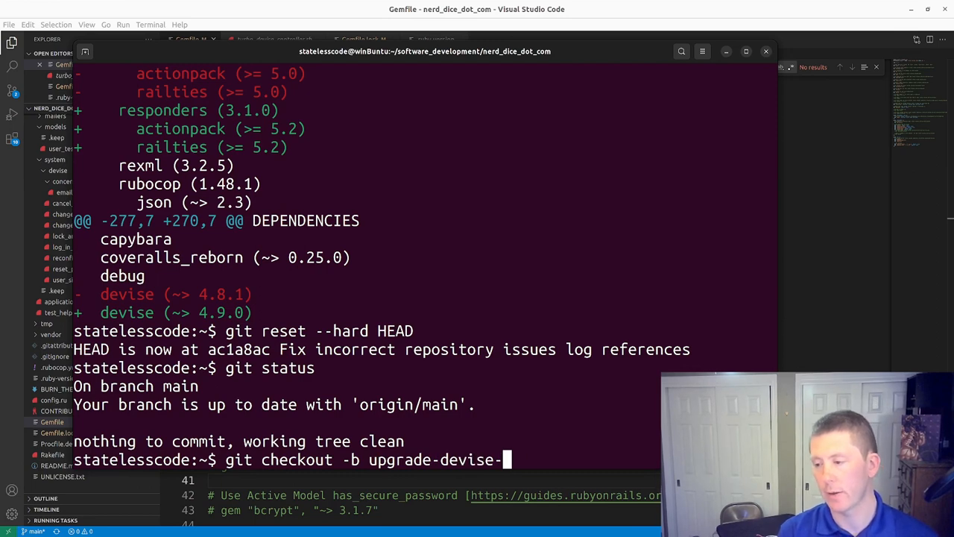
text(decommis)
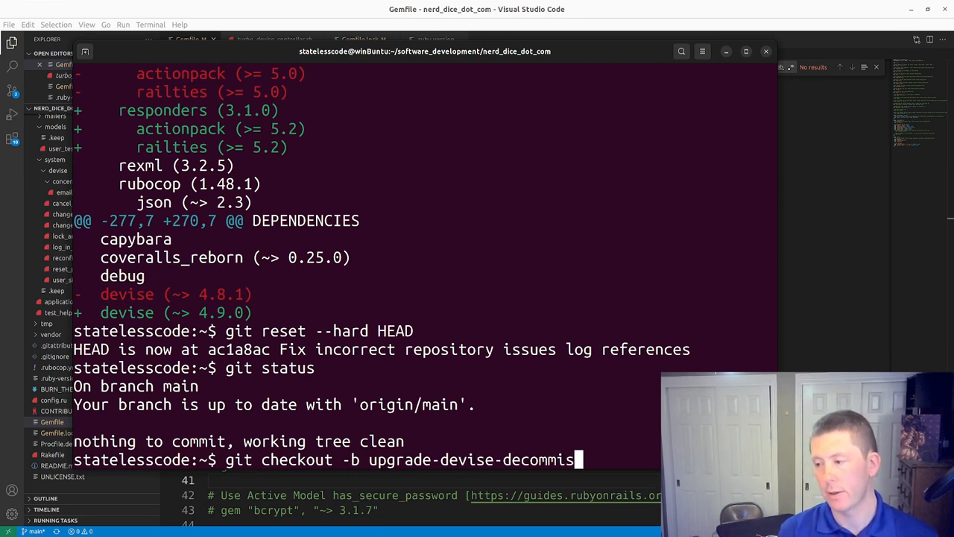
text(sion-a)
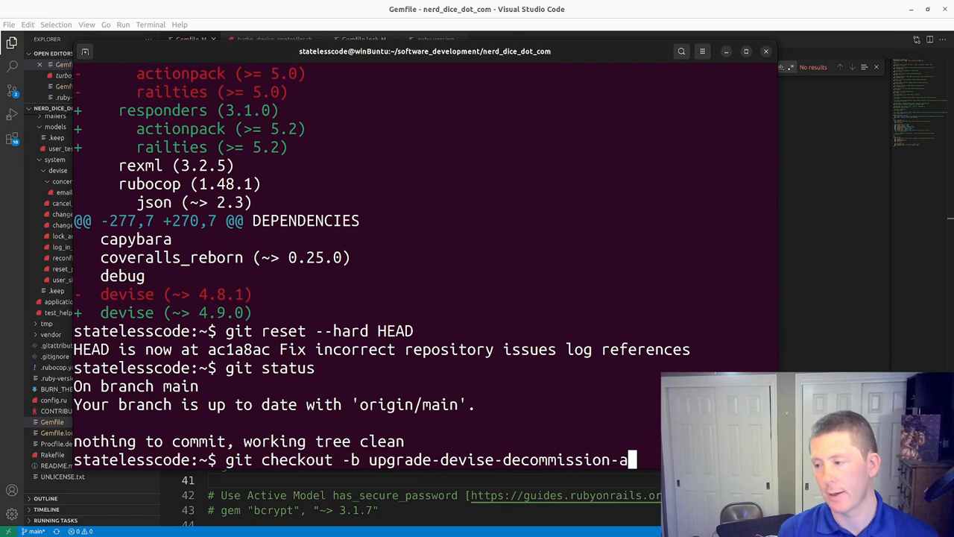
text(hacks)
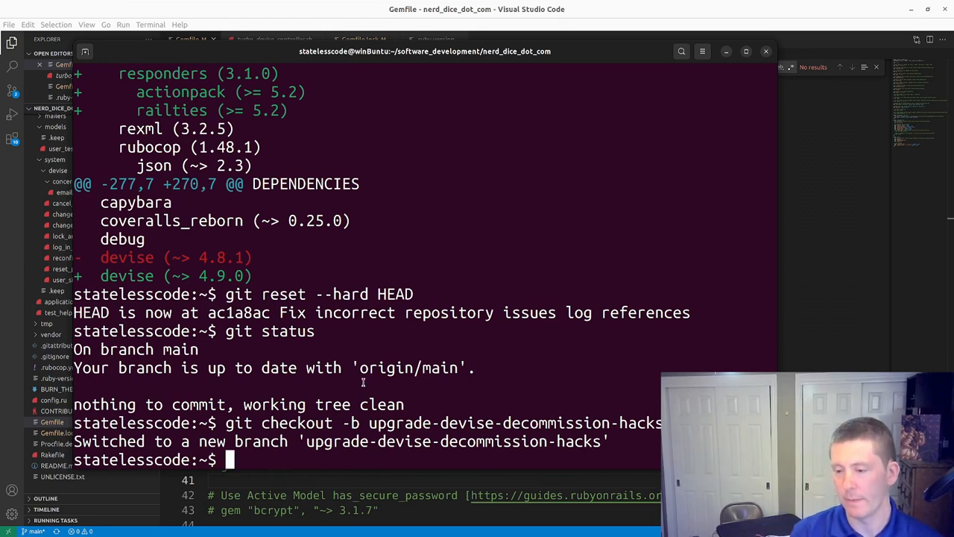
text(bundle update devi)
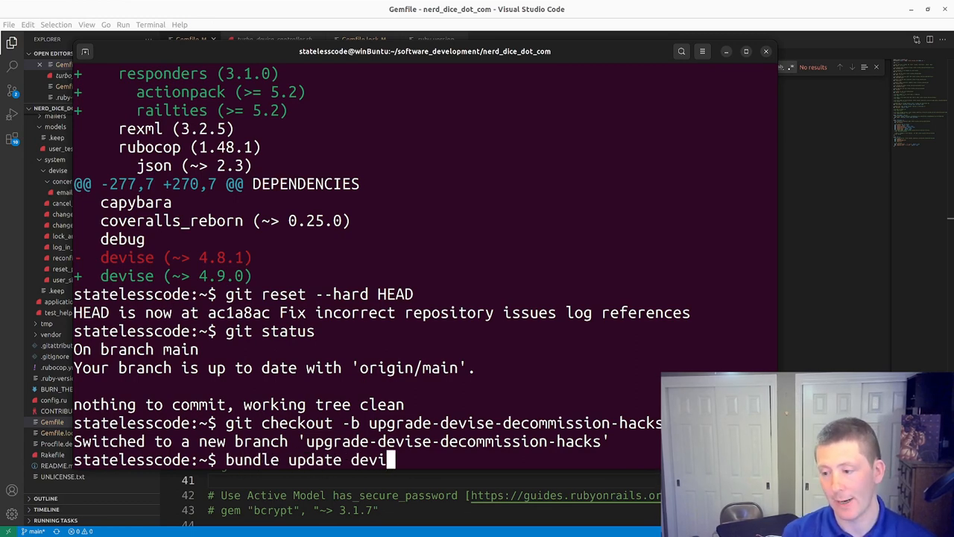
Step: Update the bundle to Devise 4.9.0 and review the git diff showing 4.8.1 to 4.9.0 and responders 3.1.0
text(se)
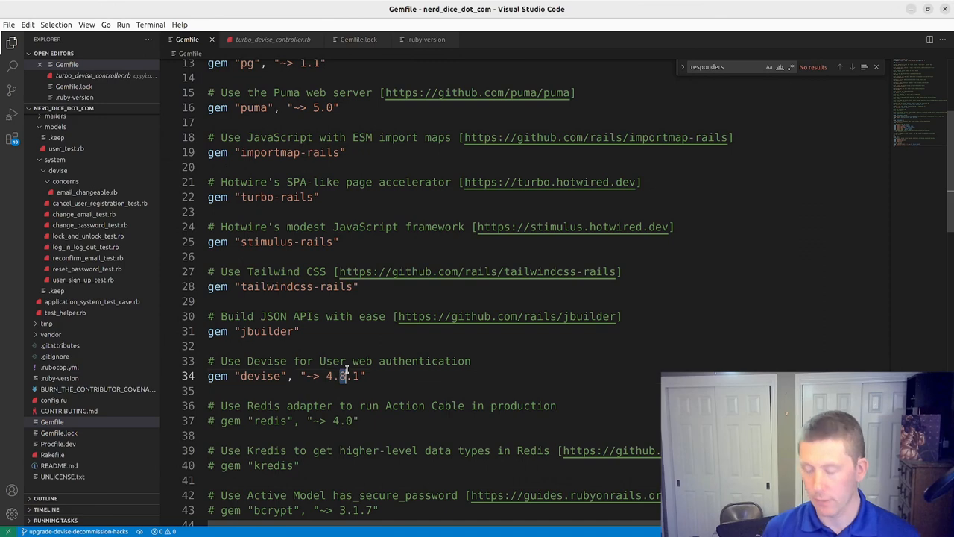
text(4.9.0)
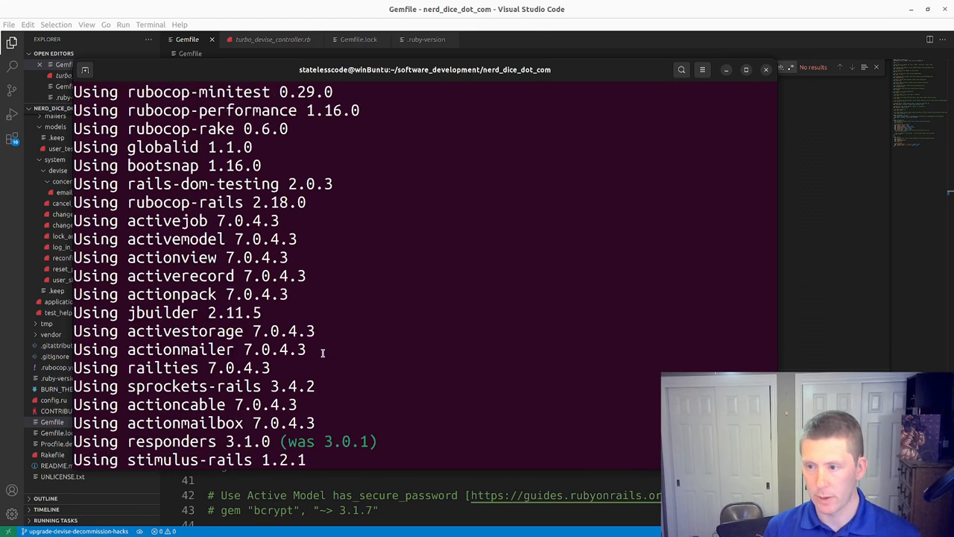
scroll(down, 3)
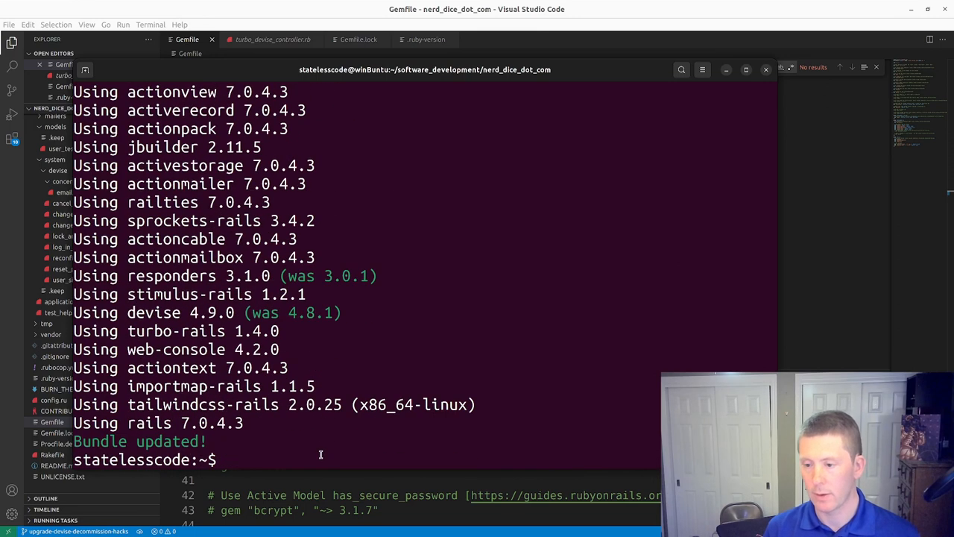
text(gi)
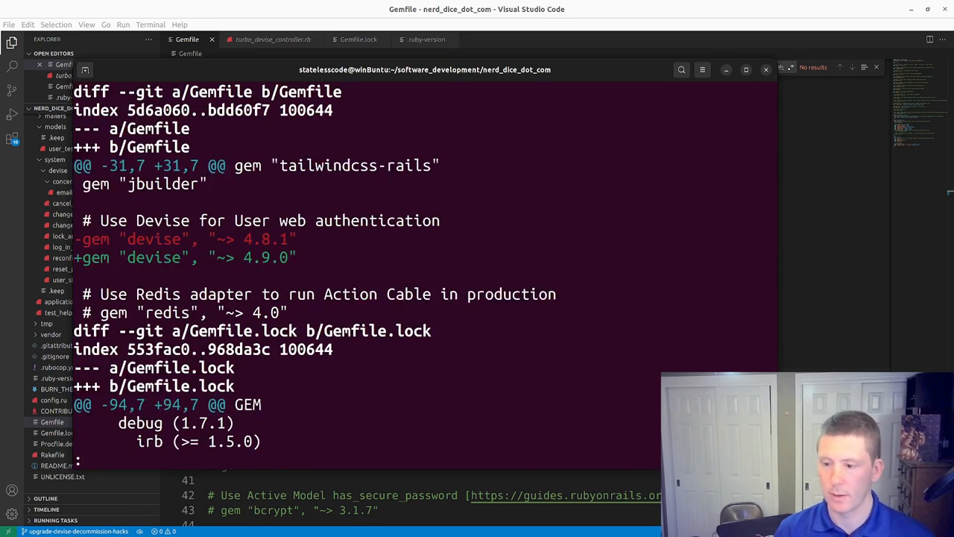
scroll(down, 3)
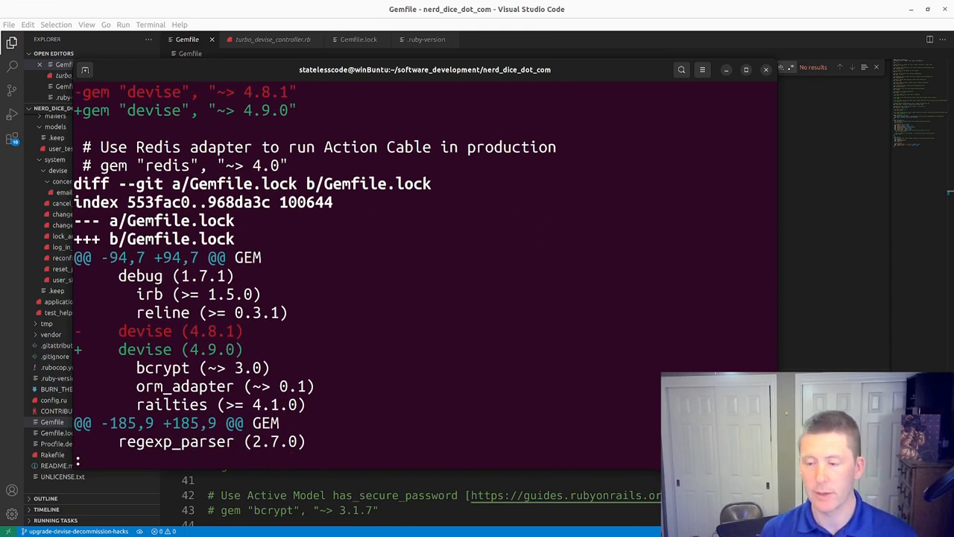
scroll(down, 3)
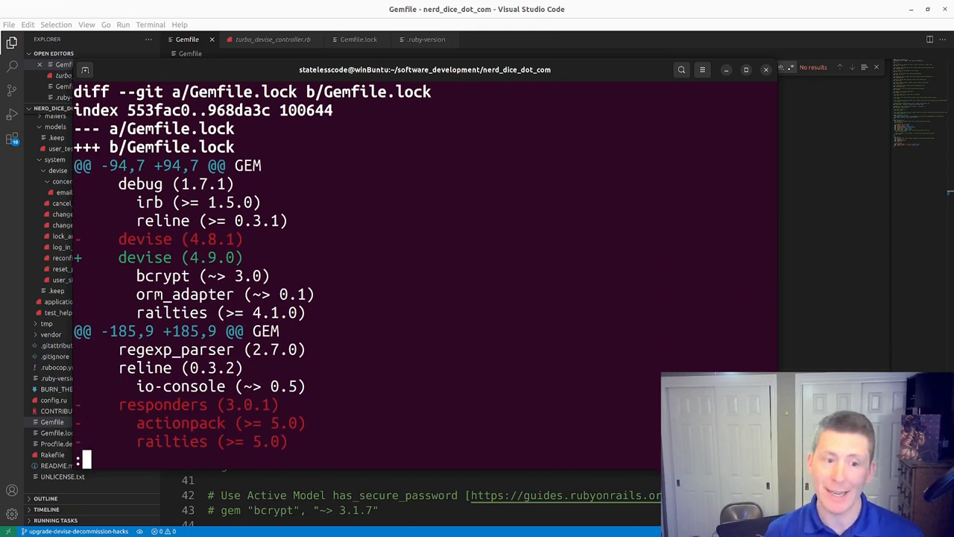
scroll(down, 3)
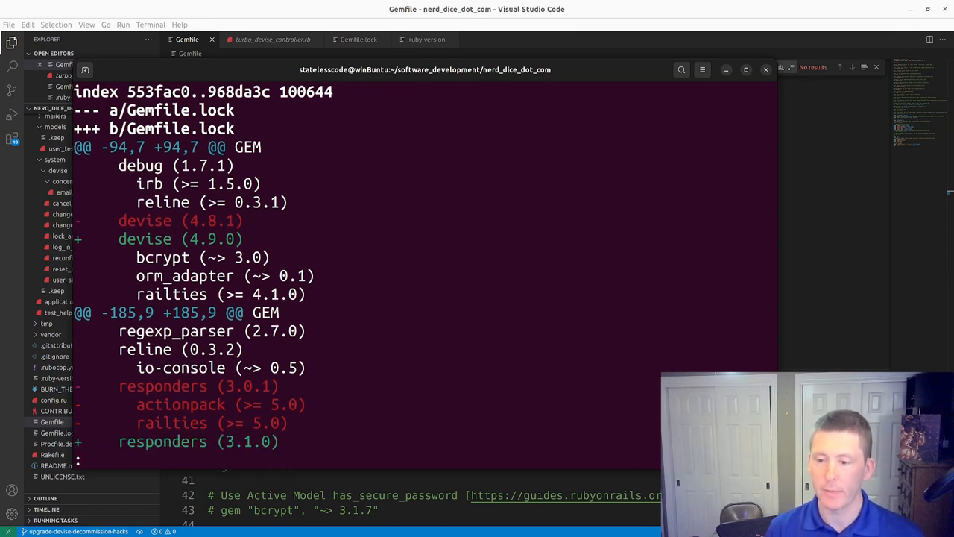
scroll(down, 3)
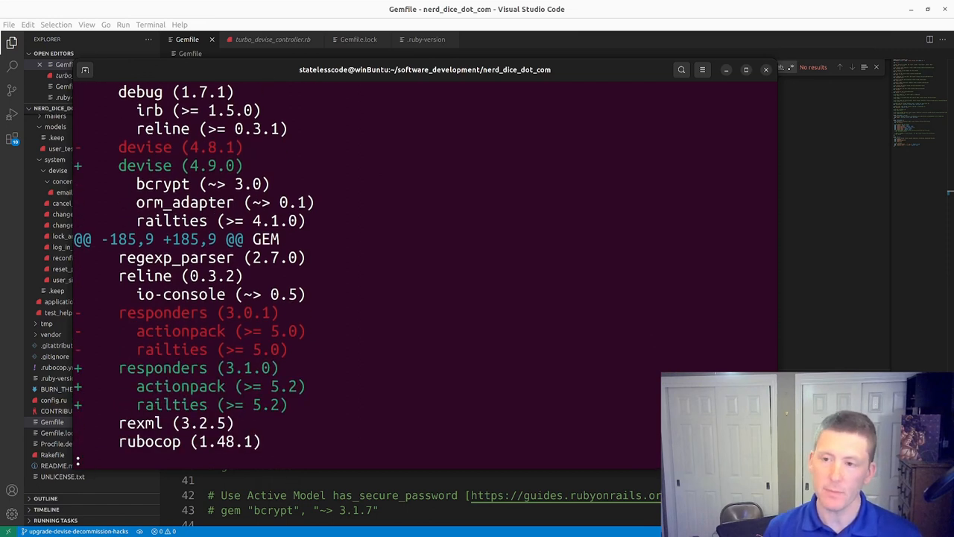
scroll(down, 3)
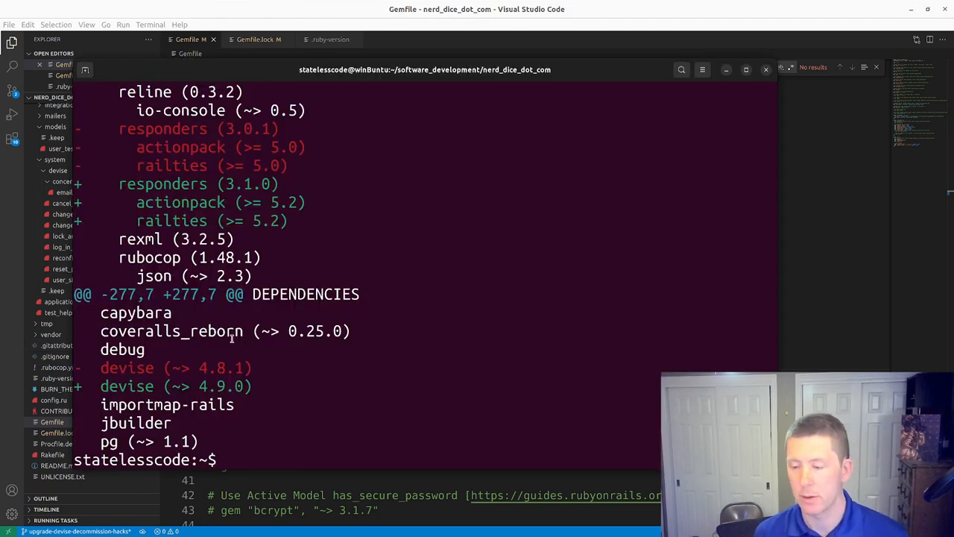
Step: Remove app/controllers/turbo_devise_controller.rb from the repository with git rm
text(git rm)
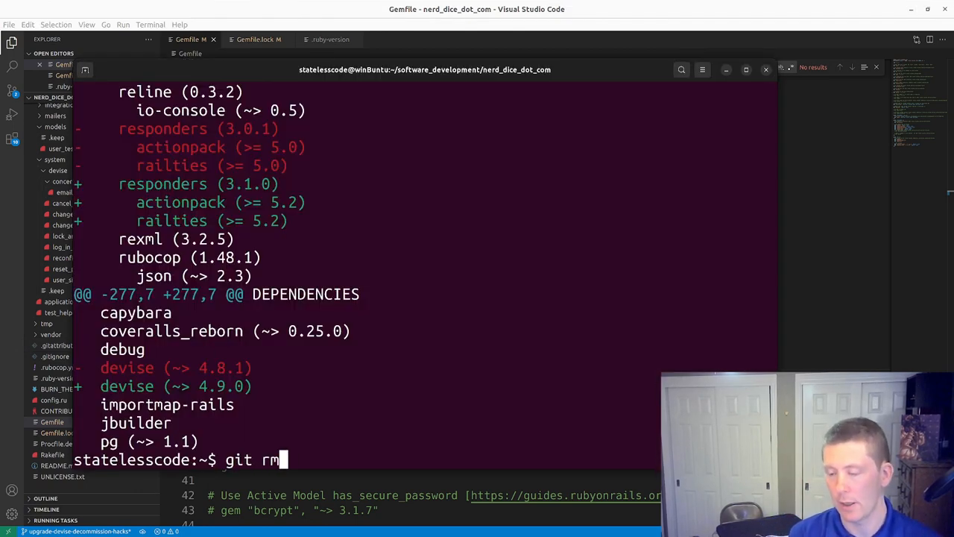
text(conf)
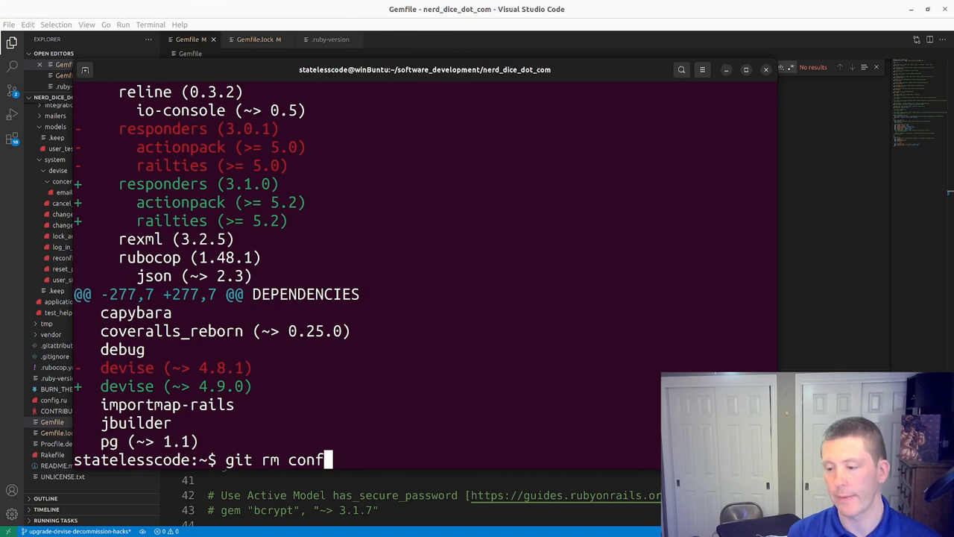
text(app/con)
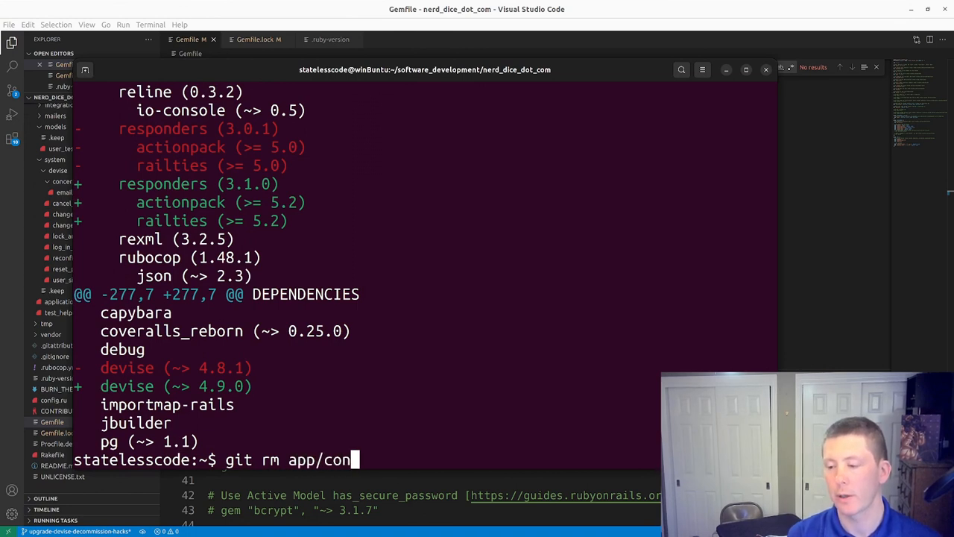
text(trollers/turbo_devise_controller.rb)
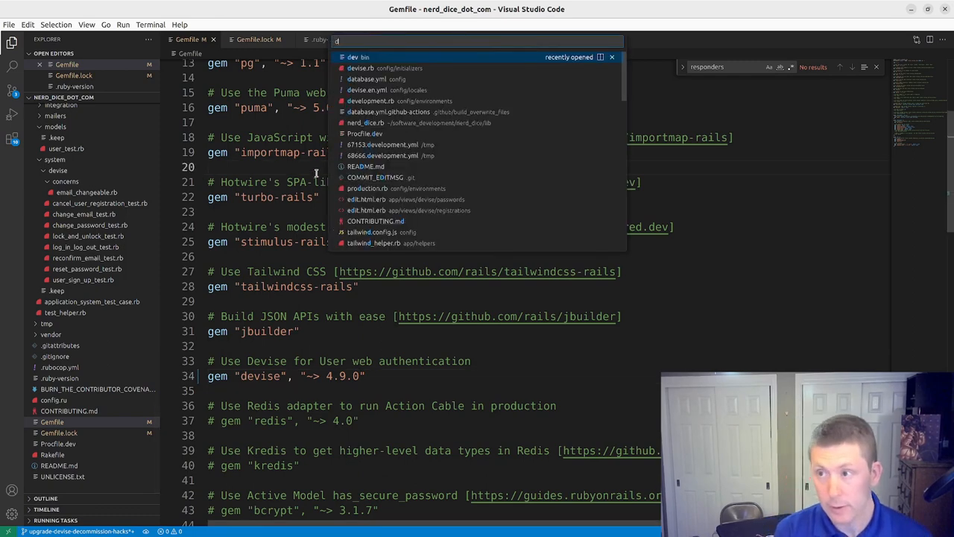
Step: Bring up config/initializers/devise.rb and locate the TurboDeviseController parent controller setting
text(evise)
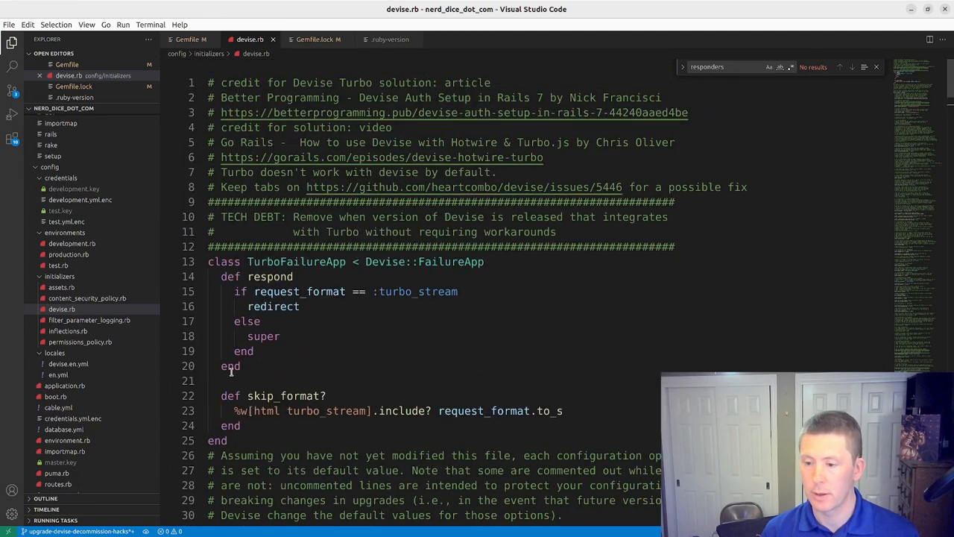
scroll(down, 3)
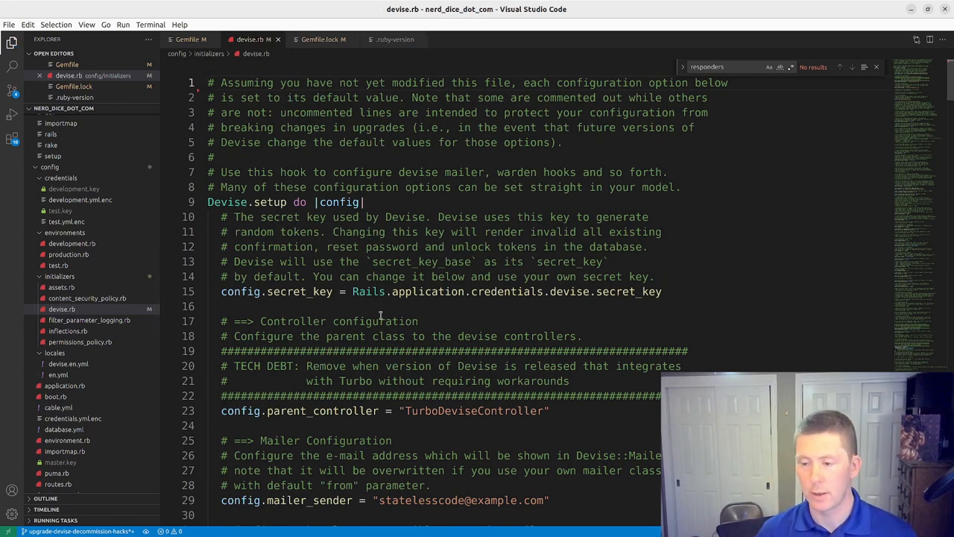
click(299, 27)
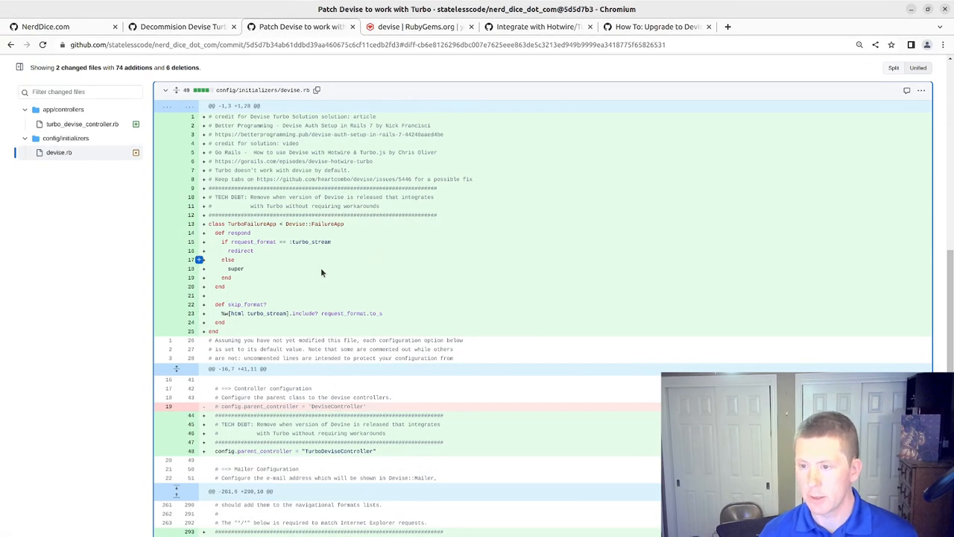
Step: Replace the TurboDeviseController lines with # config.parent_controller = 'DeviseController'
scroll(down, 3)
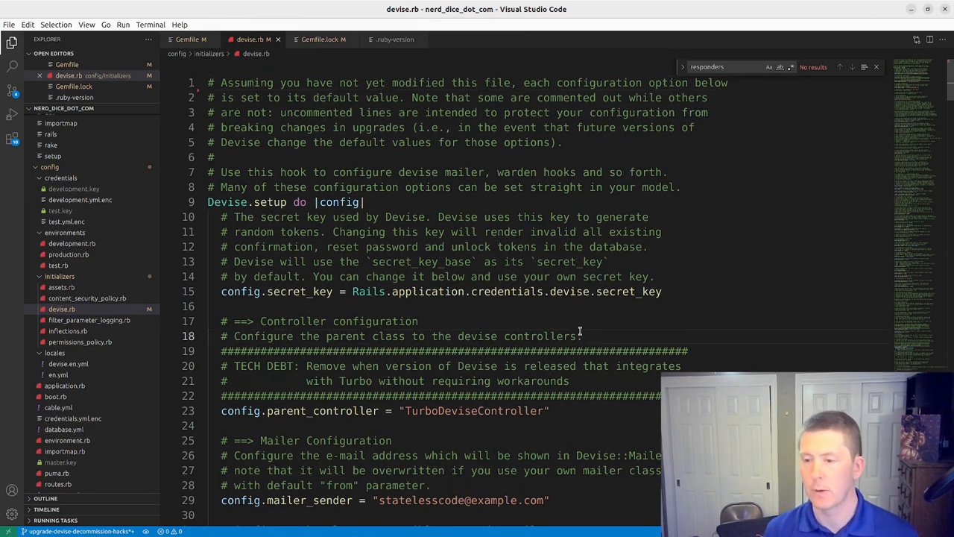
text(# config.parent_controller = 'DeviseController')
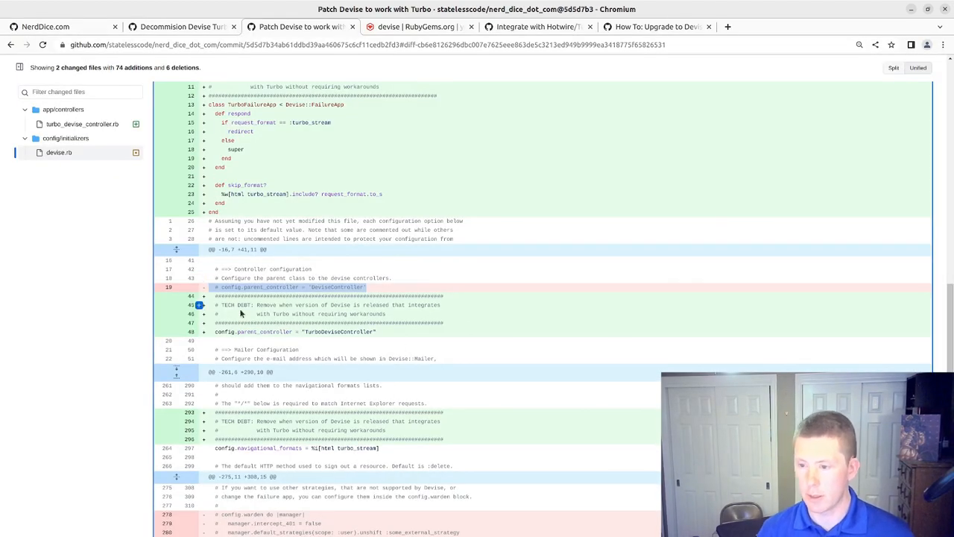
scroll(down, 3)
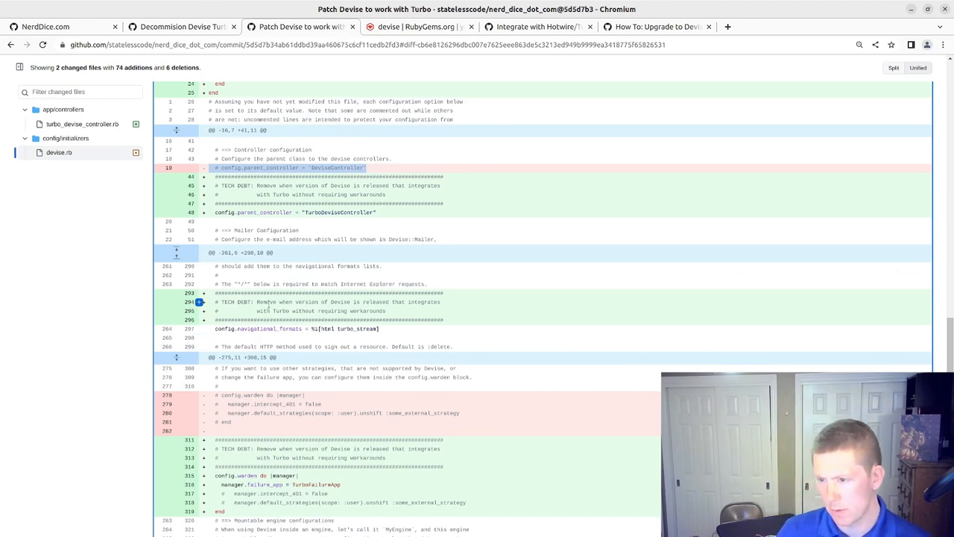
mouse_move(271, 312)
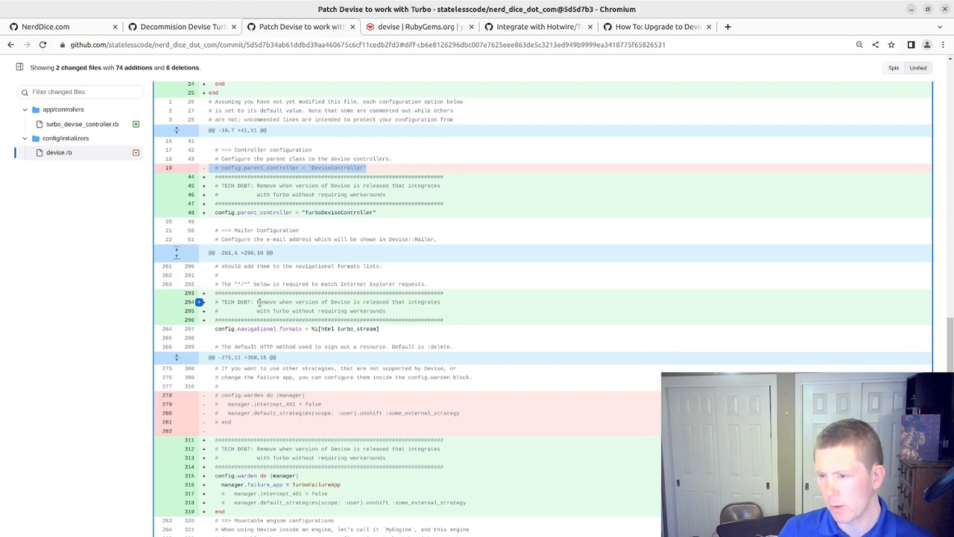
scroll(down, 3)
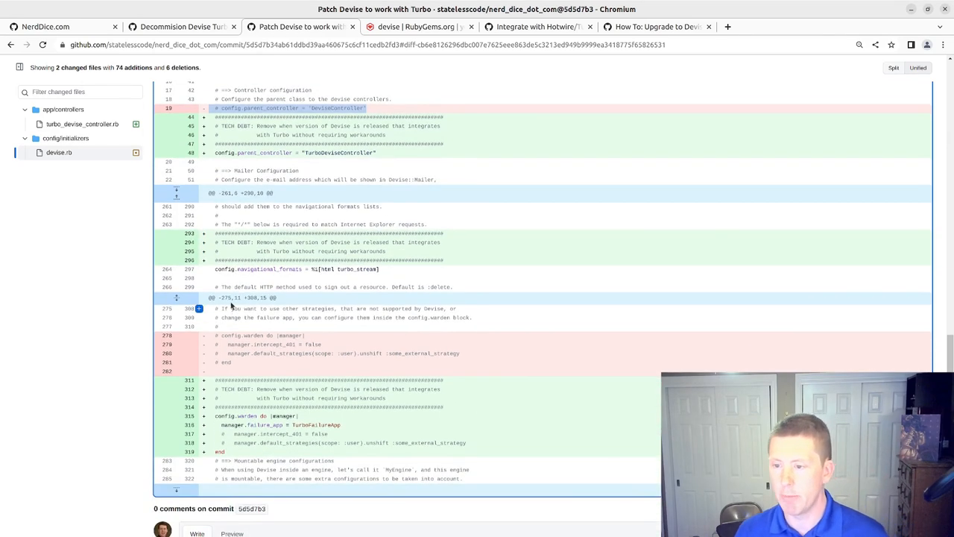
scroll(down, 3)
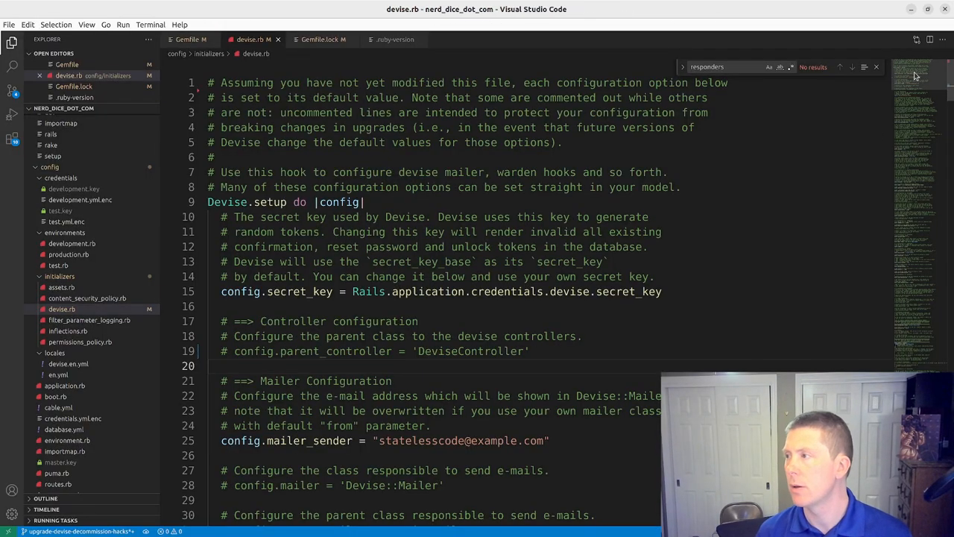
Step: Delete the TECH DEBT TurboFailureApp warden block, restoring the commented config.warden example
scroll(down, 3)
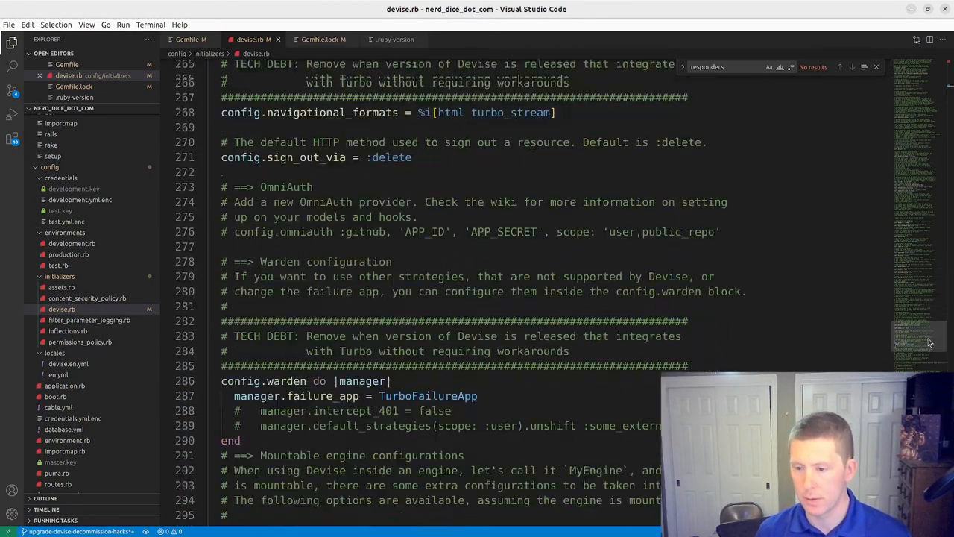
scroll(down, 3)
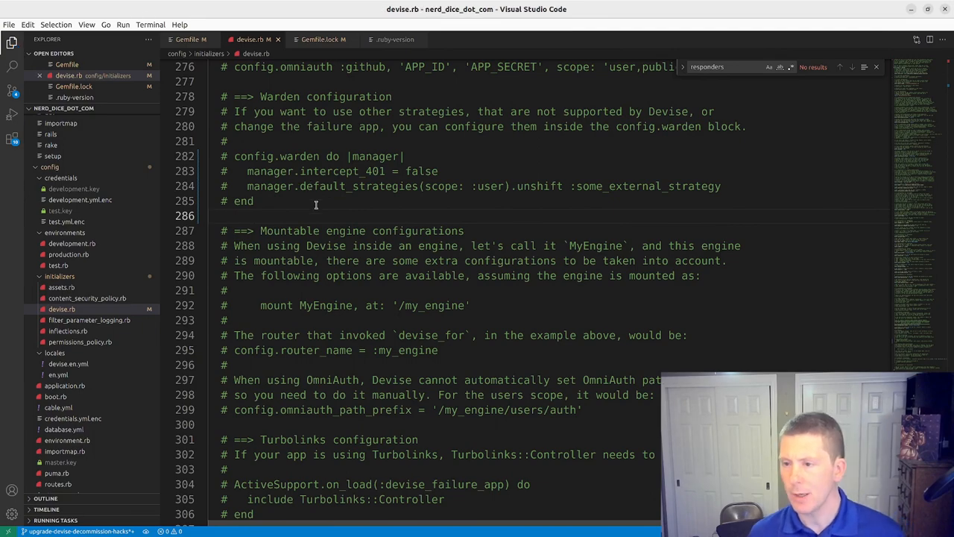
scroll(down, 3)
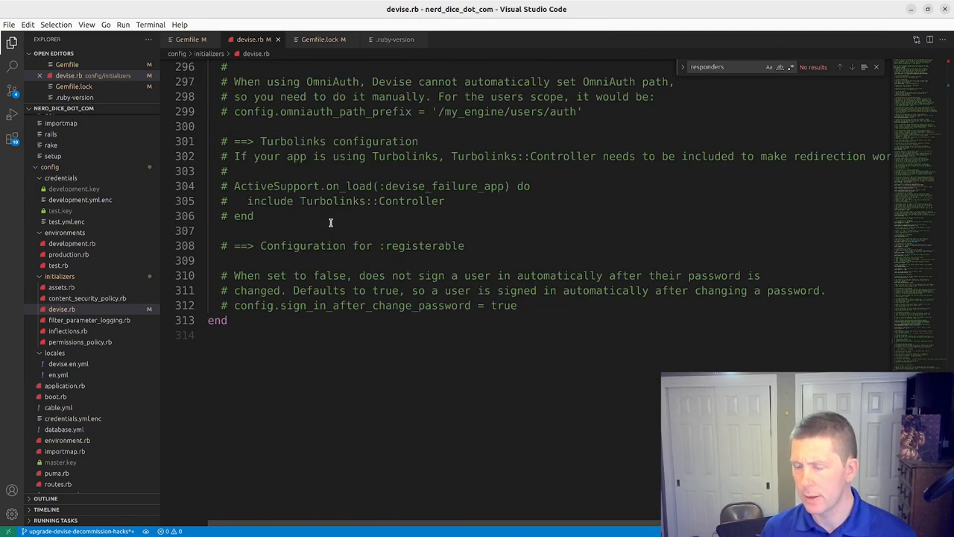
scroll(up, 3)
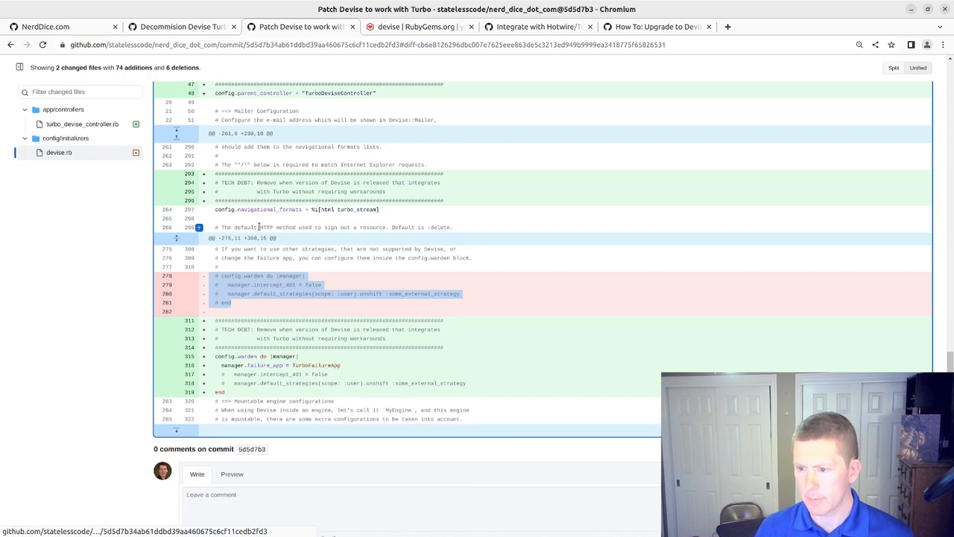
Step: Scroll through the wiki's Responders section on error_status and redirect_status settings
scroll(down, 3)
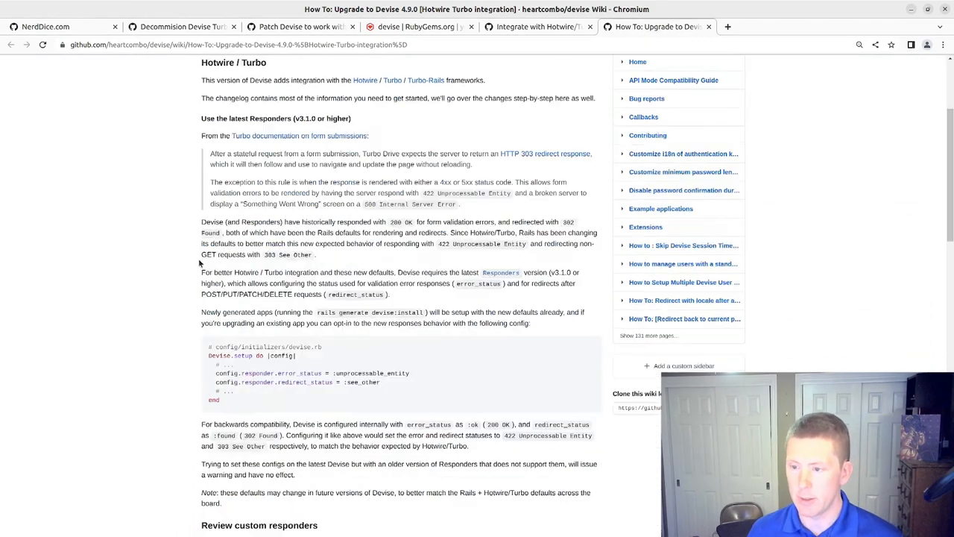
scroll(down, 3)
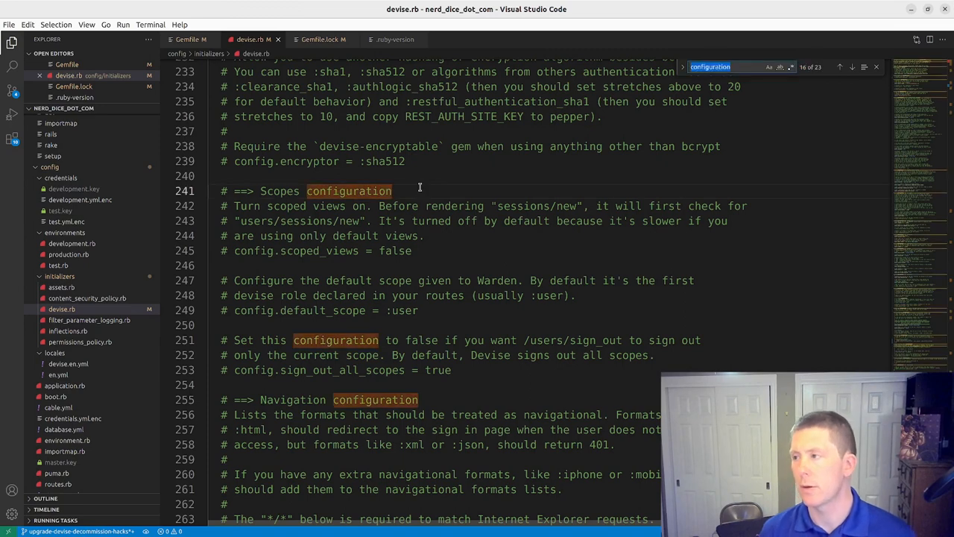
Step: Find 'resp' in devise.rb and add the '# Responder' config comment below secret_key
text(responder)
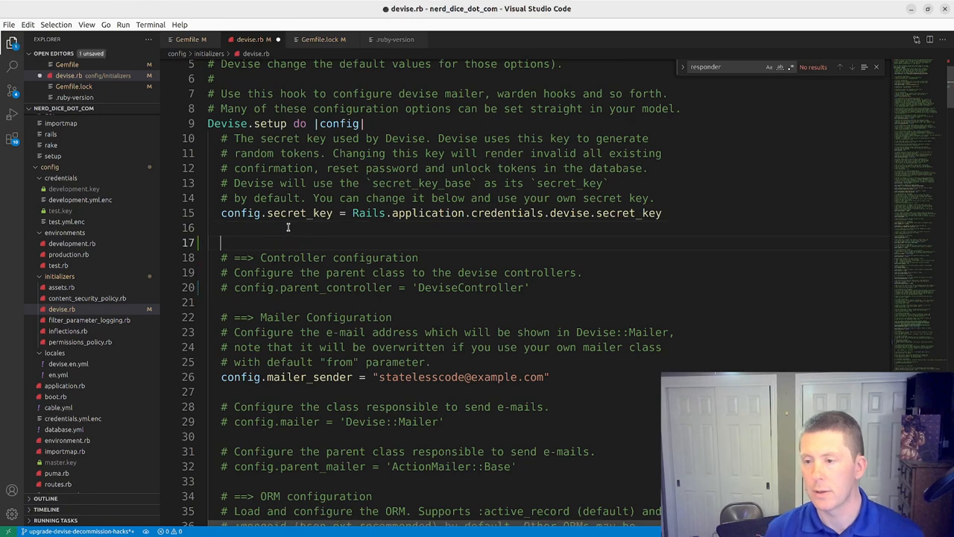
text(# Rails 7 Turbo)
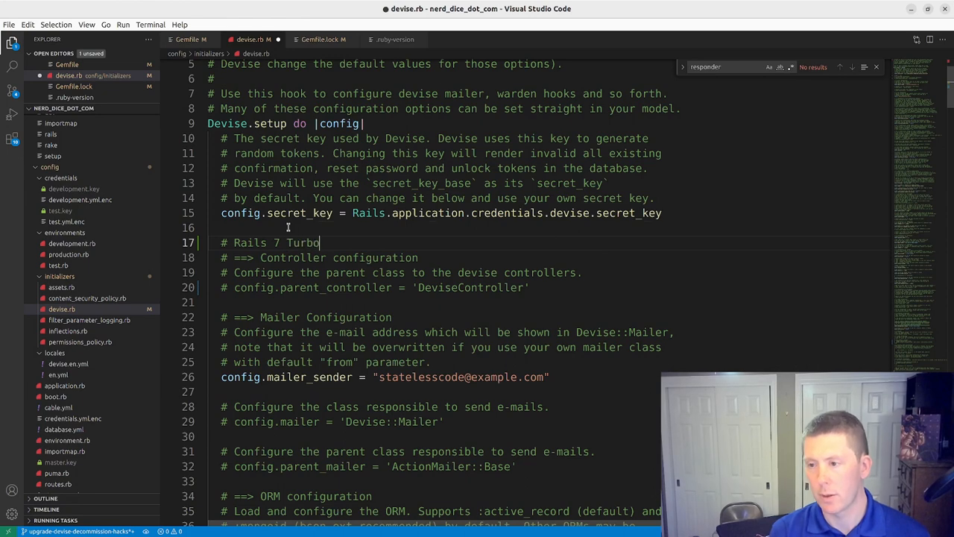
text(Responder Config)
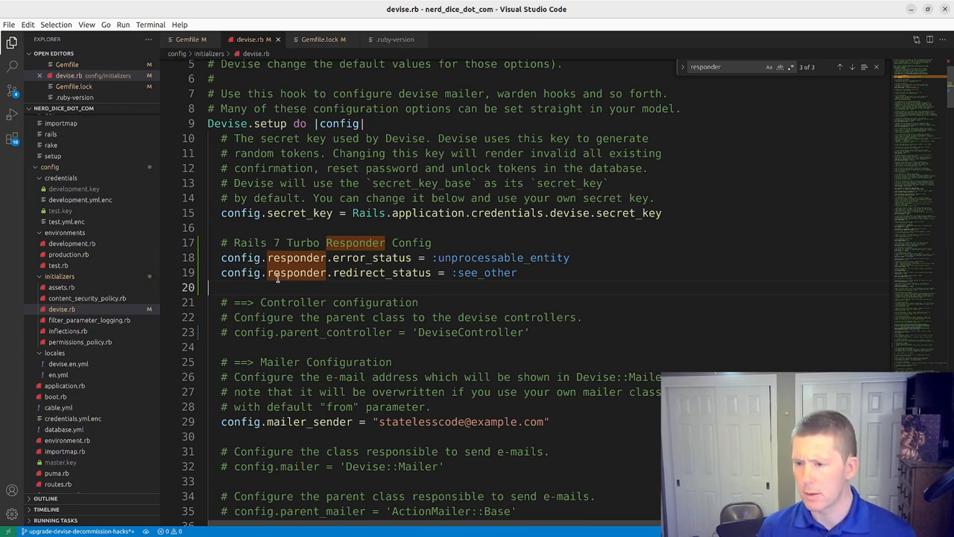
mouse_move(217, 298)
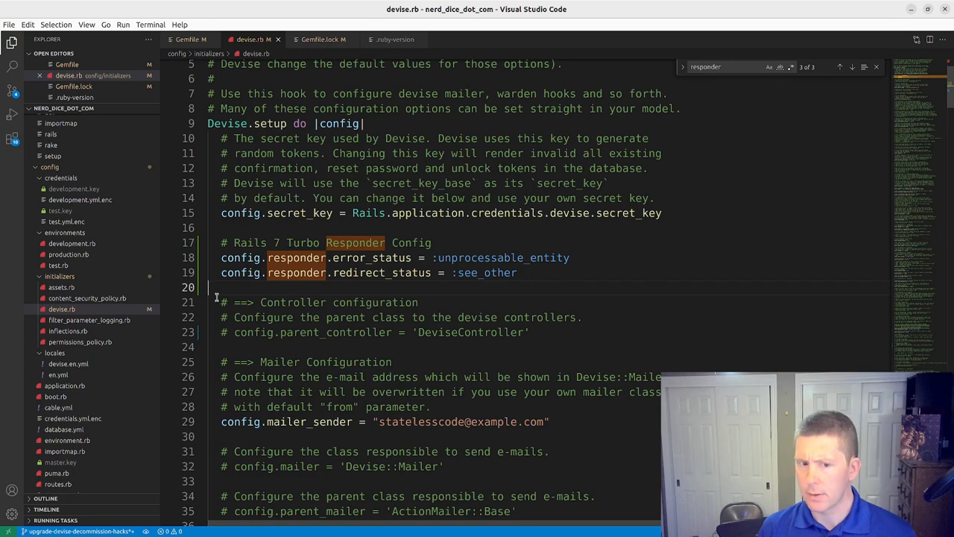
mouse_move(283, 262)
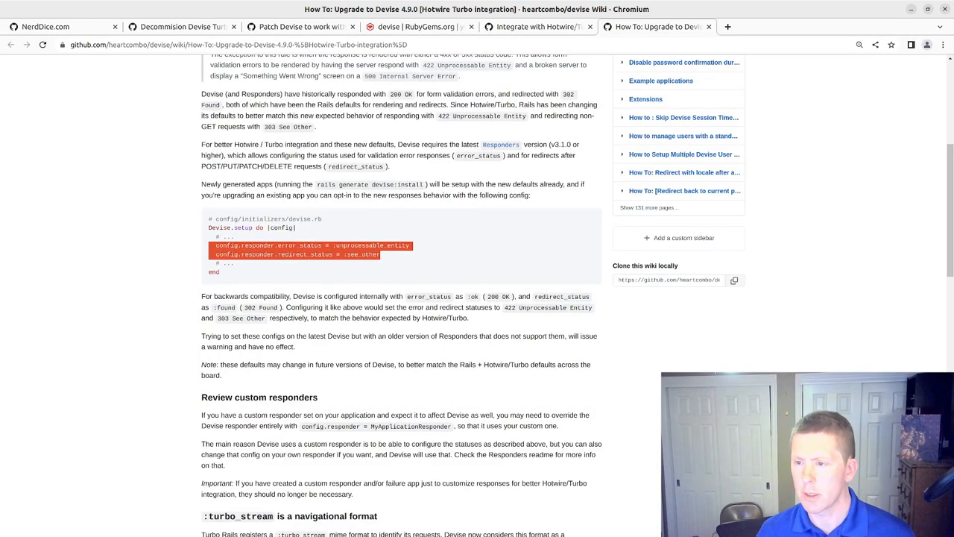
scroll(down, 3)
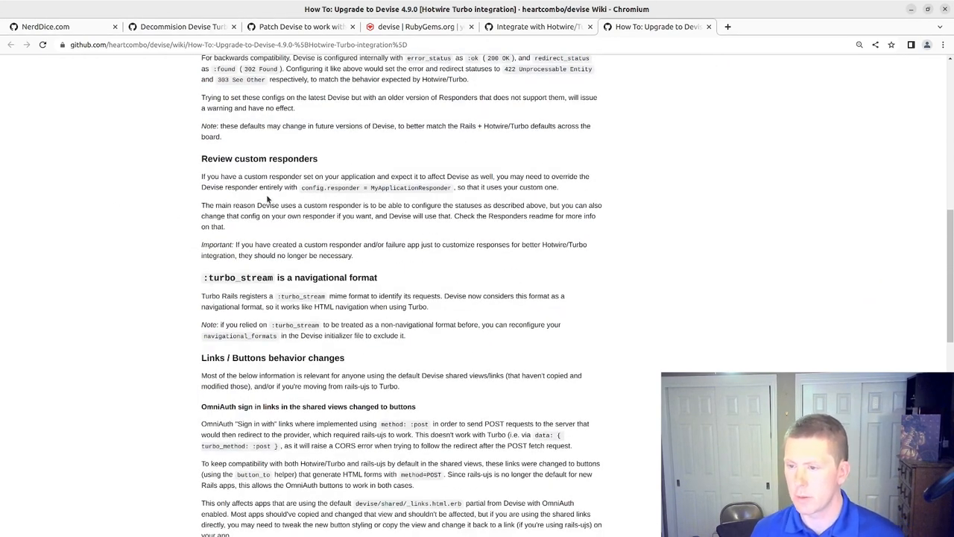
scroll(down, 3)
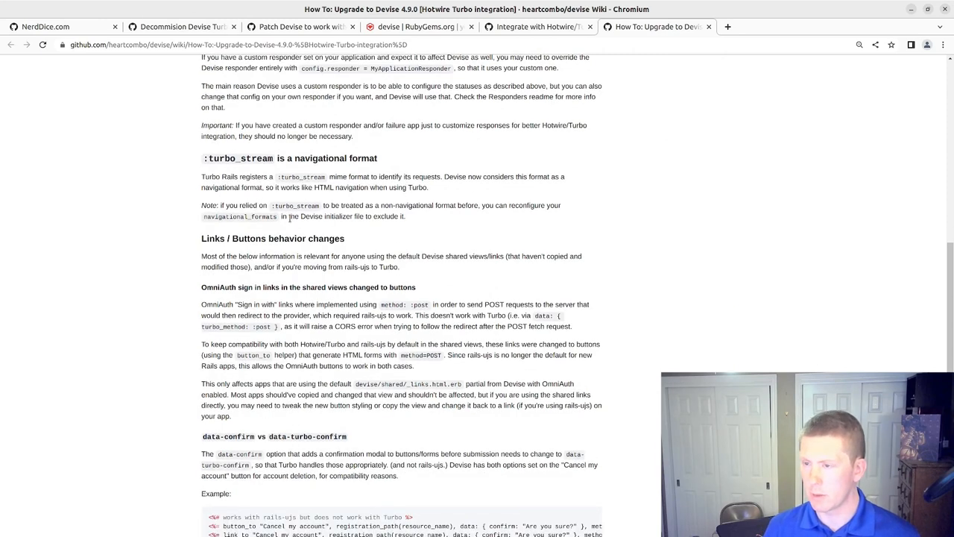
mouse_move(197, 239)
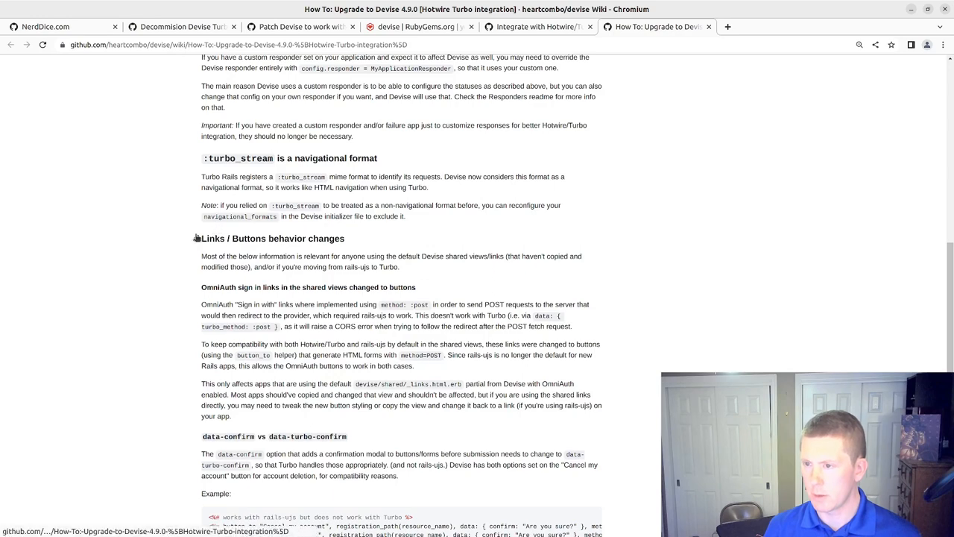
scroll(down, 3)
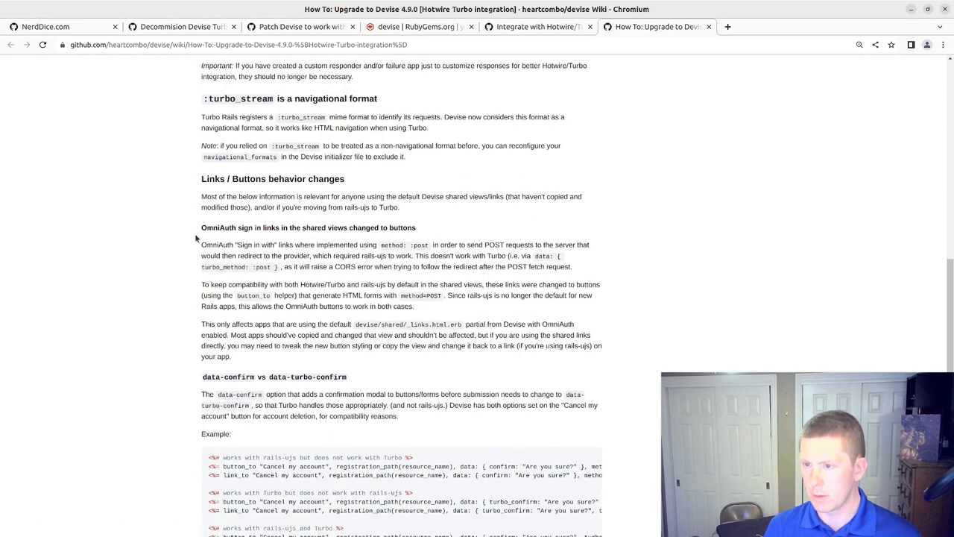
scroll(down, 3)
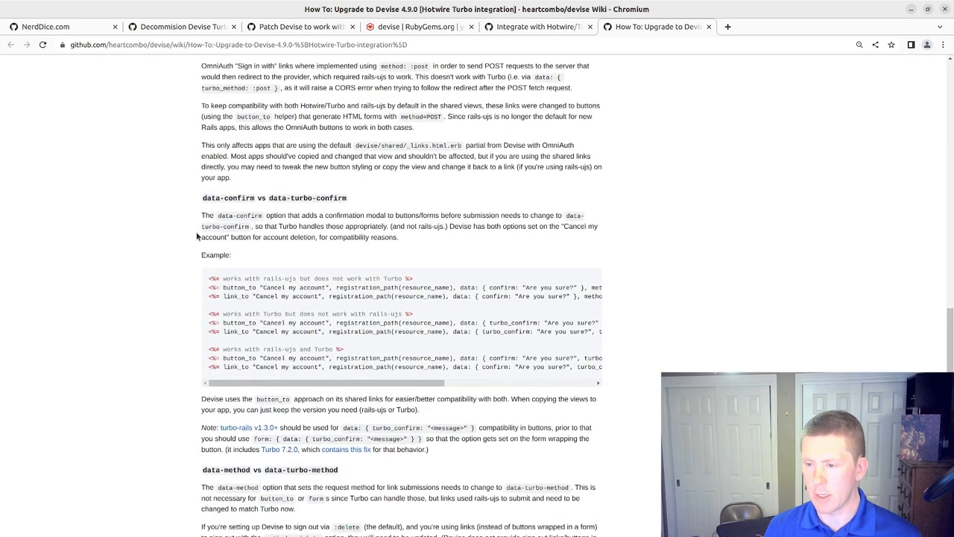
scroll(down, 3)
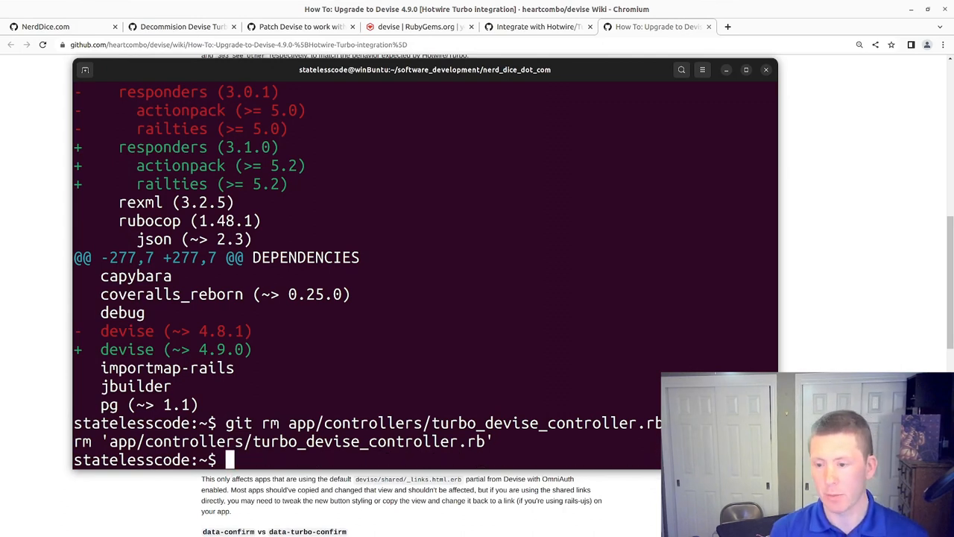
Step: Run rails test:system test and wait for the 70.59% coverage report
text(raisl)
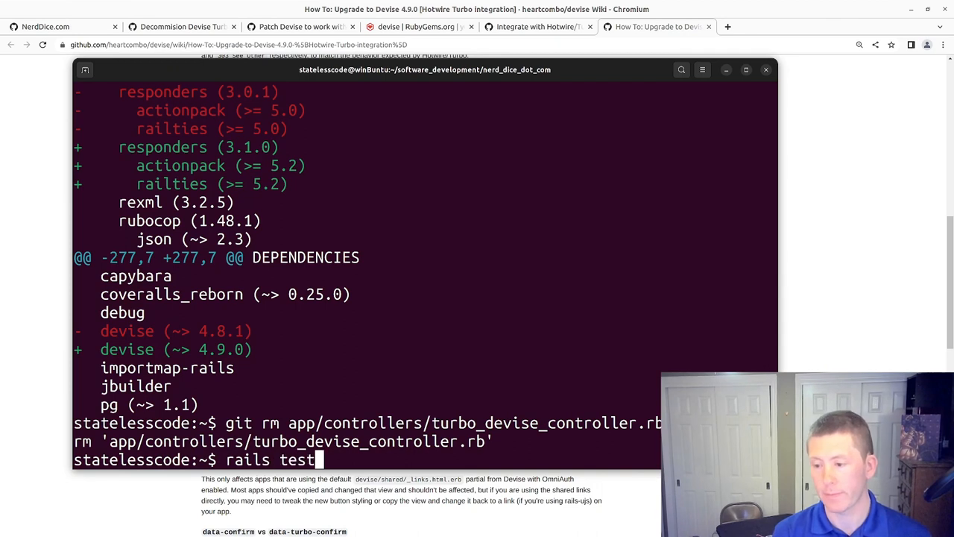
text(:system test)
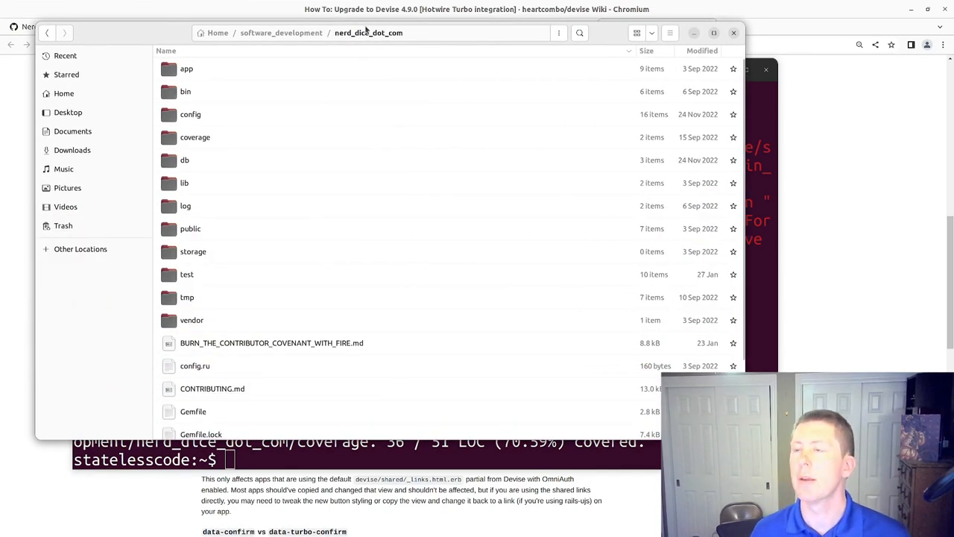
Step: Browse into tmp/screenshots and view the blank-email failure screenshot
click(187, 297)
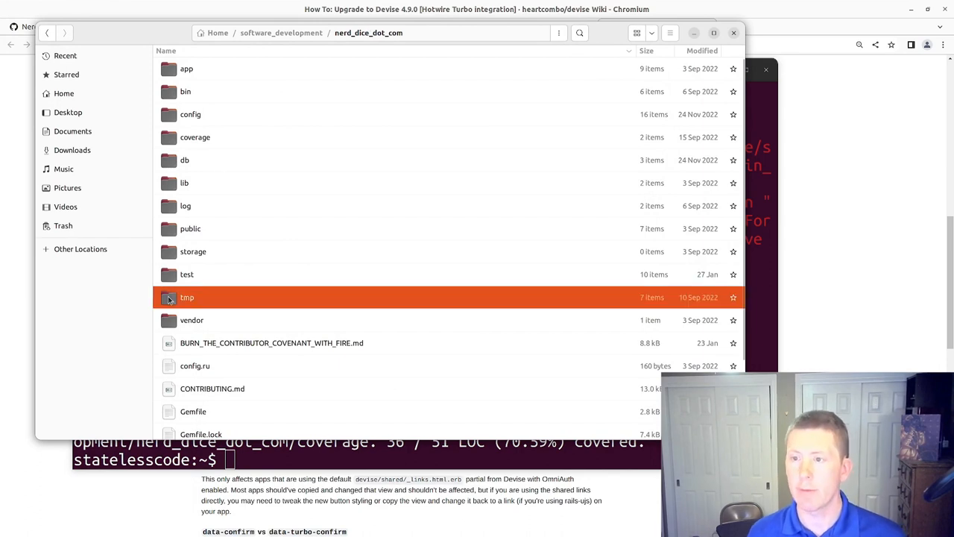
double_click(187, 297)
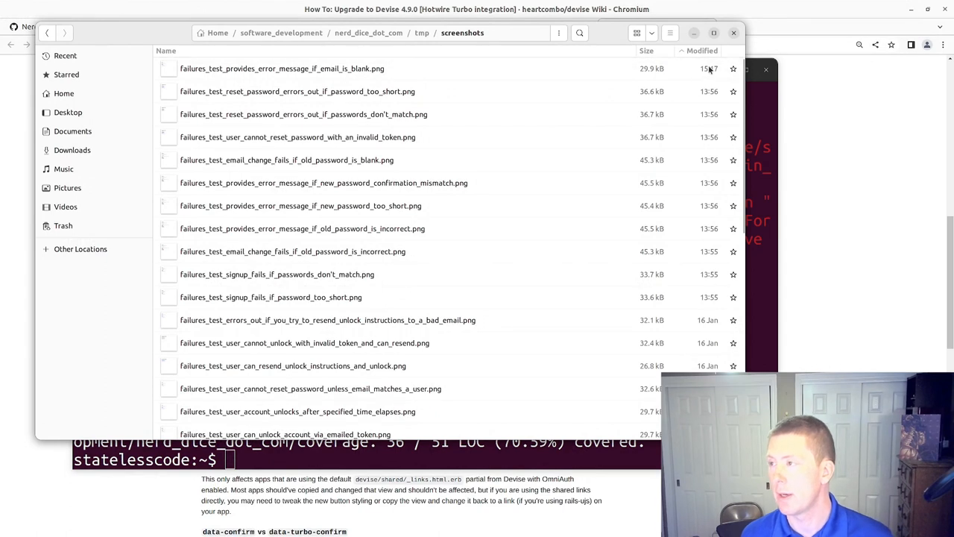
mouse_move(292, 78)
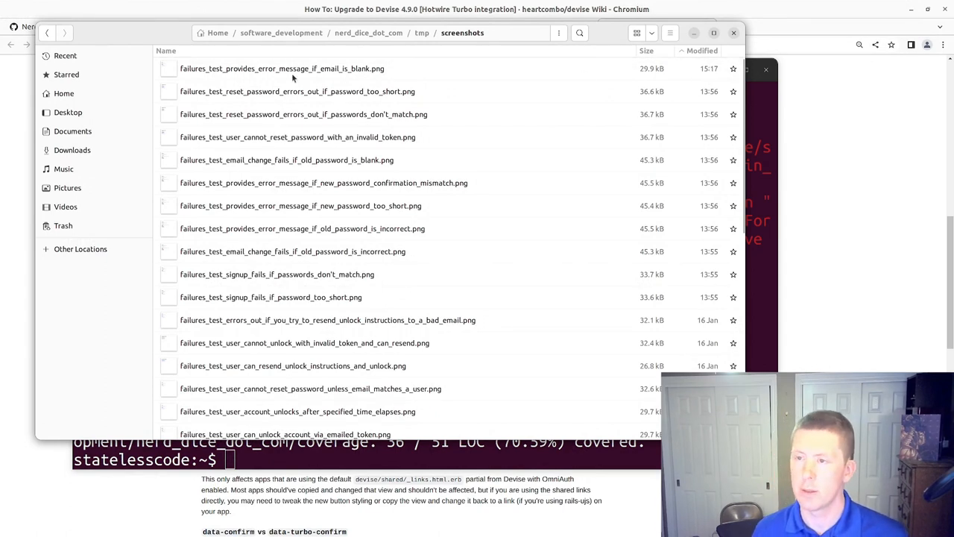
double_click(282, 69)
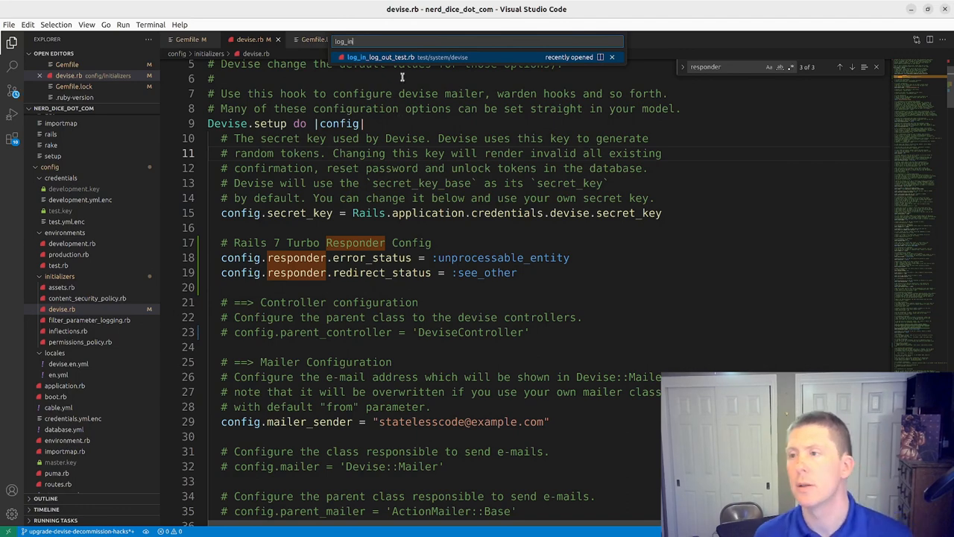
Step: Open log_in_log_out_test.rb via Quick Open and place the cursor in the blank email test
click(406, 57)
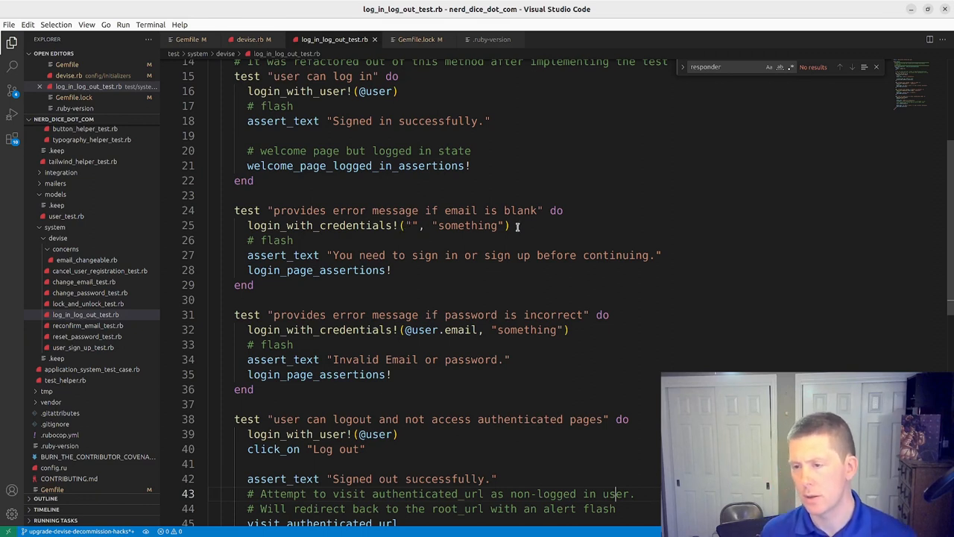
click(328, 255)
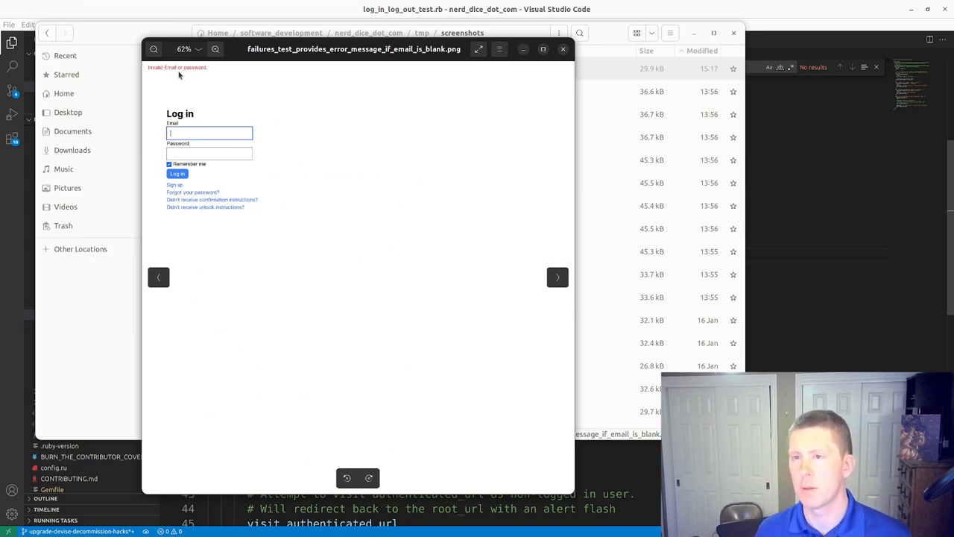
mouse_move(158, 75)
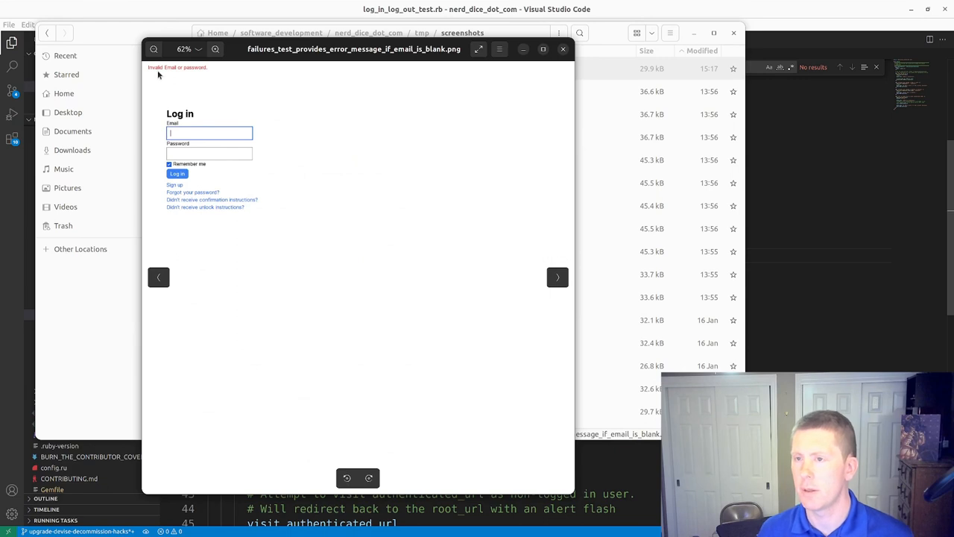
mouse_move(306, 74)
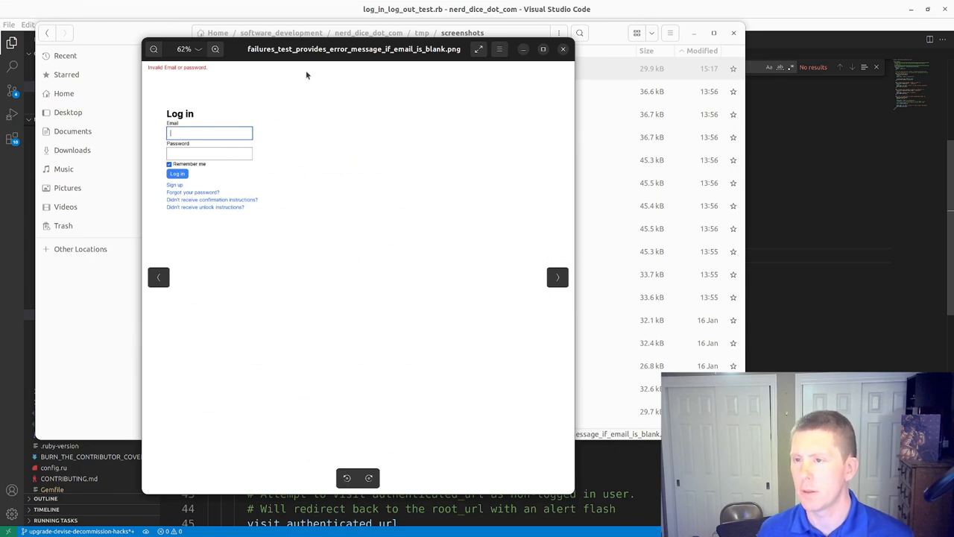
mouse_move(642, 74)
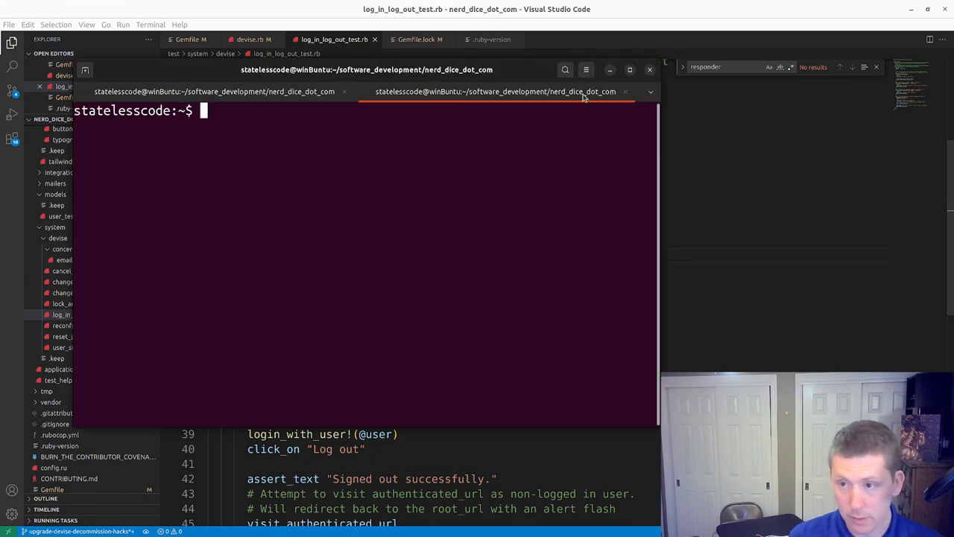
Step: Run bin/dev, set rvm use 3.2.1 --default, and boot the Rails server again
text(bi)
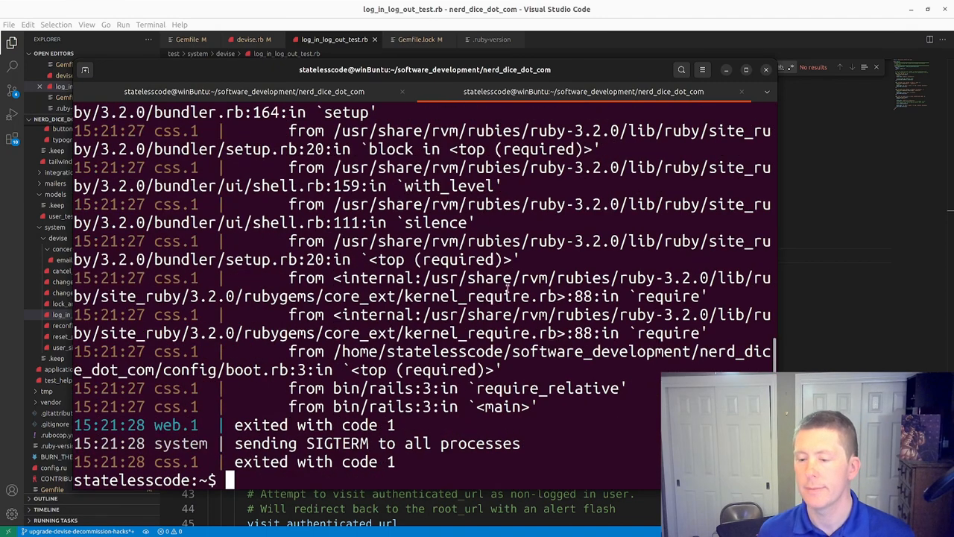
text(rvm use)
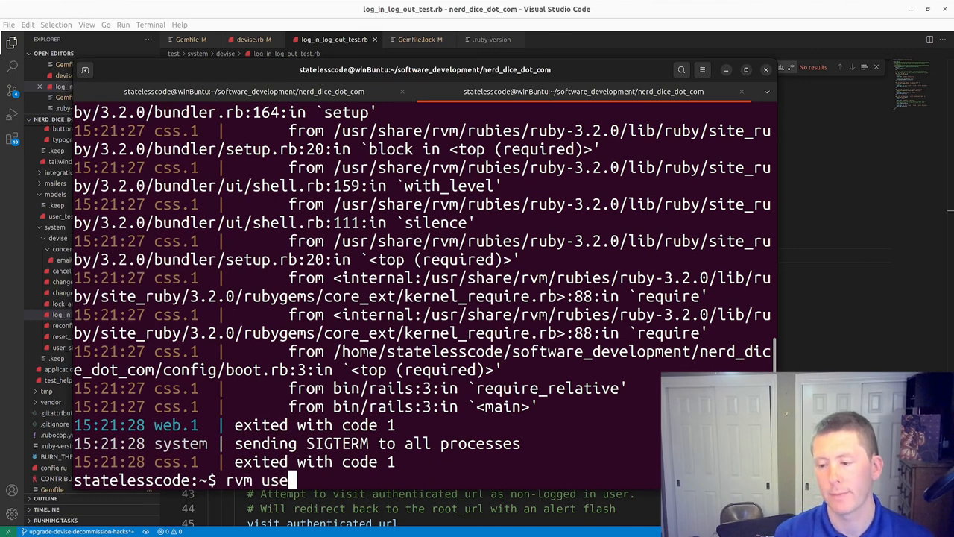
text(3.2.1)
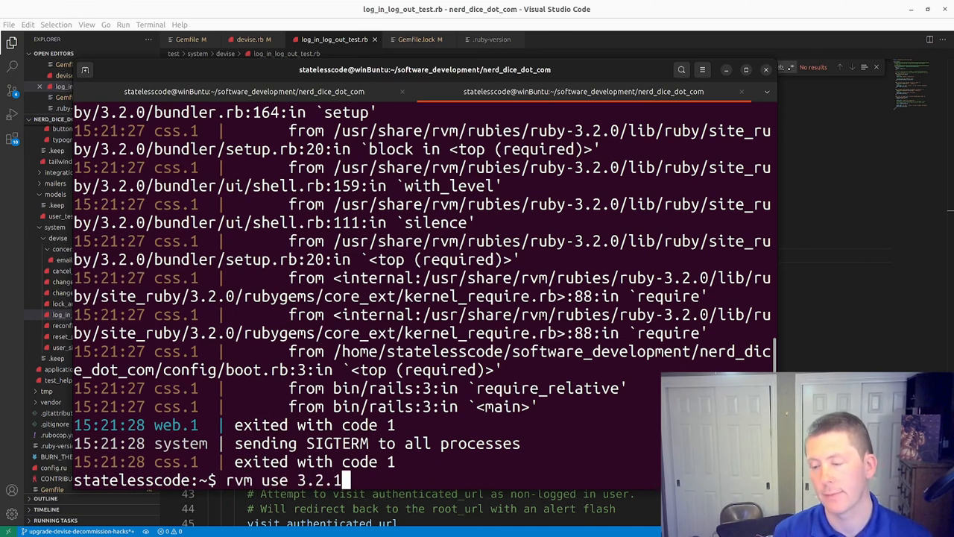
text(--default)
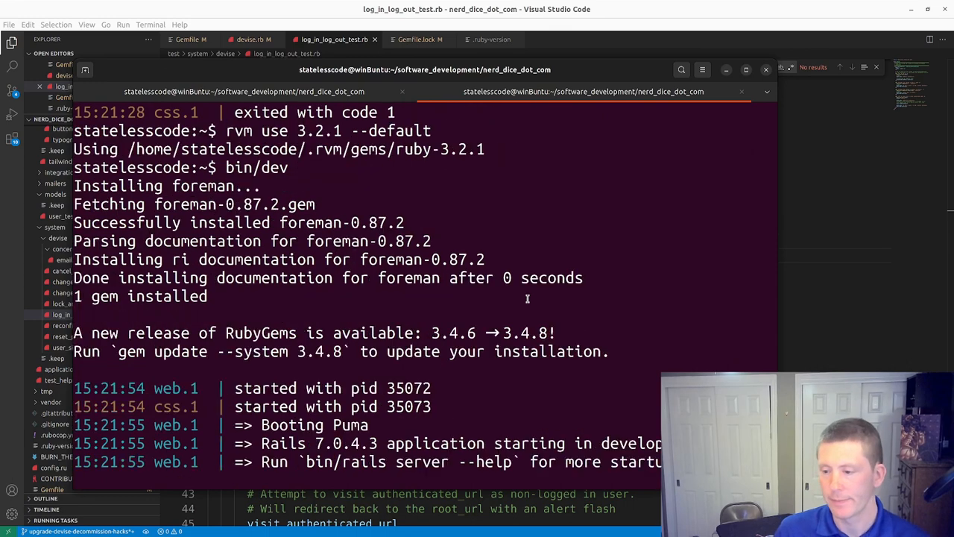
scroll(down, 3)
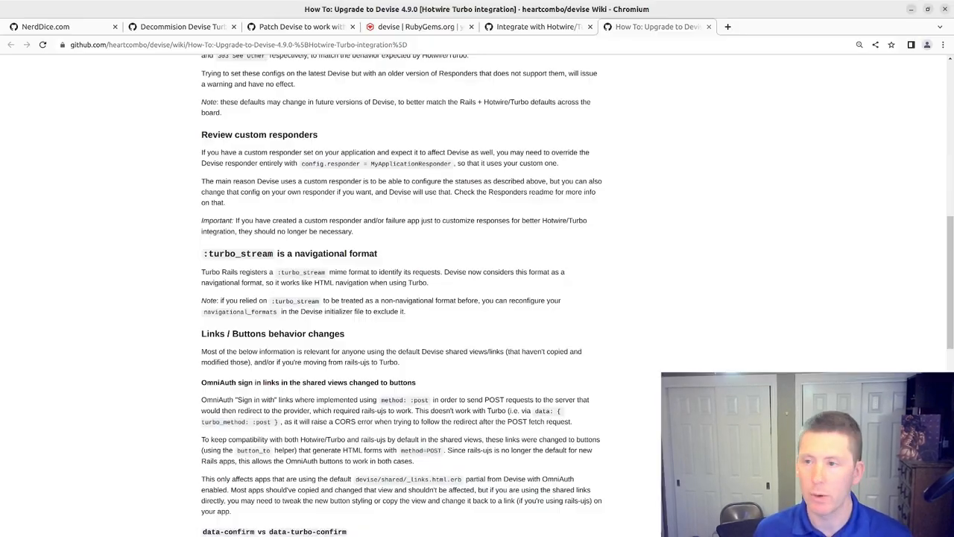
Step: Load localhost:3000 in a new tab and go to the Nerd Dice Log in page
click(847, 26)
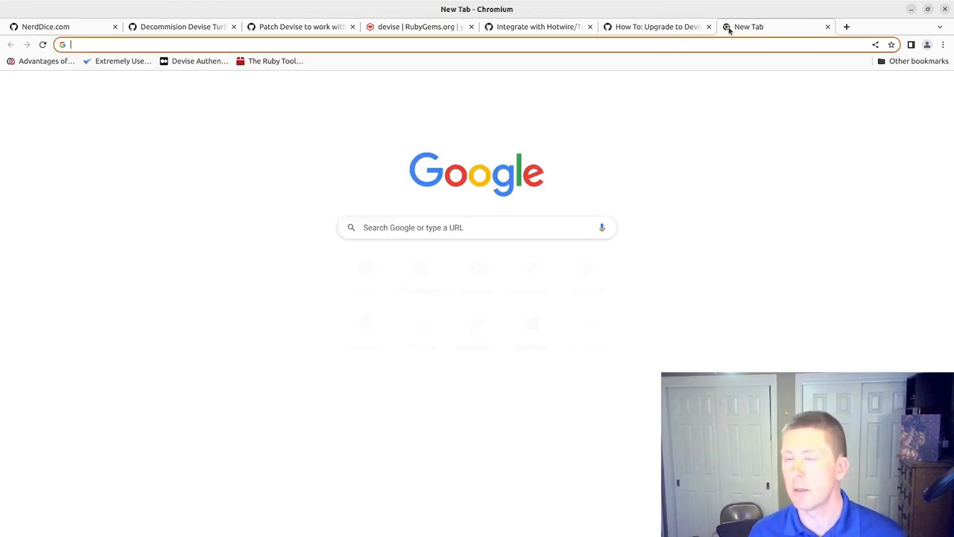
text(localhost:3000)
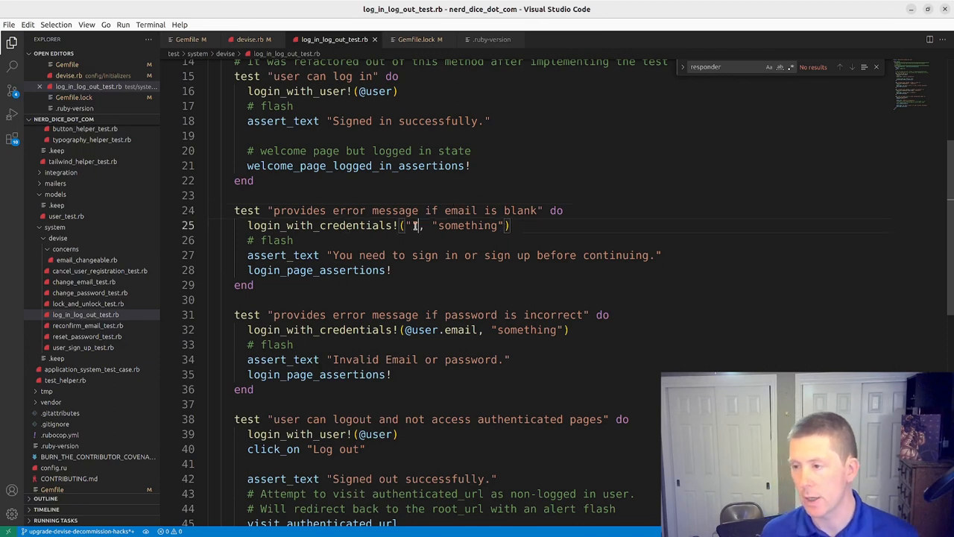
key(Backspace)
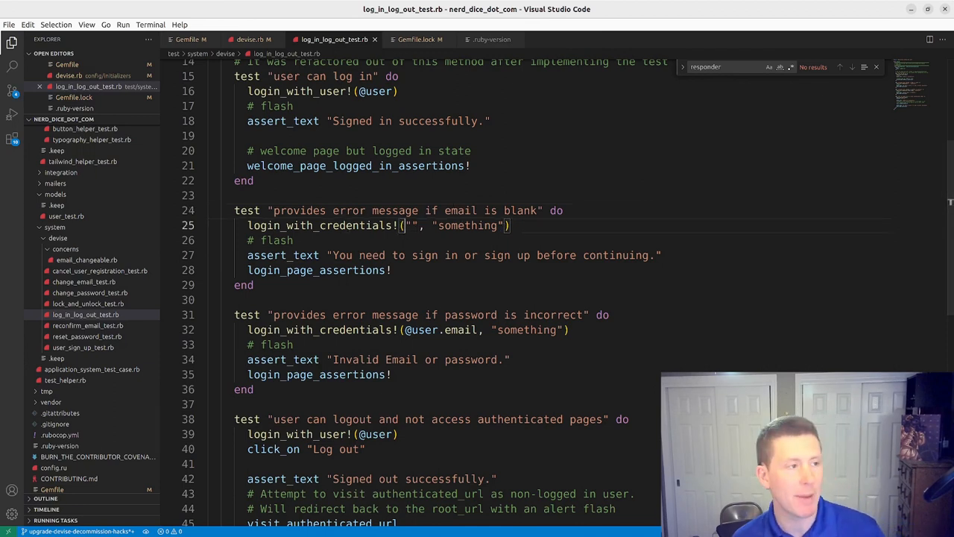
click(776, 27)
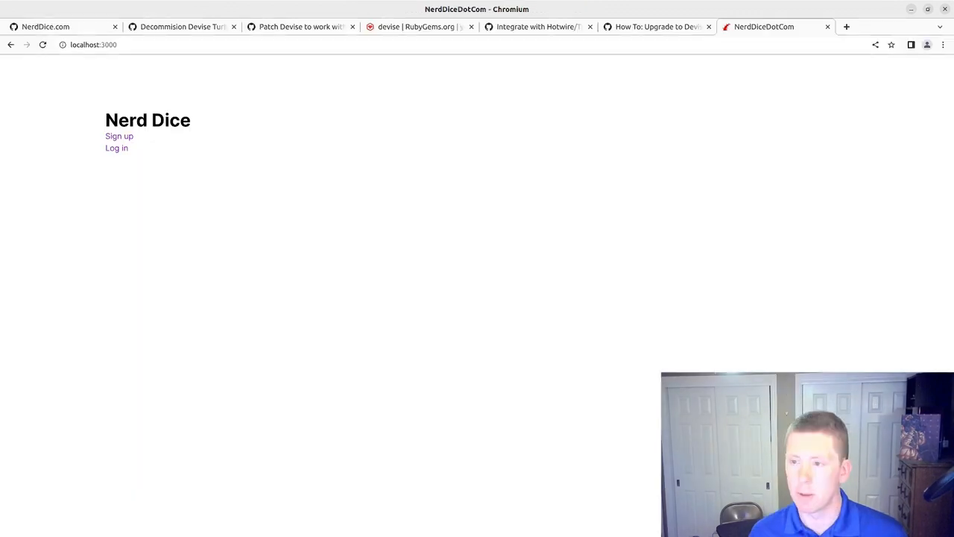
click(116, 147)
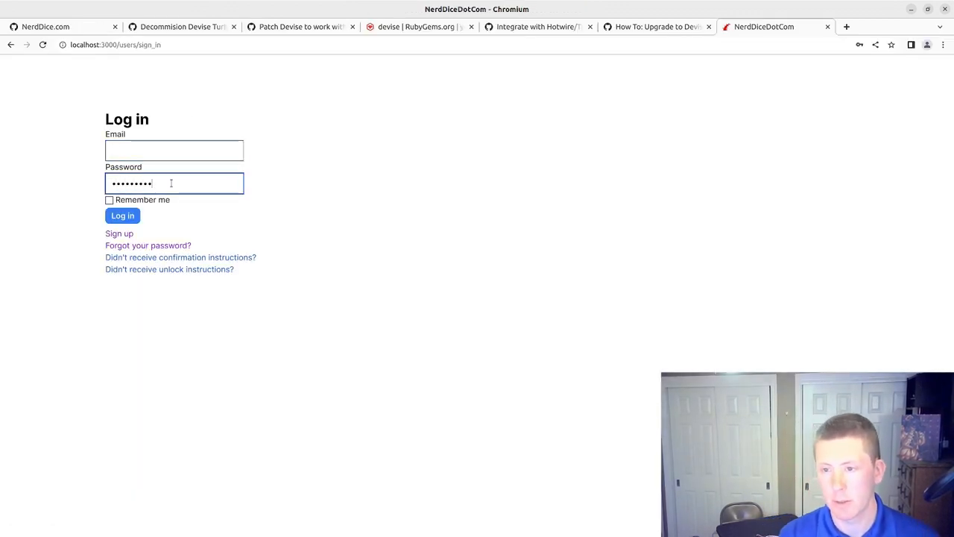
Step: Submit a login with only a password, getting the Invalid Email or password message
key(Backspace)
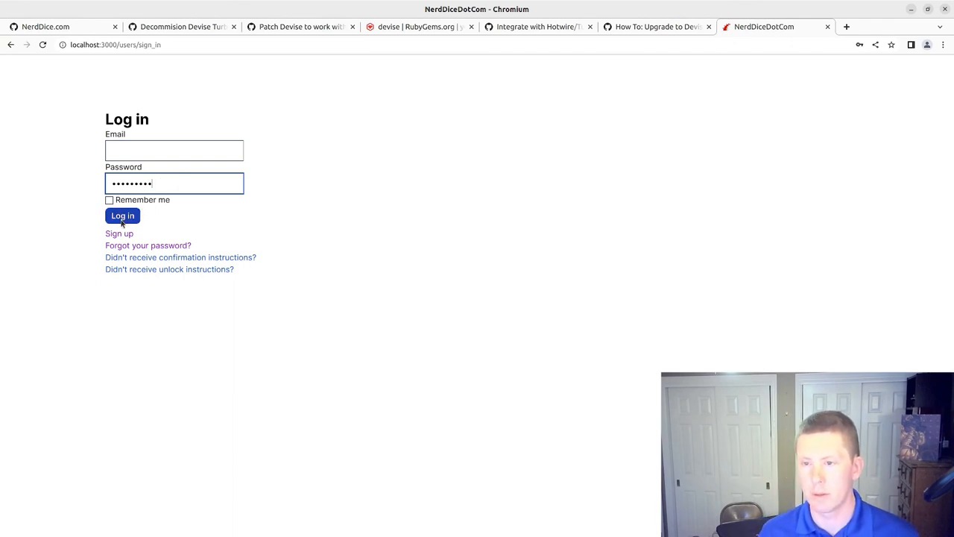
click(123, 214)
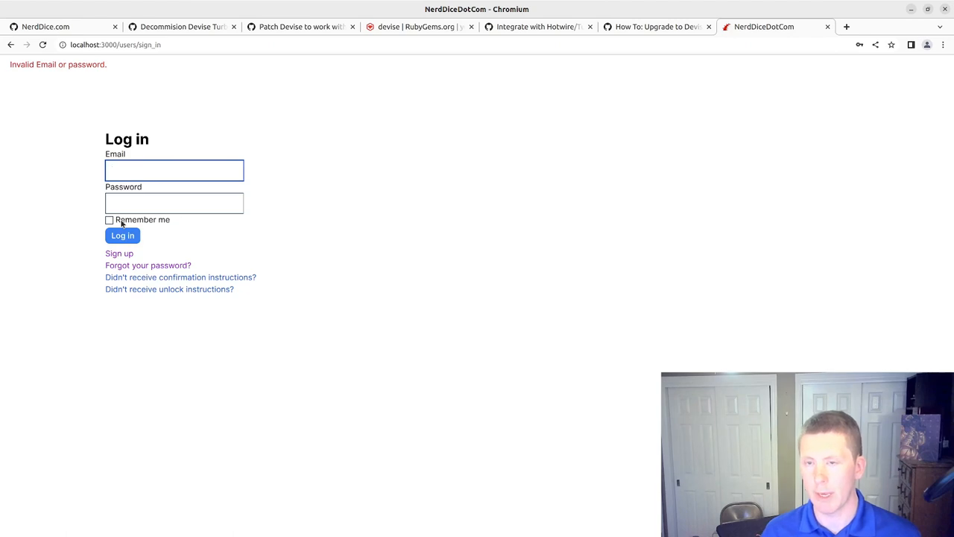
mouse_move(140, 188)
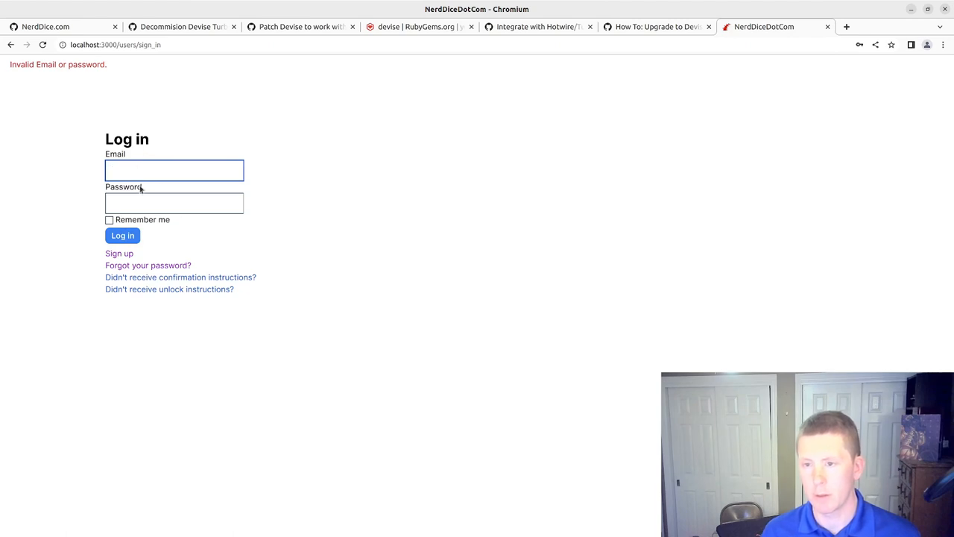
click(173, 170)
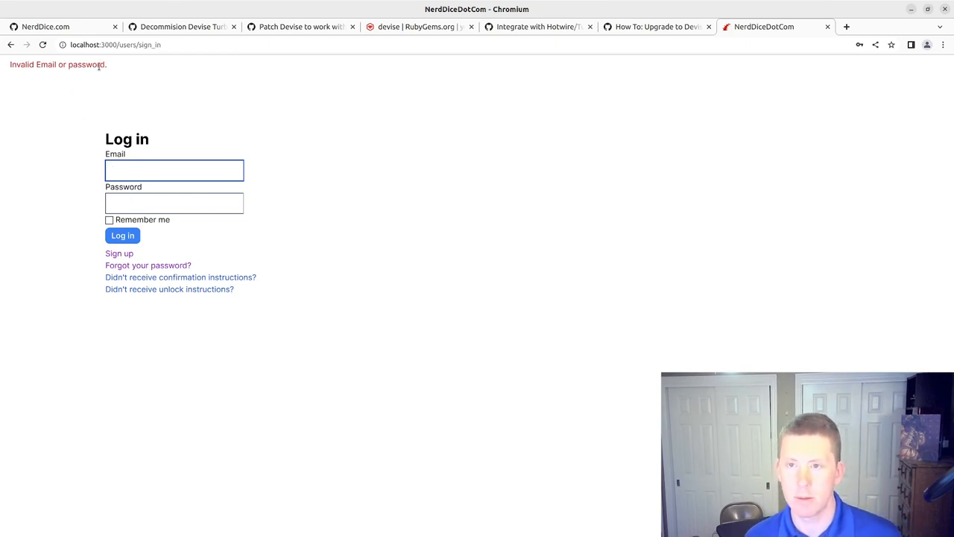
click(173, 170)
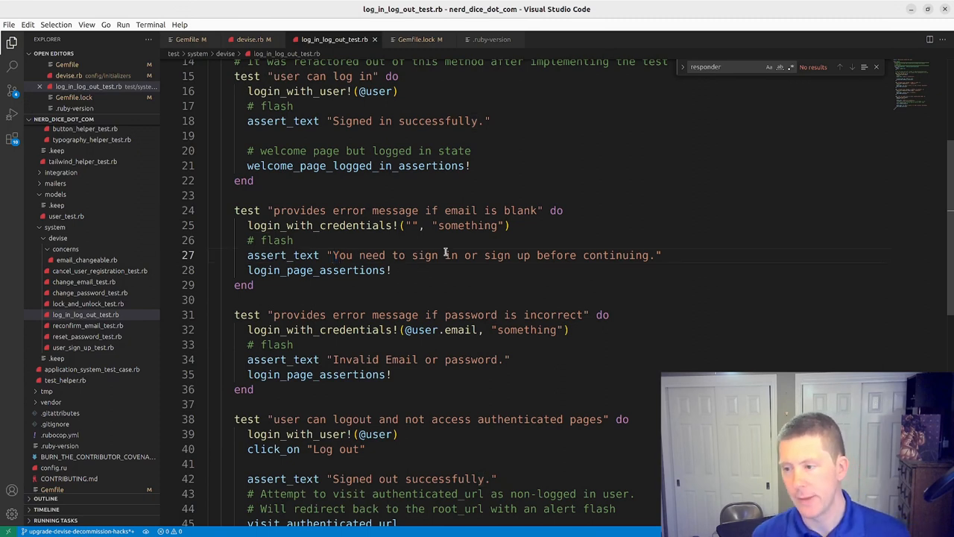
Step: Search log_in_log_out_test.rb for 'Invalid Email or password', matching the incorrect-password test
click(331, 330)
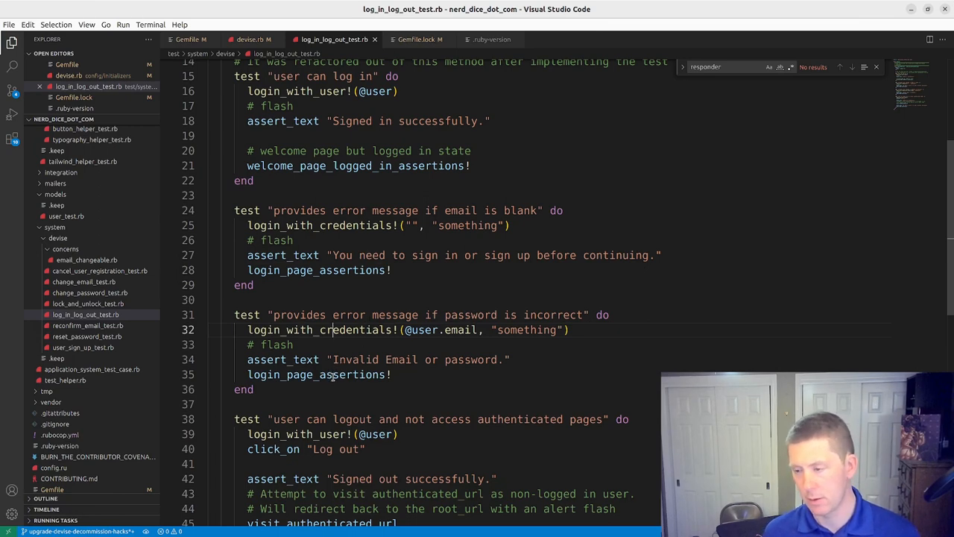
scroll(down, 3)
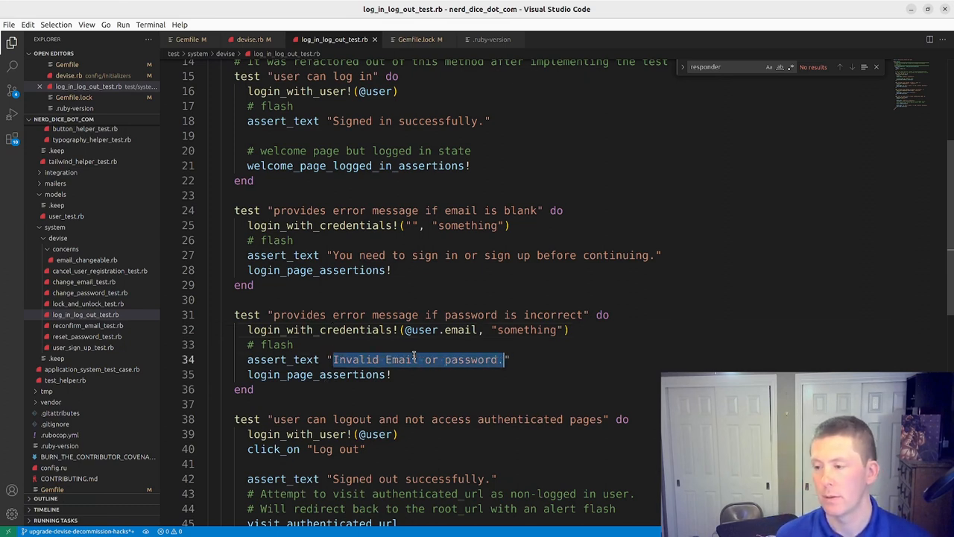
text(Invalid Email or password)
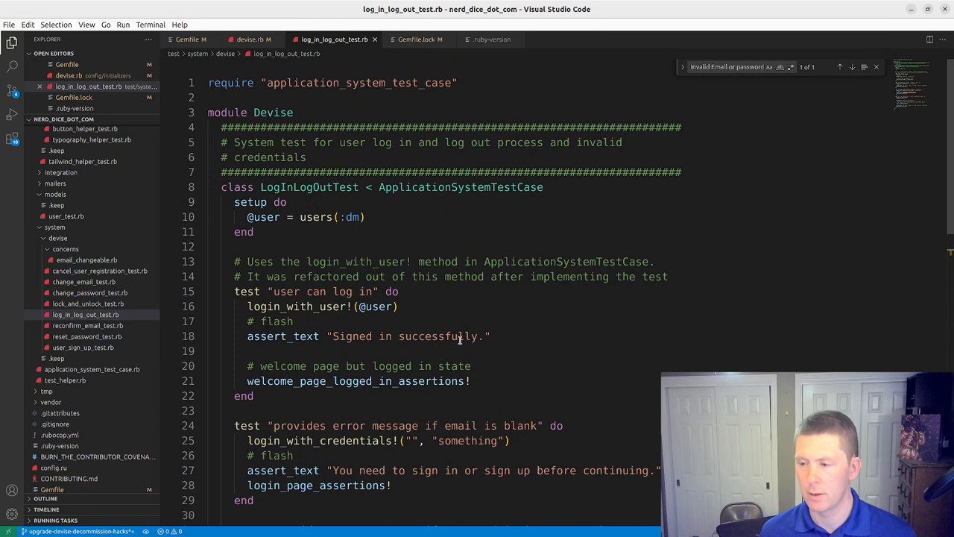
mouse_move(439, 291)
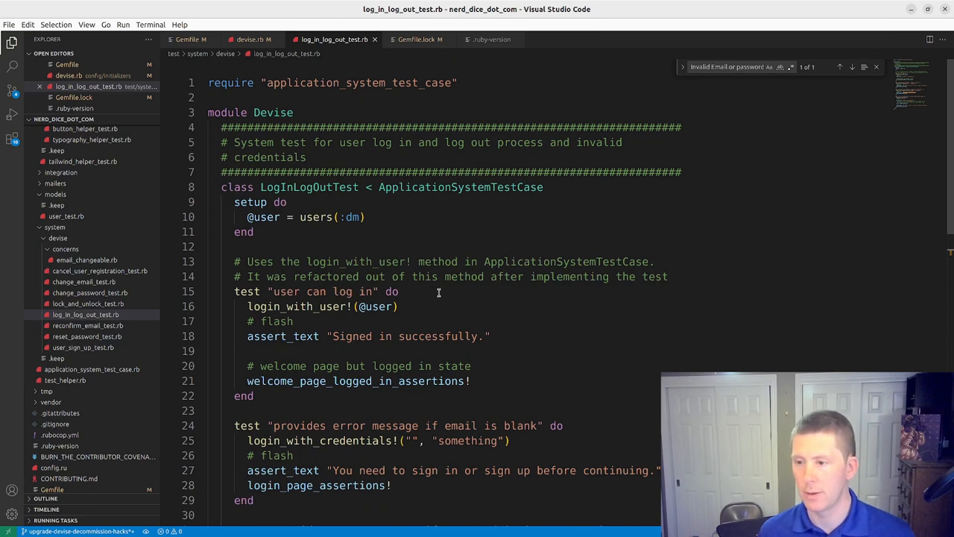
key(Return)
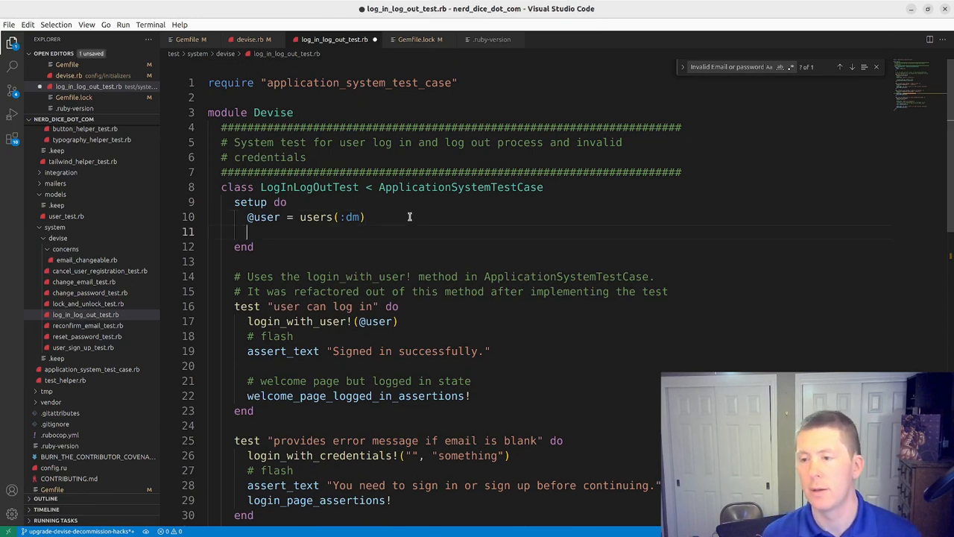
text(@invalid_login)
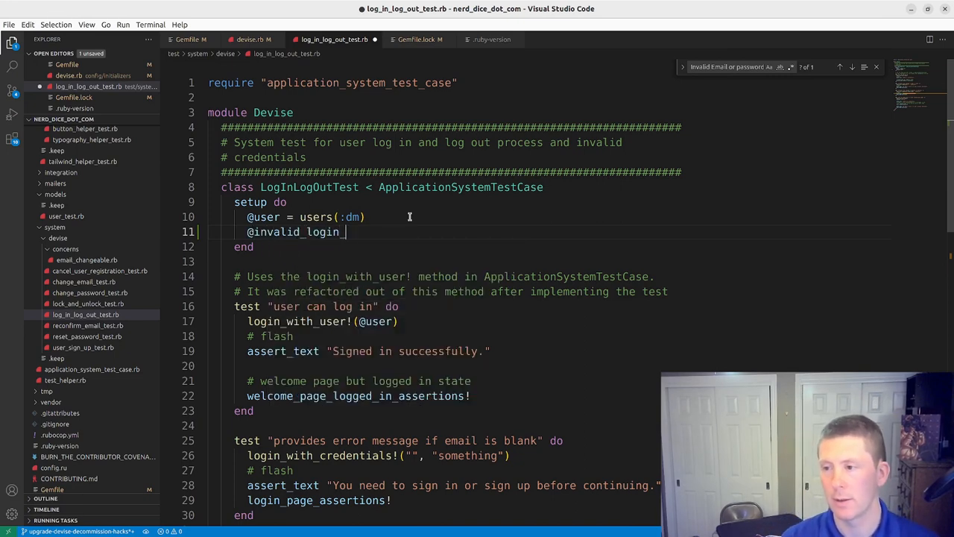
text(_attempt_mes)
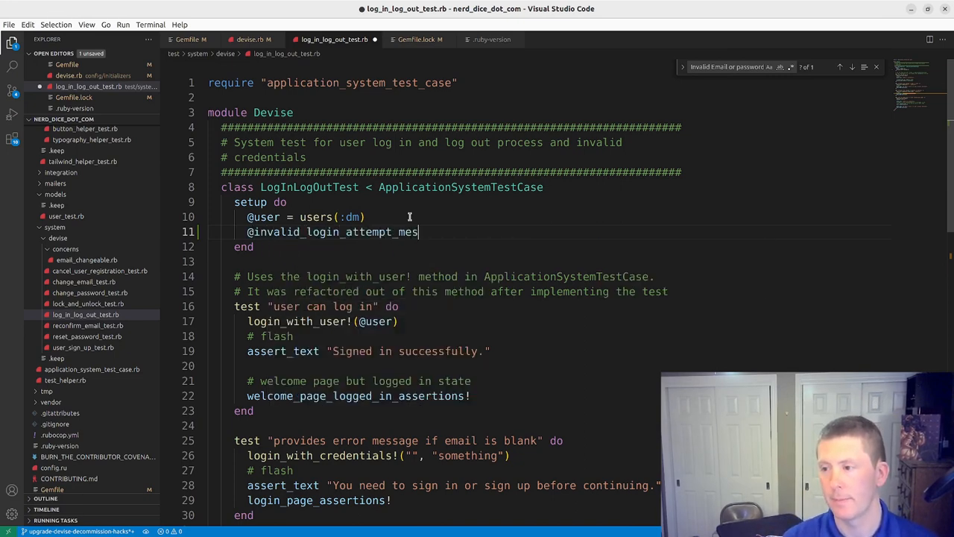
text(sage =)
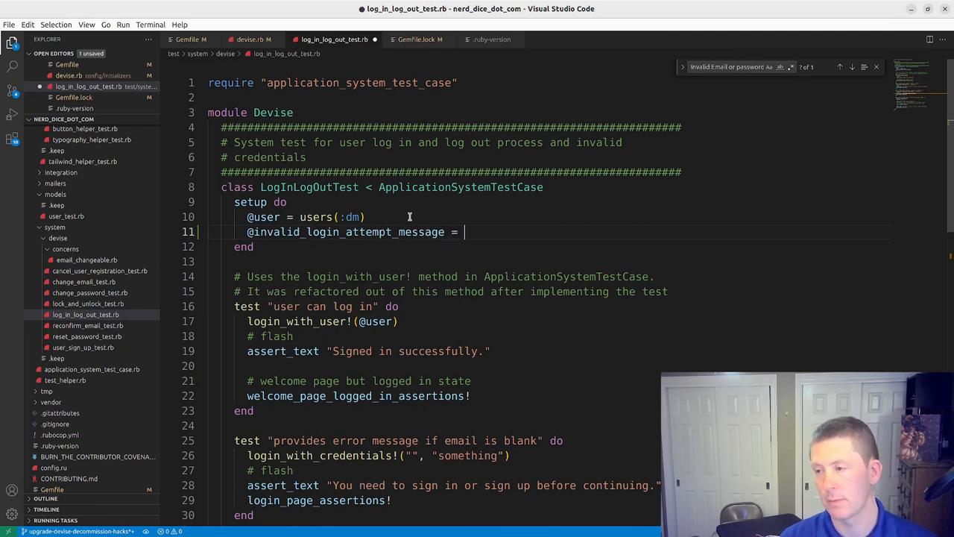
text("Invalid Email or password.")
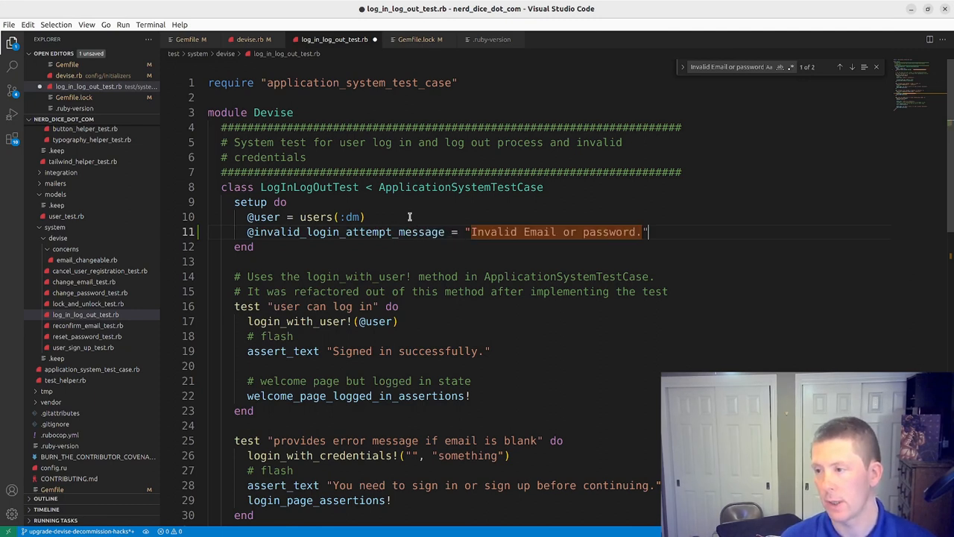
double_click(344, 233)
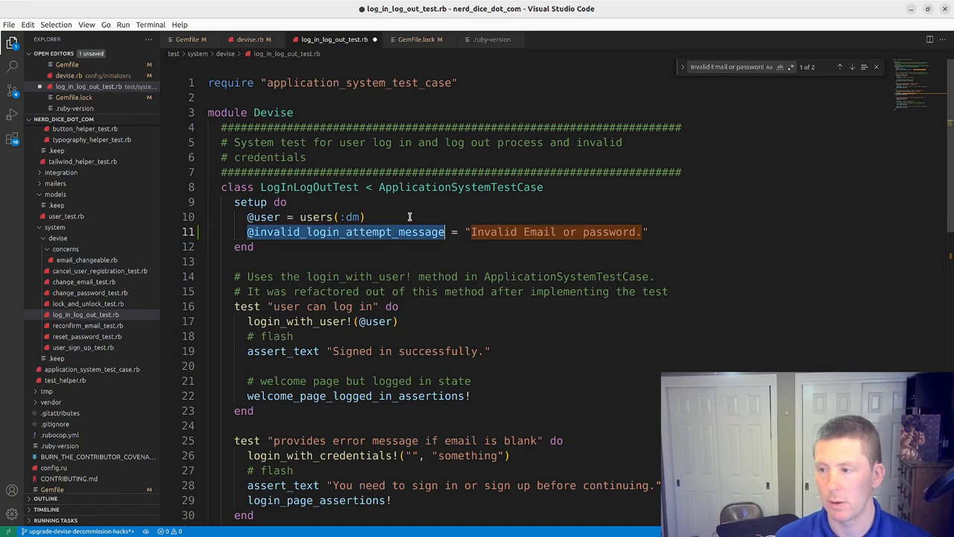
scroll(down, 3)
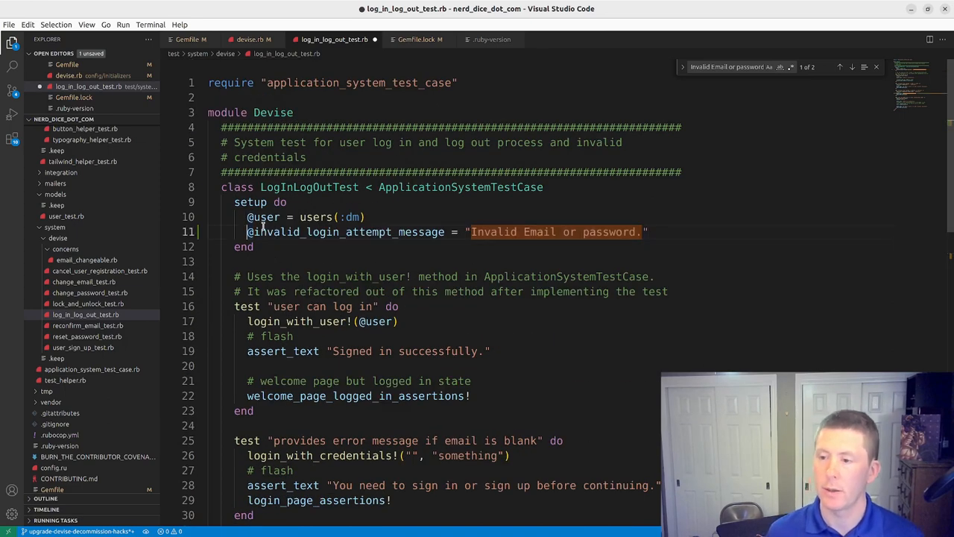
scroll(down, 3)
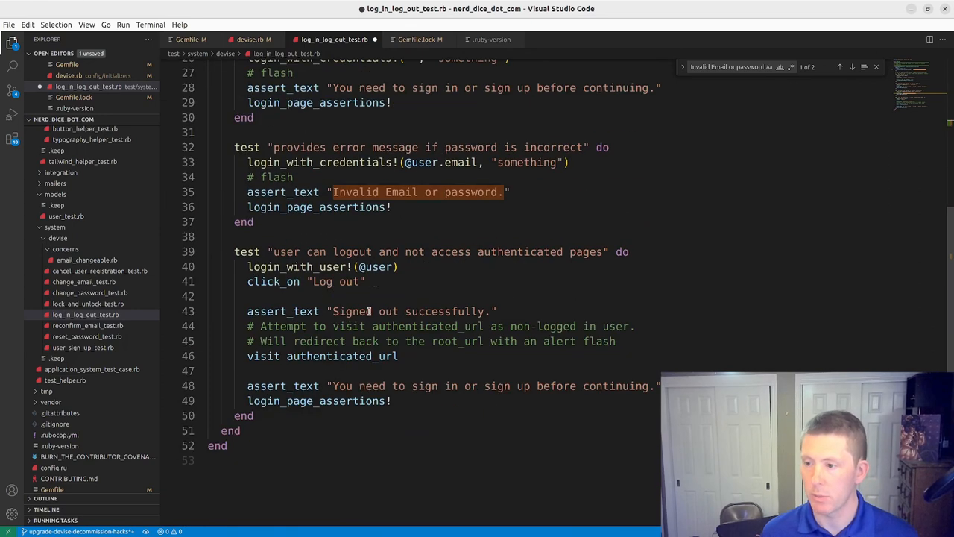
double_click(353, 192)
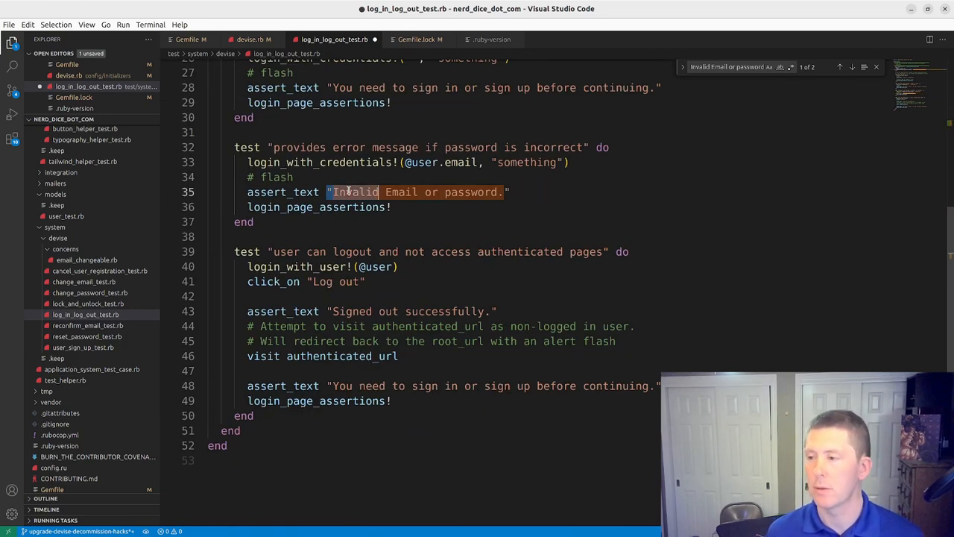
text(@invalid_login_attempt_message)
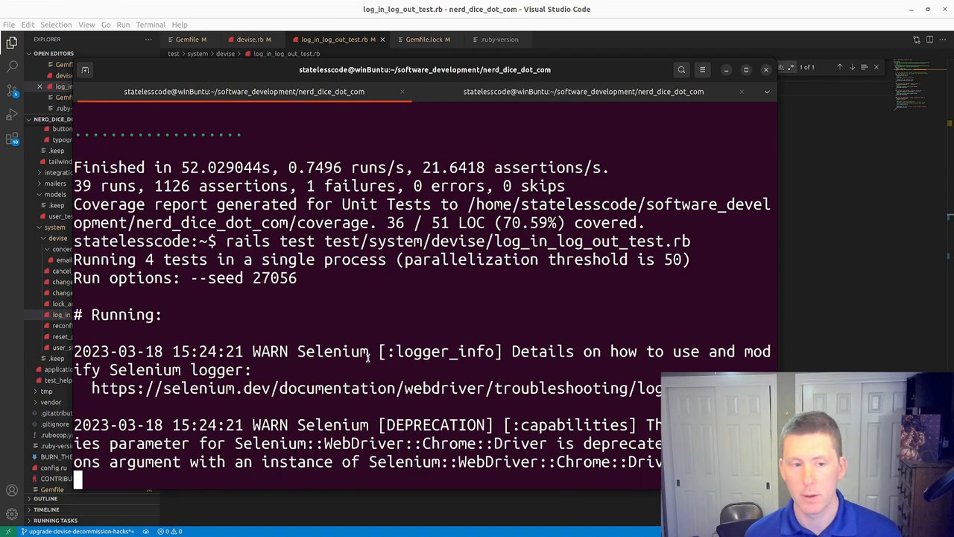
scroll(down, 3)
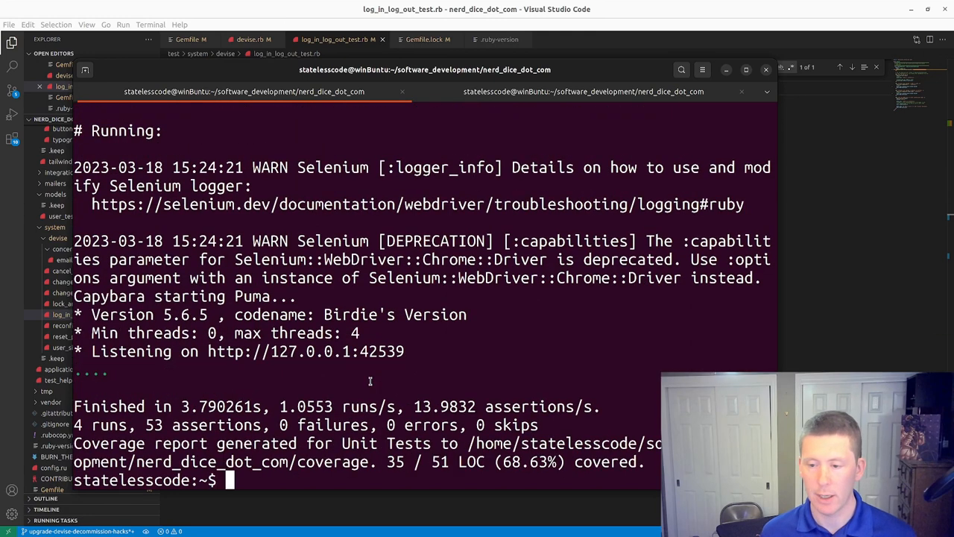
mouse_move(367, 385)
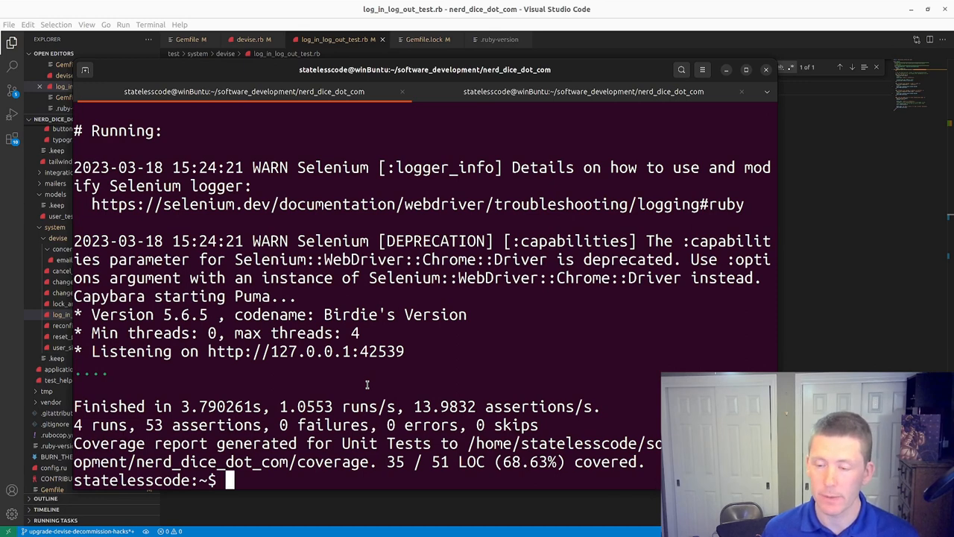
mouse_move(349, 368)
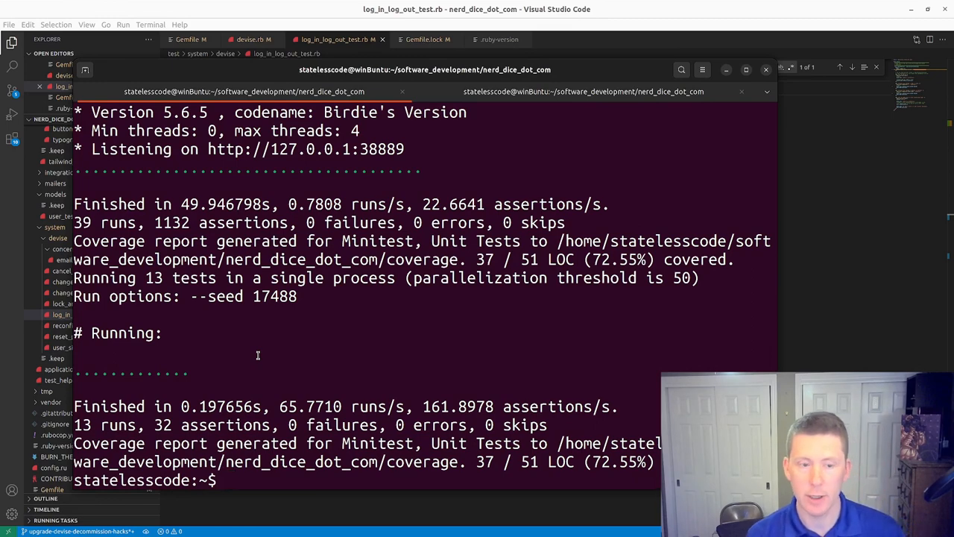
Step: Run git status and git diff on the branch's pending changes
text(gut s)
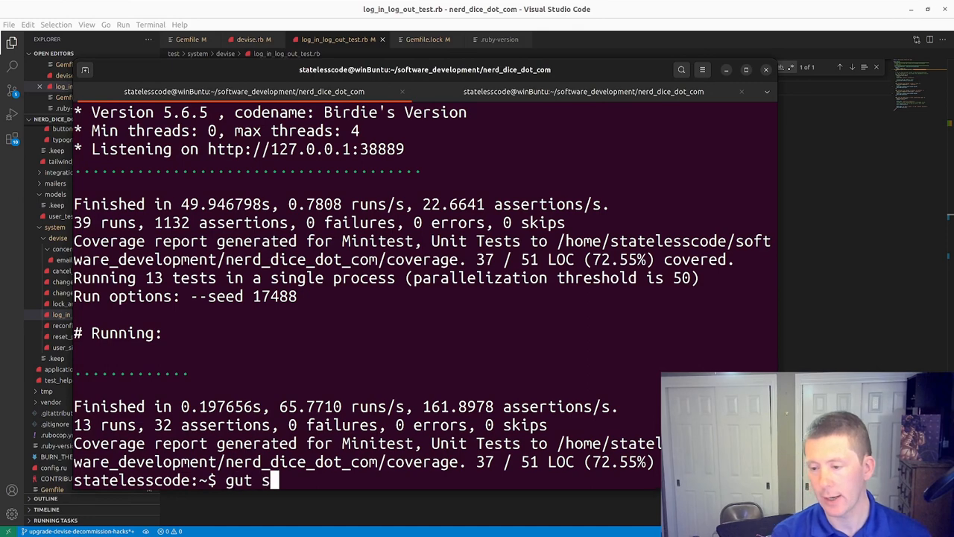
key(BackSpace)
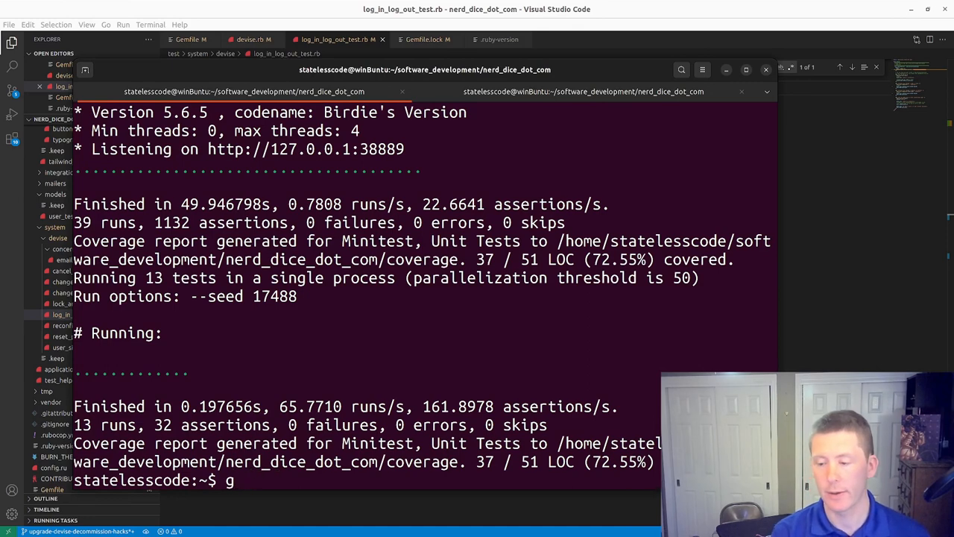
text(it status)
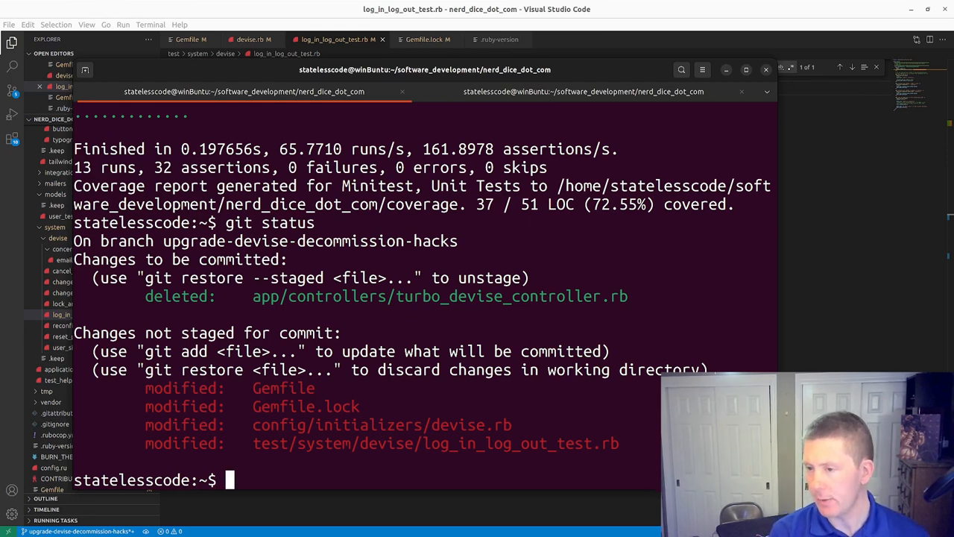
text(git di)
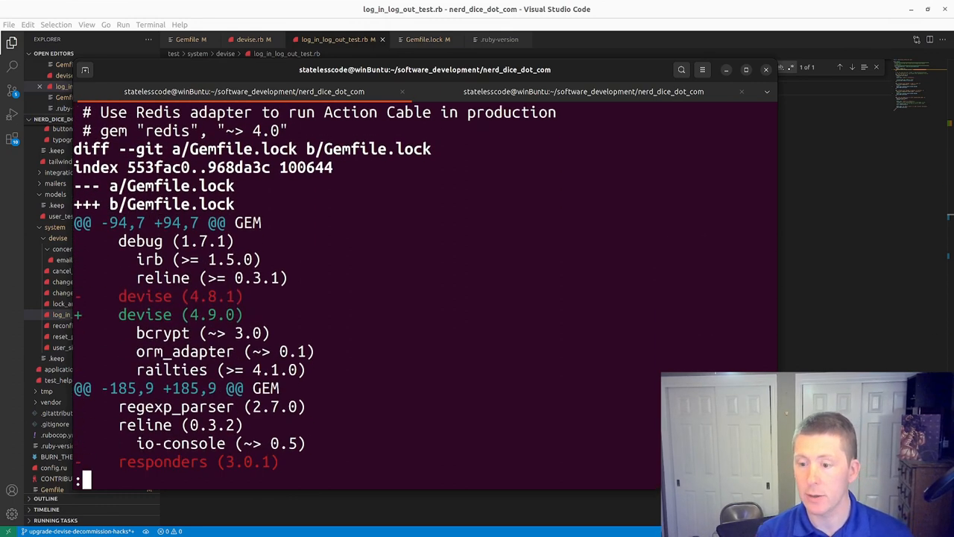
Step: Page through the diff of Gemfile, Gemfile.lock, devise.rb responder config and login test changes
scroll(down, 3)
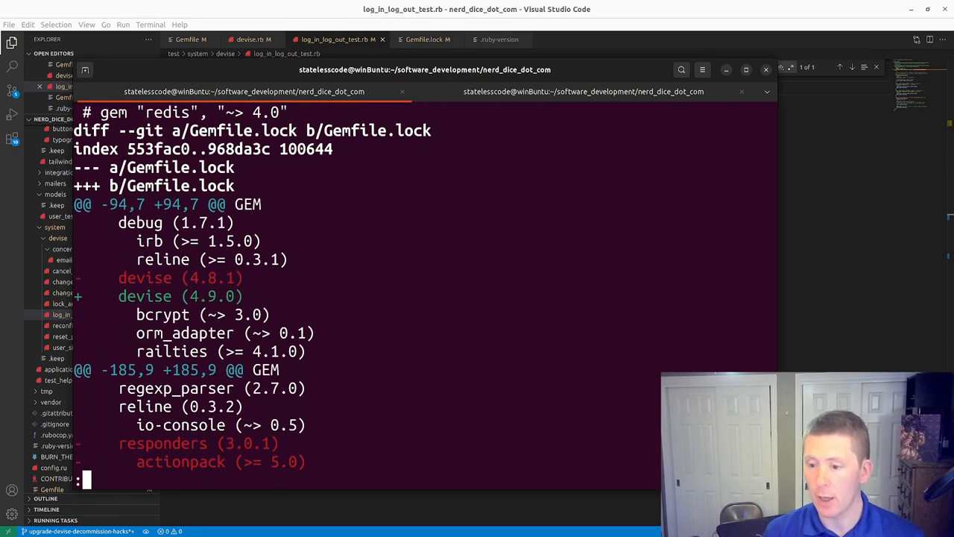
scroll(down, 3)
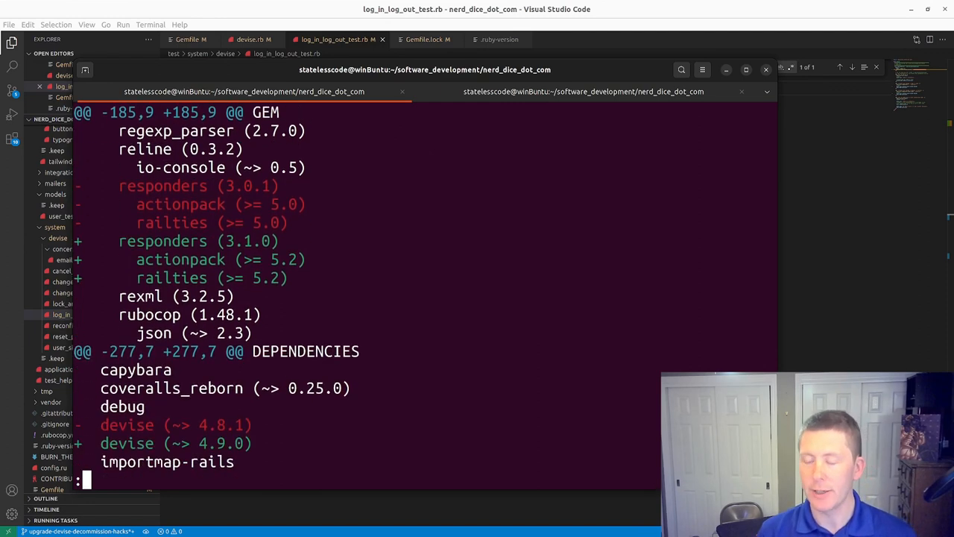
scroll(down, 3)
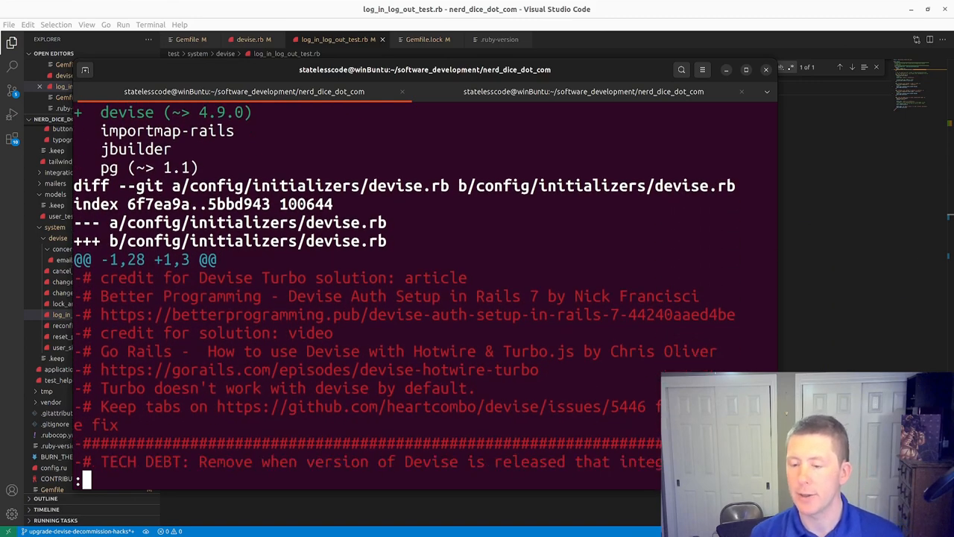
scroll(down, 3)
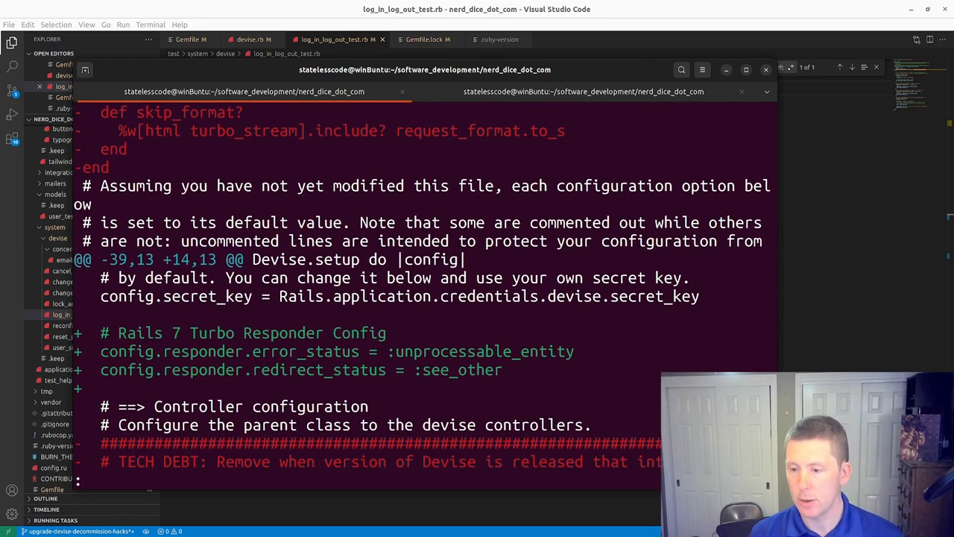
scroll(down, 3)
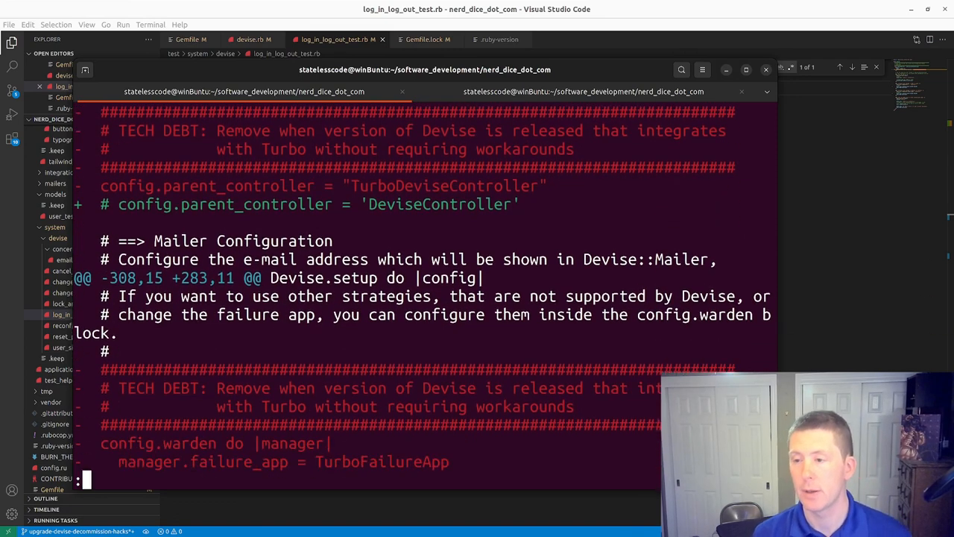
scroll(down, 3)
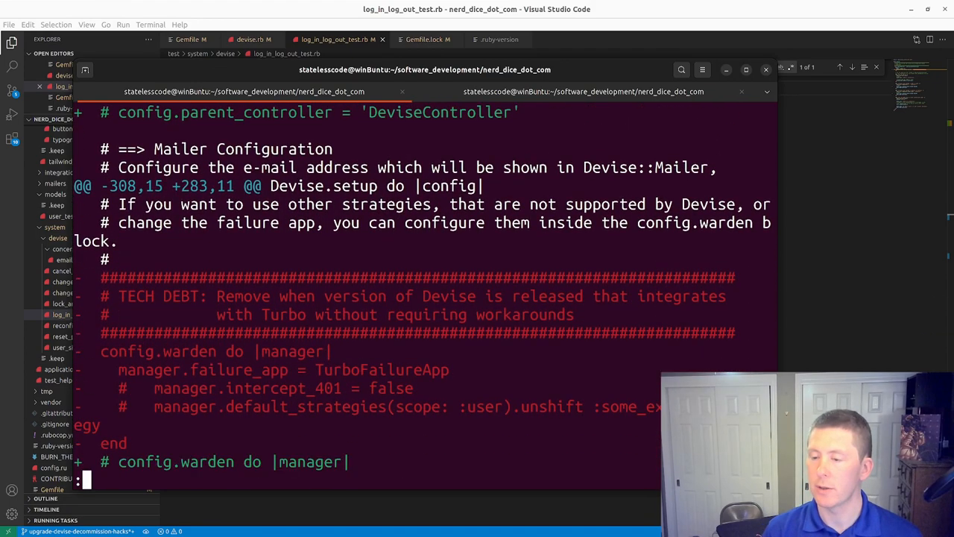
scroll(down, 3)
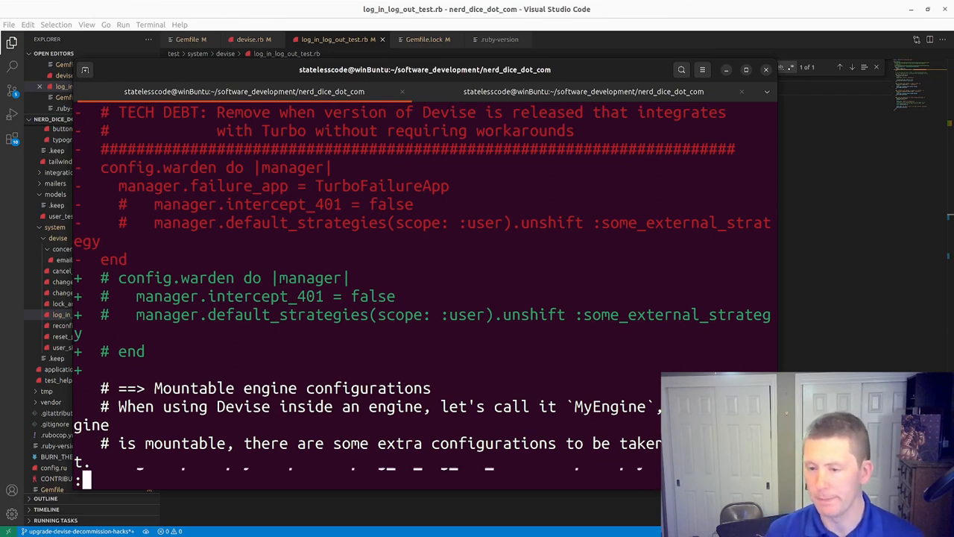
scroll(down, 3)
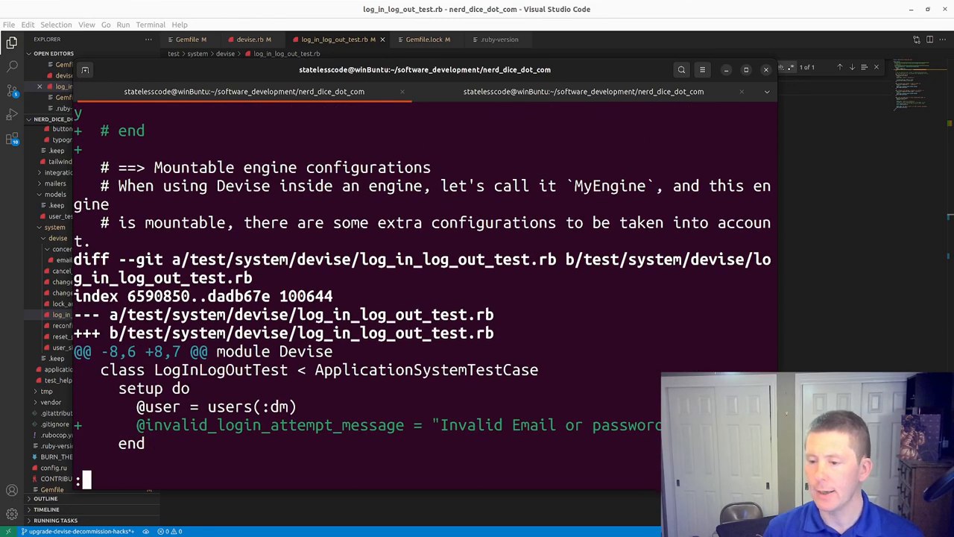
scroll(down, 3)
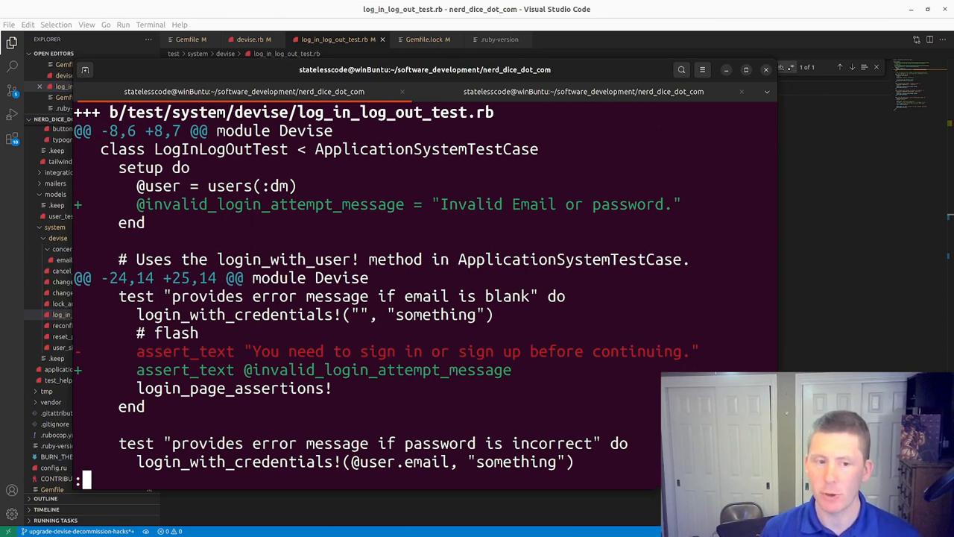
scroll(down, 3)
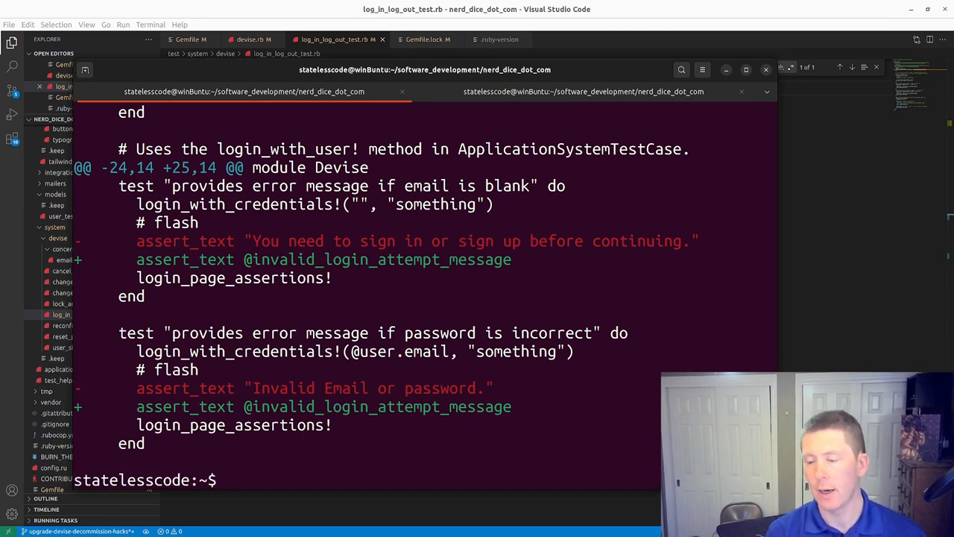
Step: Run rubocop in the integrated terminal and confirm 59 files inspected with no offenses
text(rubocop)
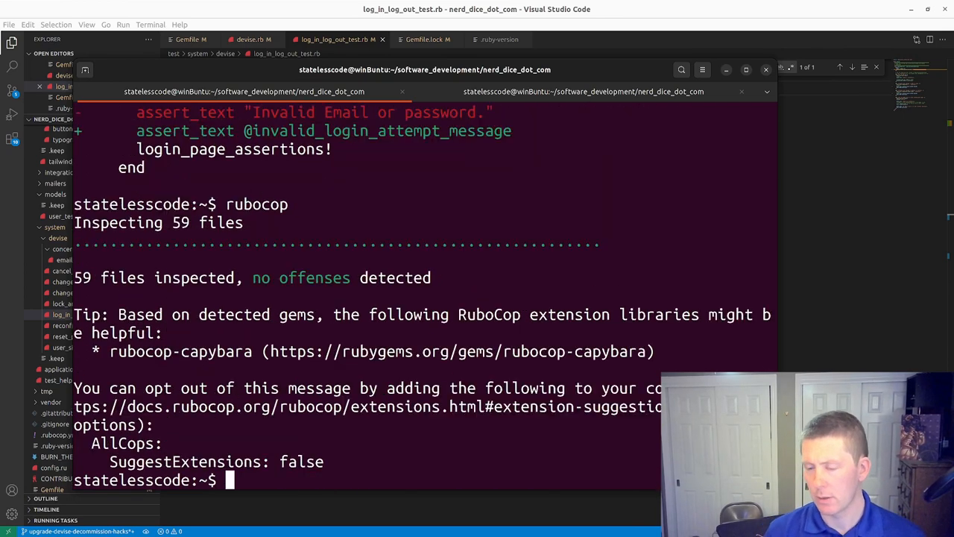
text(rubocop)
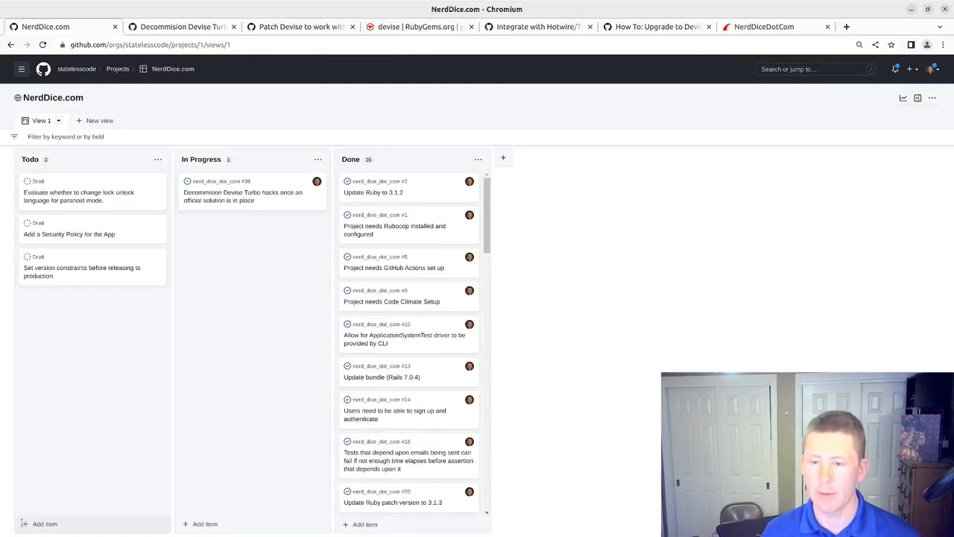
Step: Add a Todo draft item 'Explore adding rubocop-capybara to pl…' on the NerdDice.com board
click(45, 523)
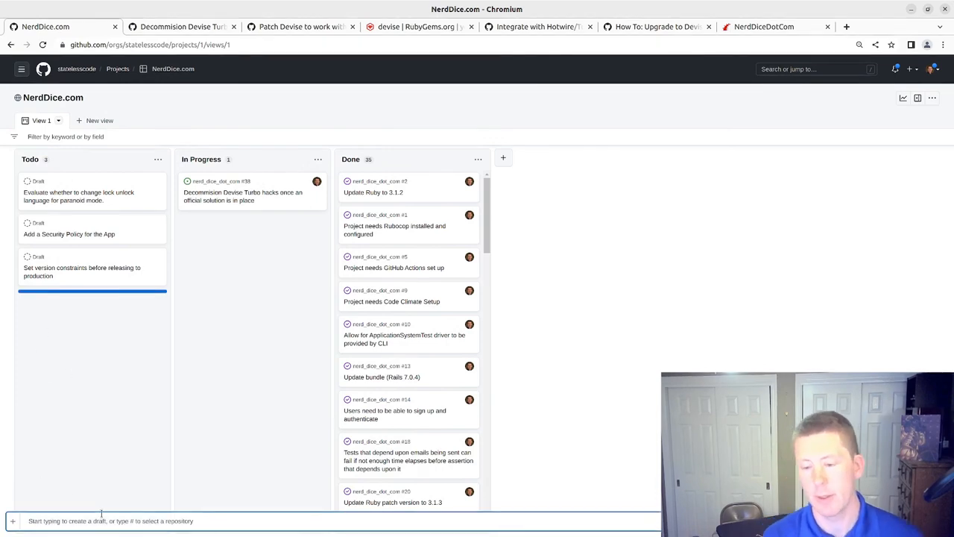
text(Explore)
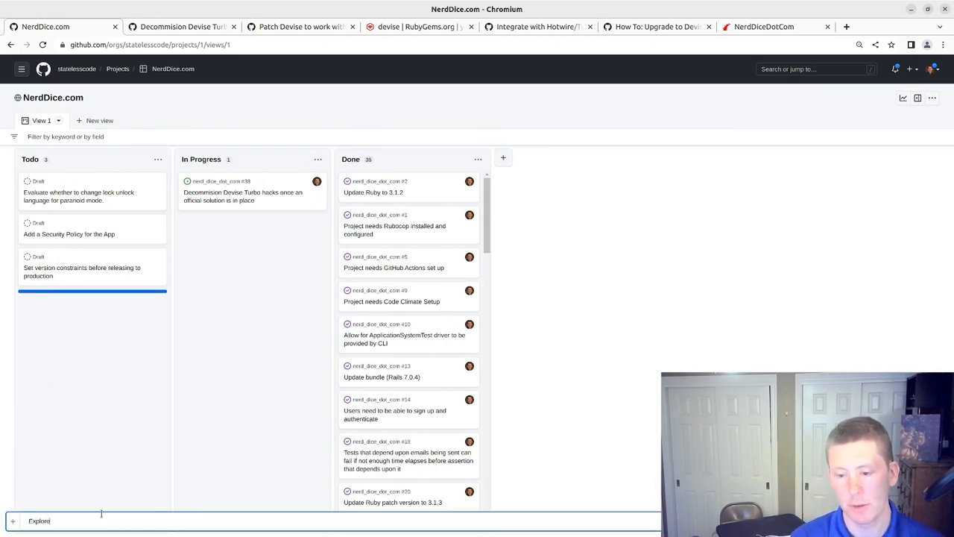
text(adding rubocop-capybara)
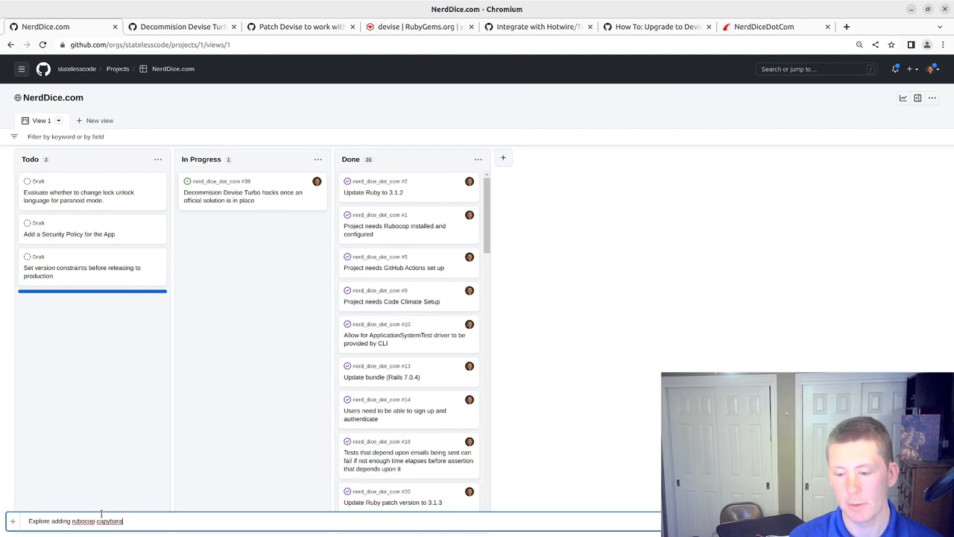
text(to pl)
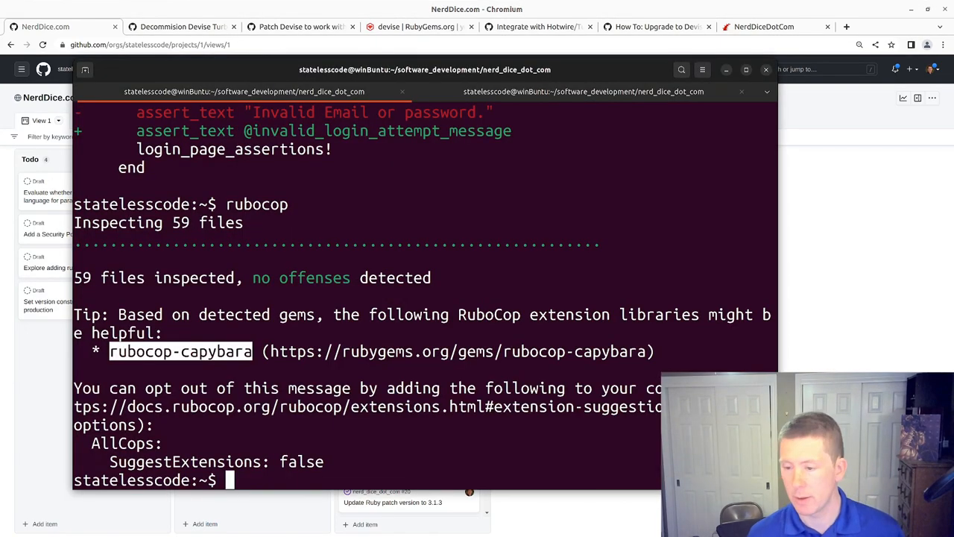
Step: Check git status, stage everything and make a signed commit 'Upgrade Devise to 4.9 and decommission hacks'
text(g)
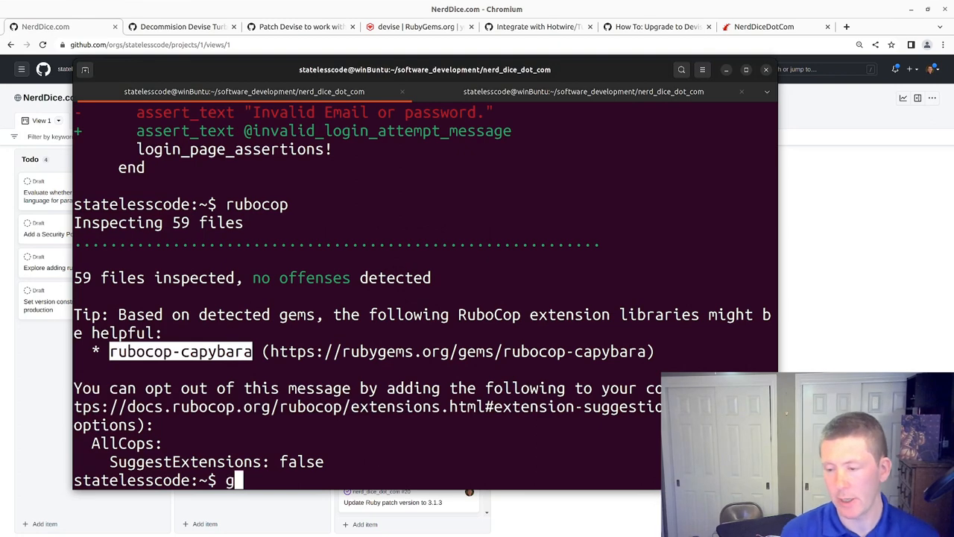
text(it status)
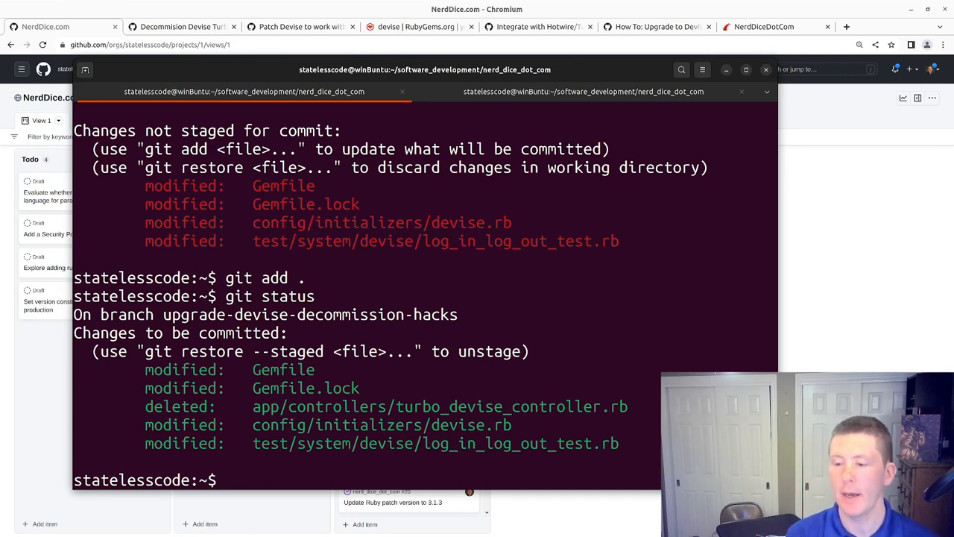
text(git commit)
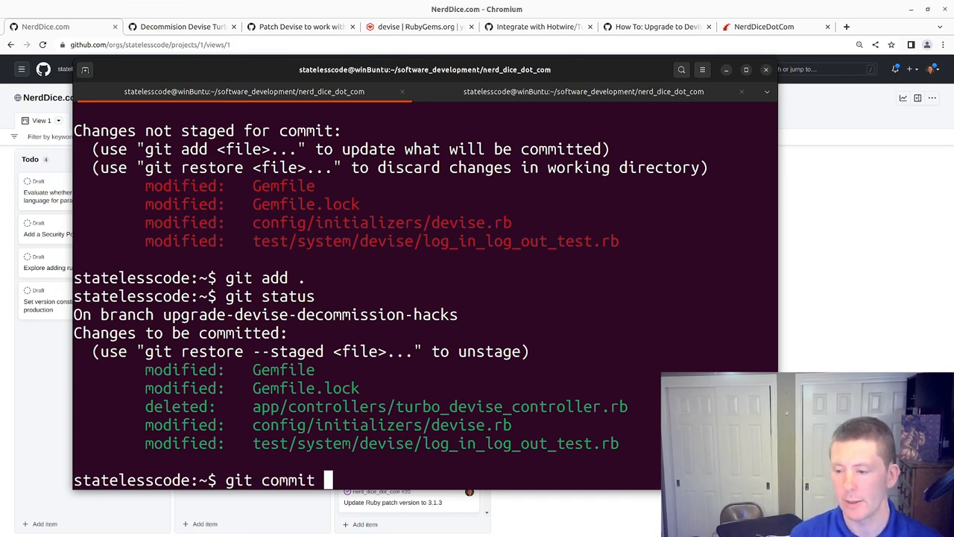
text(-S)
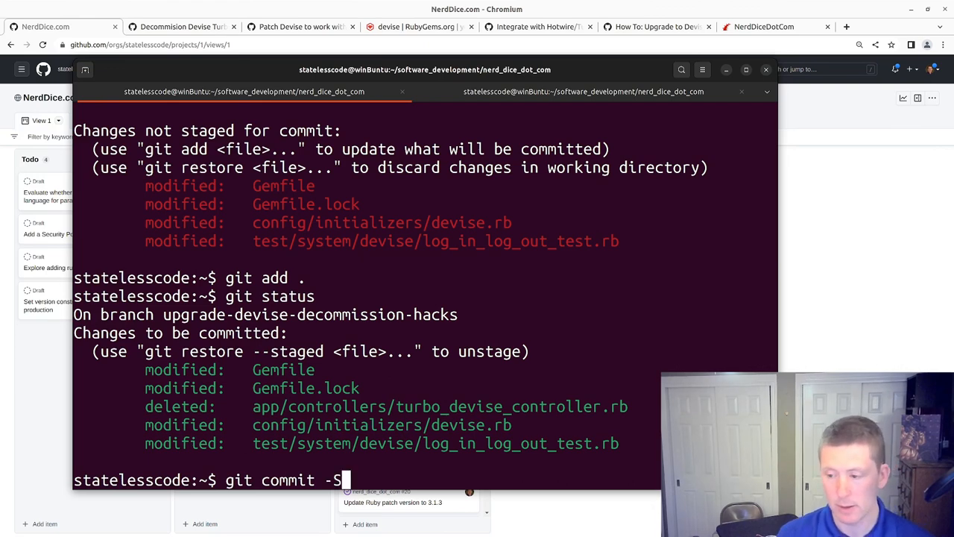
key(Return)
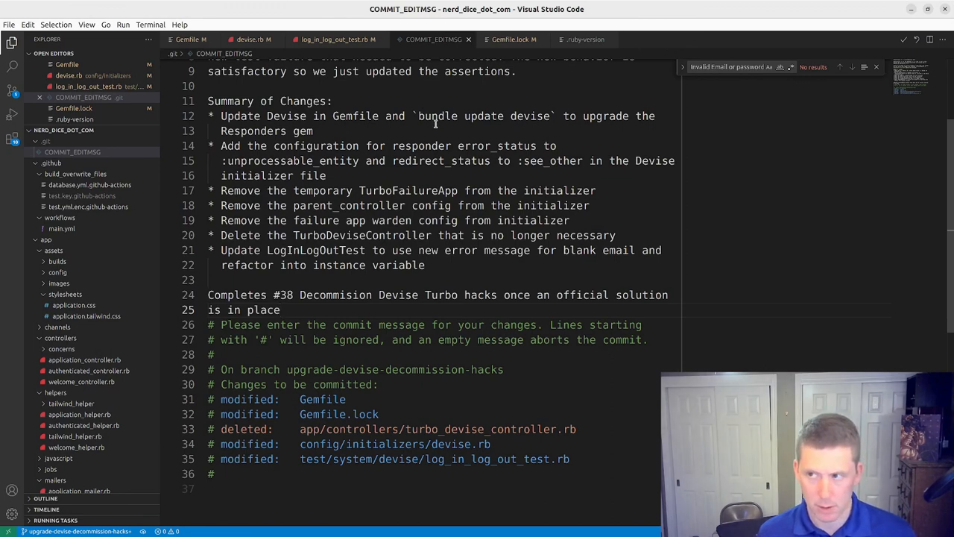
click(336, 39)
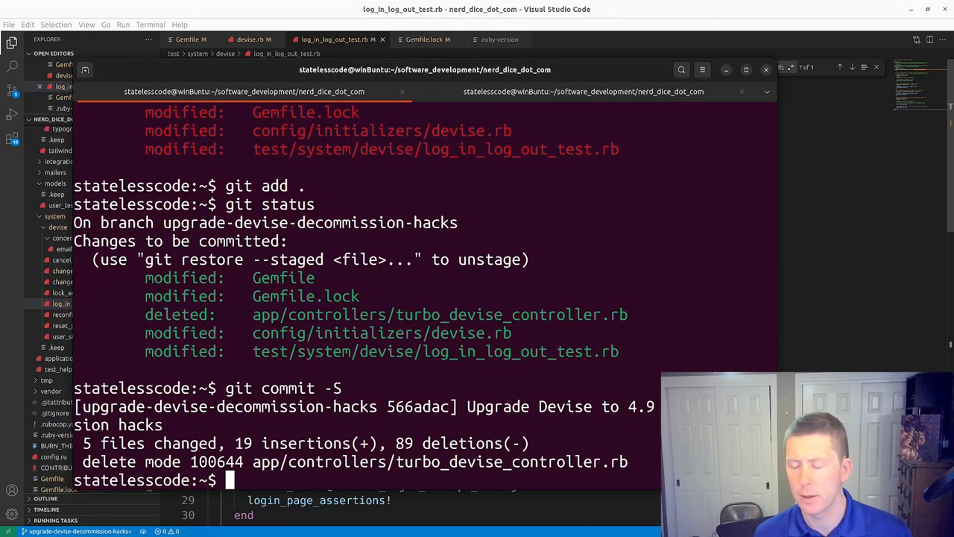
Step: Search the project for 'TECH' and delete the TECH DEBT workaround comment from devise.rb
text(g)
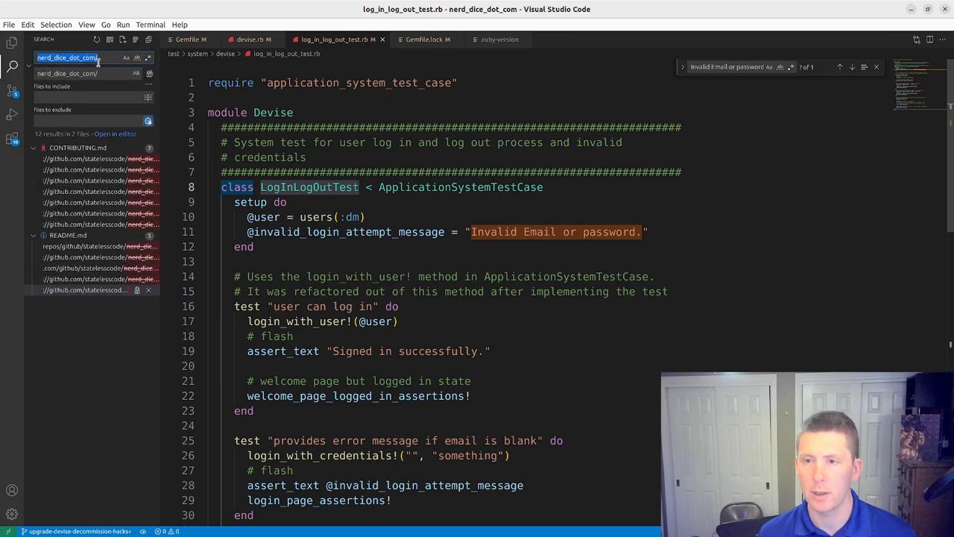
text(TECH DE)
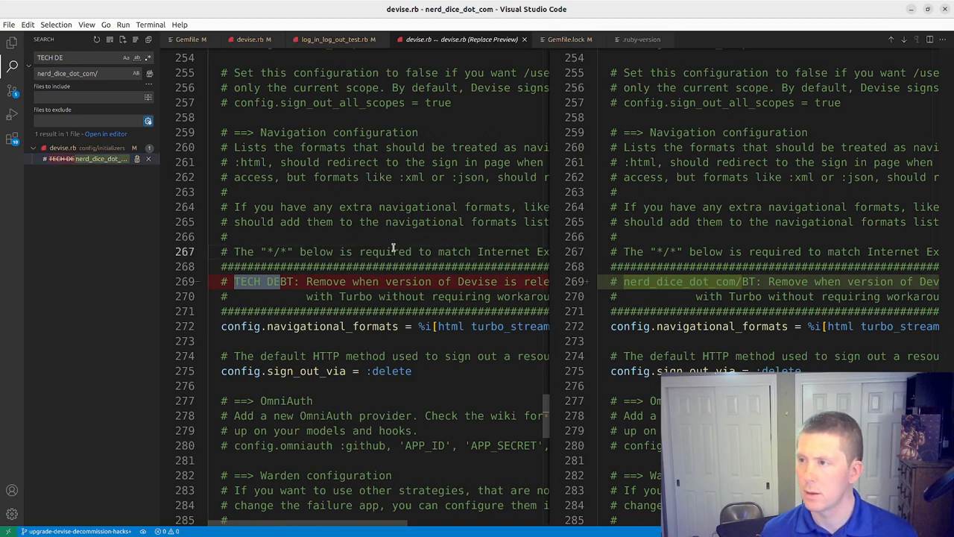
mouse_move(525, 39)
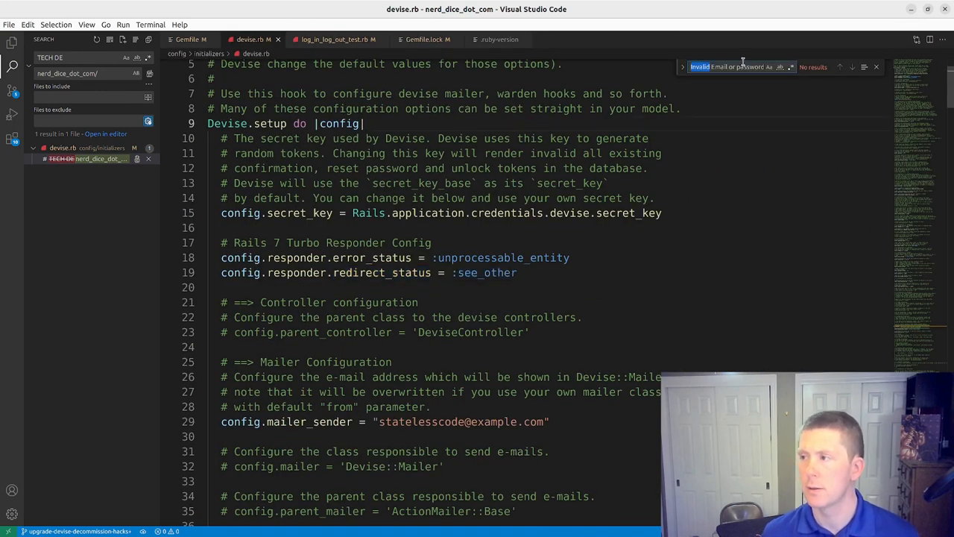
text(te)
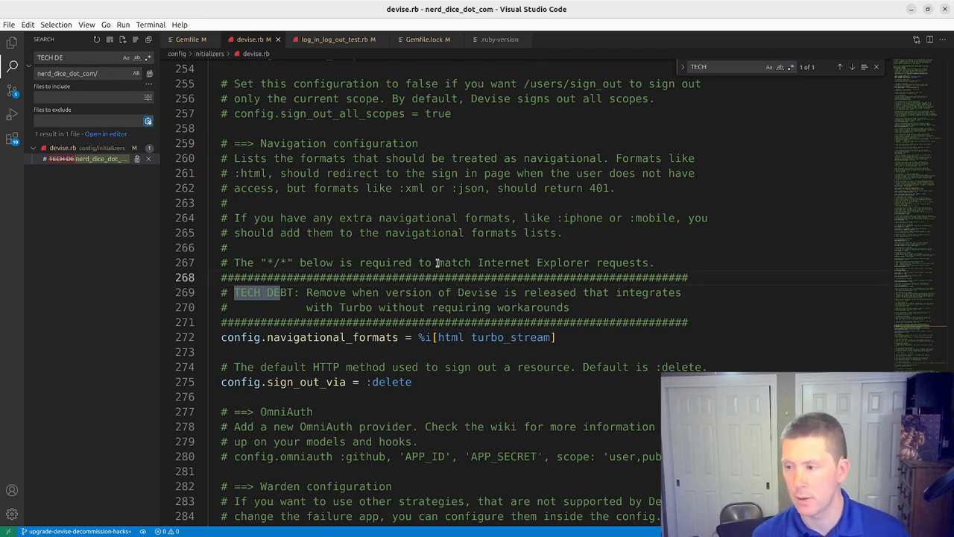
drag(232, 292, 679, 323)
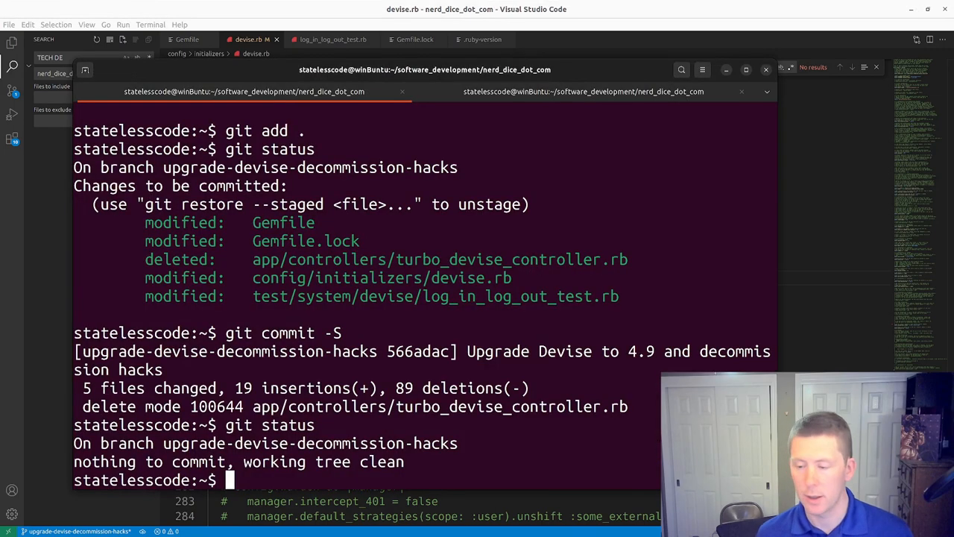
Step: Amend the signed commit with --no-edit and --date=now to fold in the comment removal
text(git)
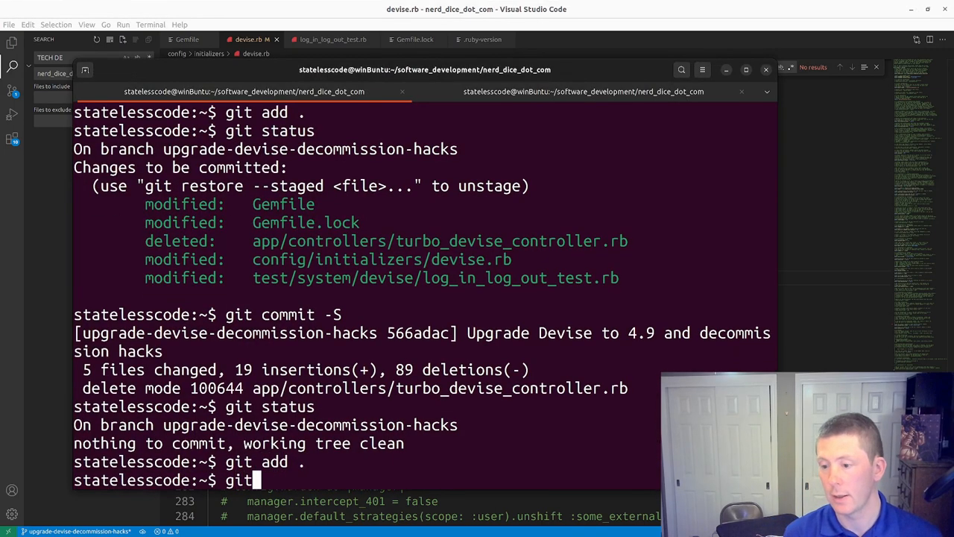
text(commit)
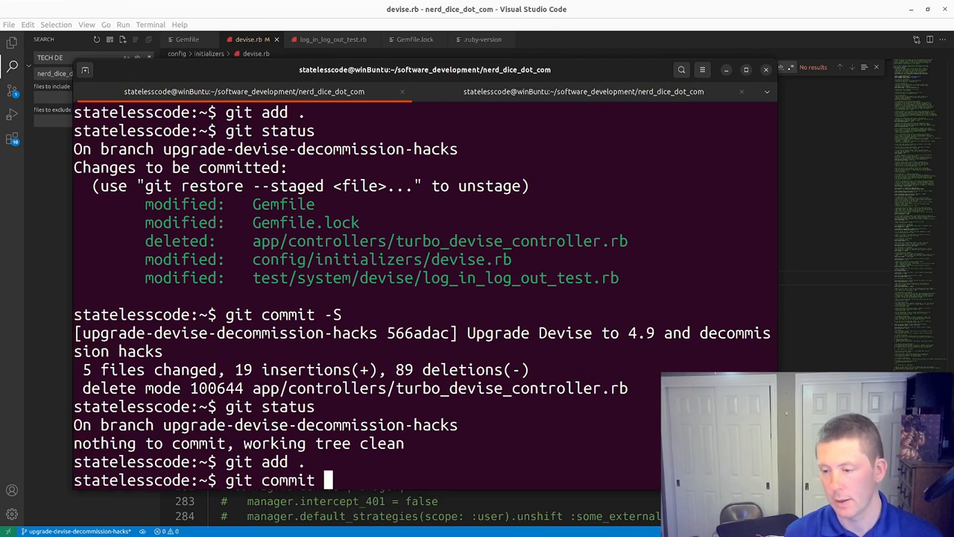
text(--amend -S --no-edit --dat)
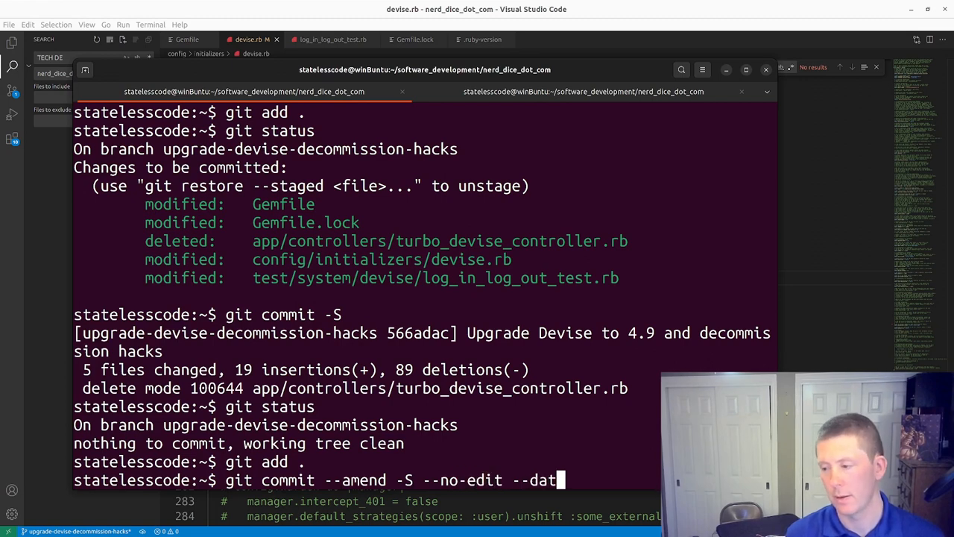
text(e=now)
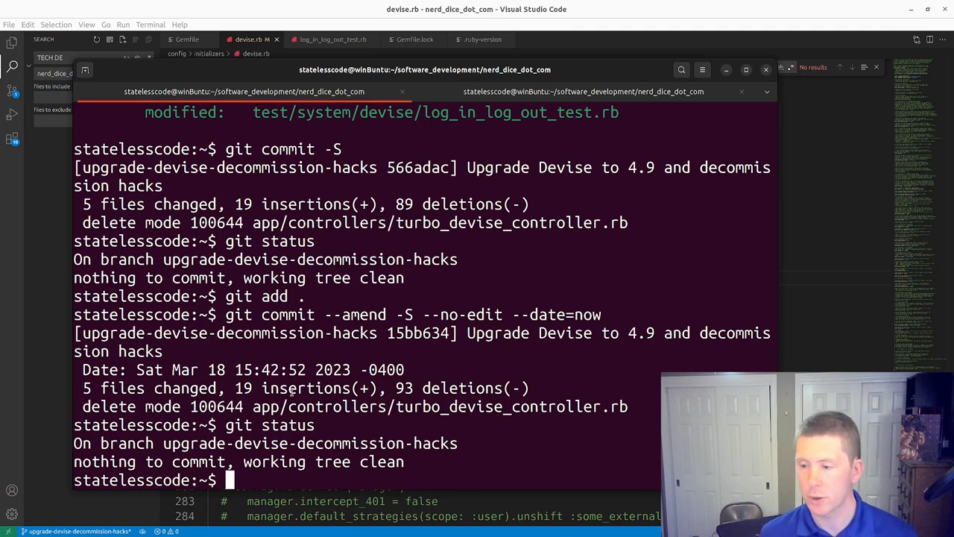
Step: Push upgrade-devise-decommission-hacks to origin with upstream tracking
double_click(251, 443)
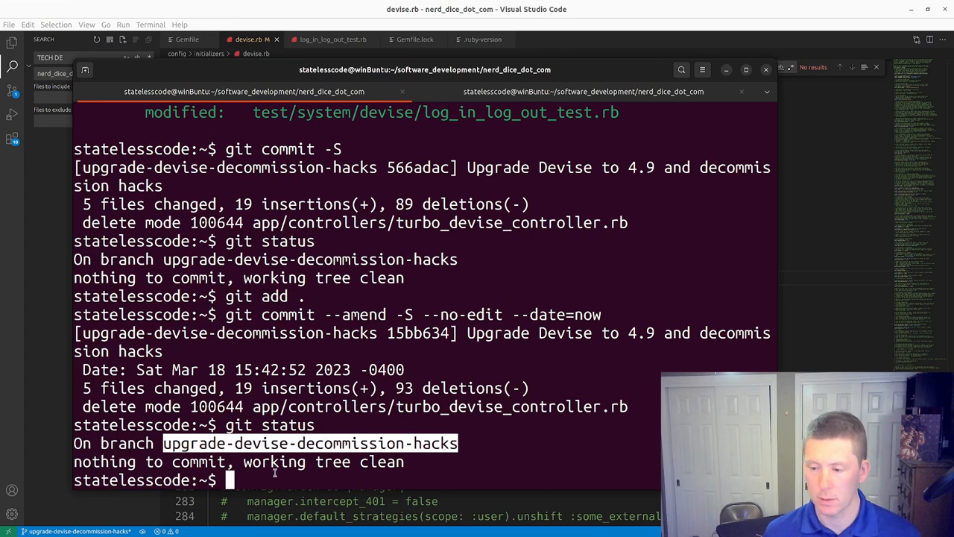
text(git push -u origin)
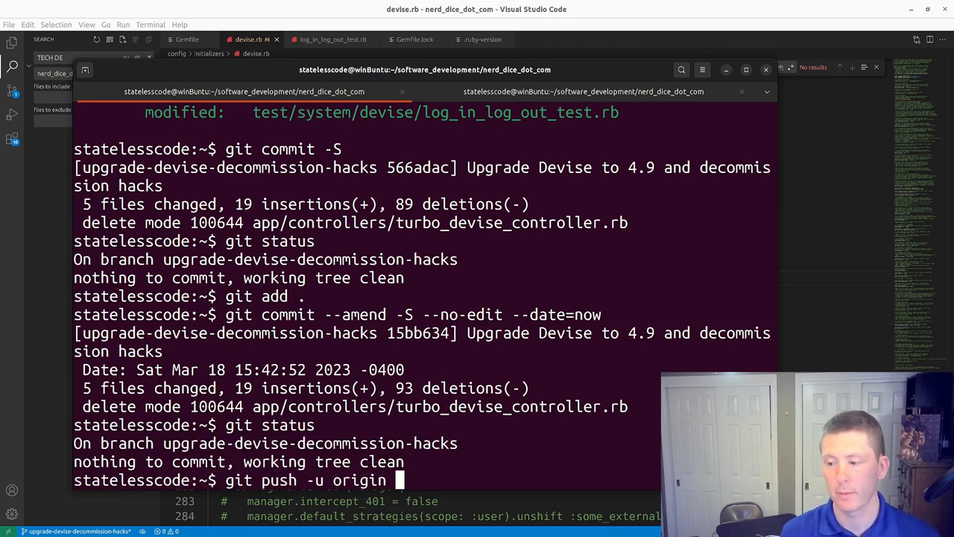
text(upgrade-devise-decommission-hacks)
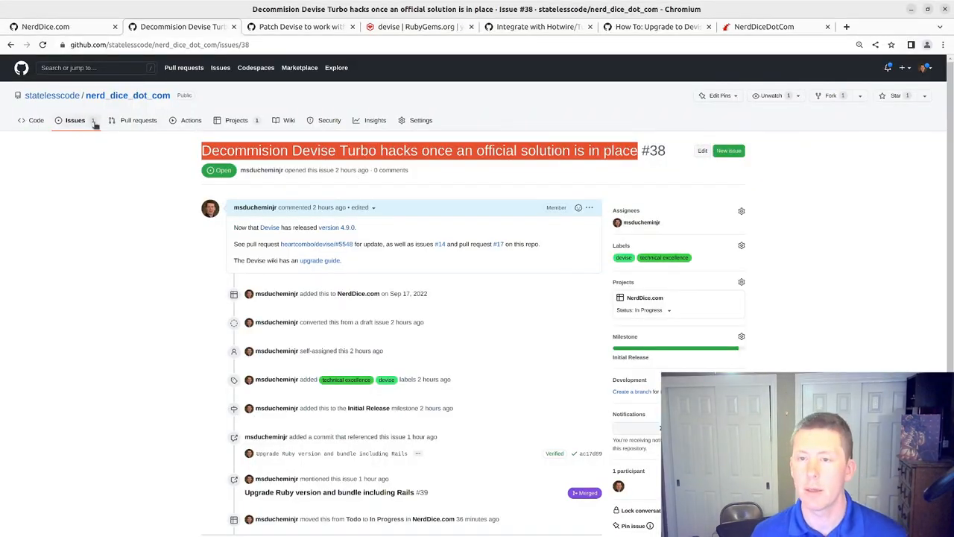
Step: Create pull request #41 from the pushed branch with its author as assignee
click(36, 119)
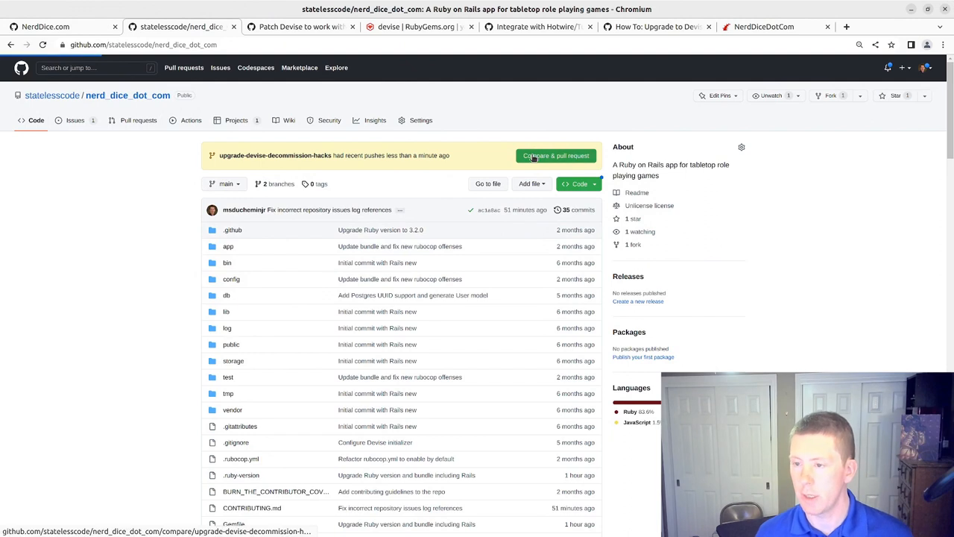
click(555, 155)
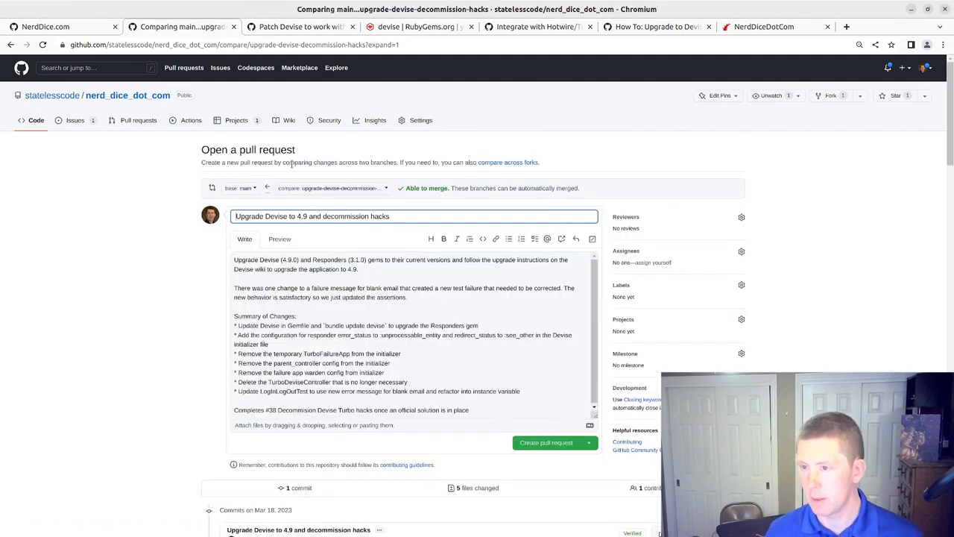
mouse_move(561, 435)
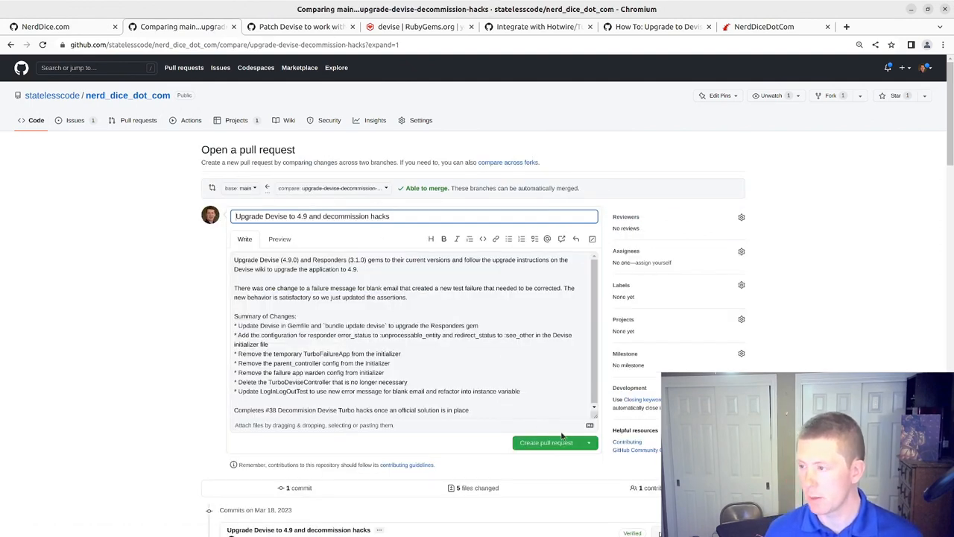
click(742, 251)
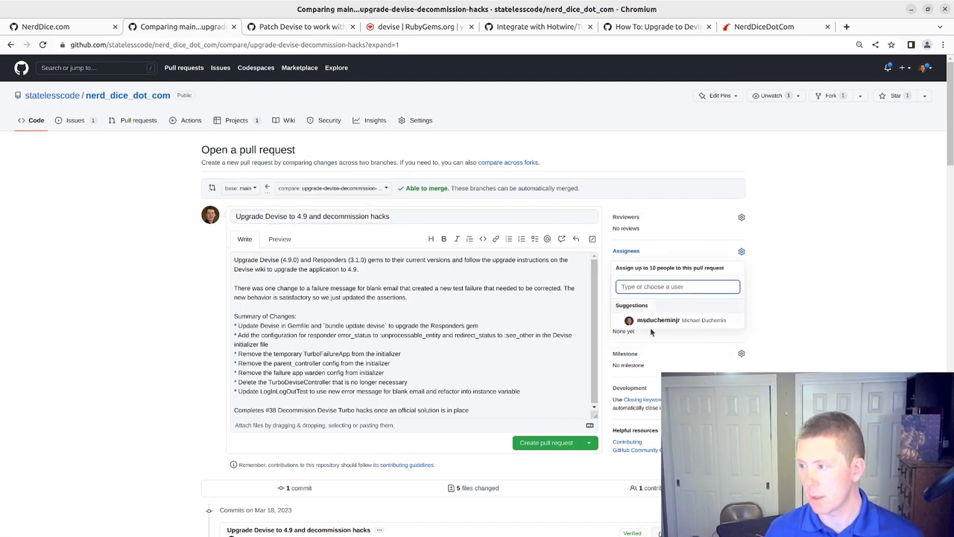
click(659, 319)
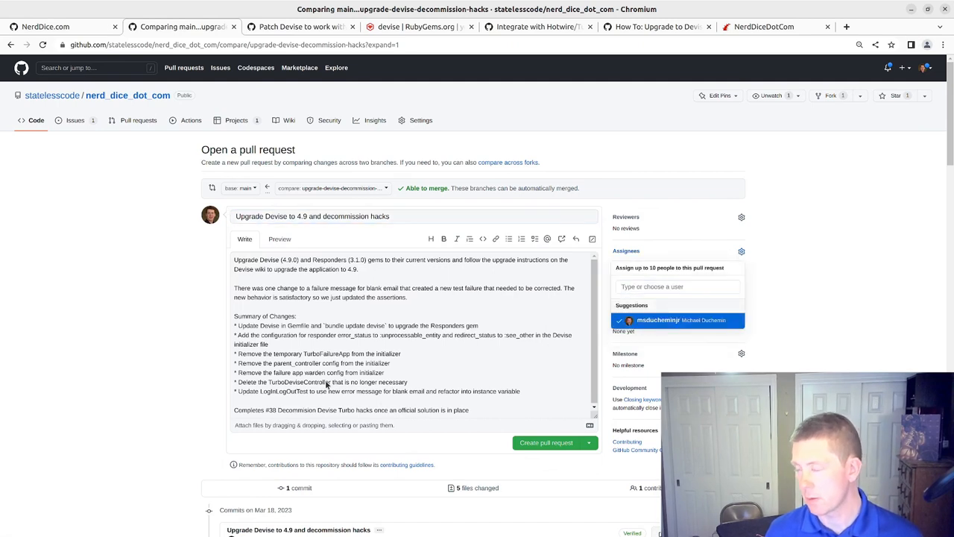
click(659, 319)
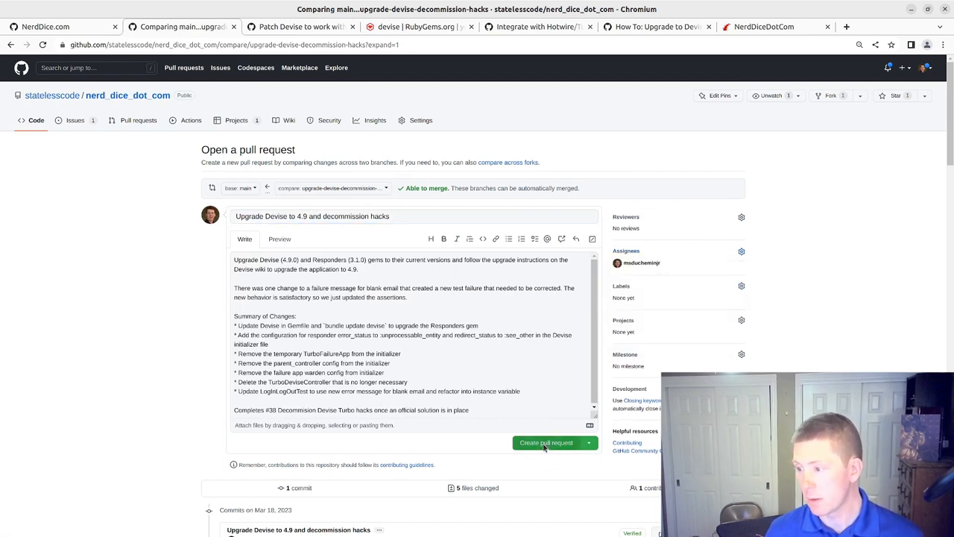
click(545, 442)
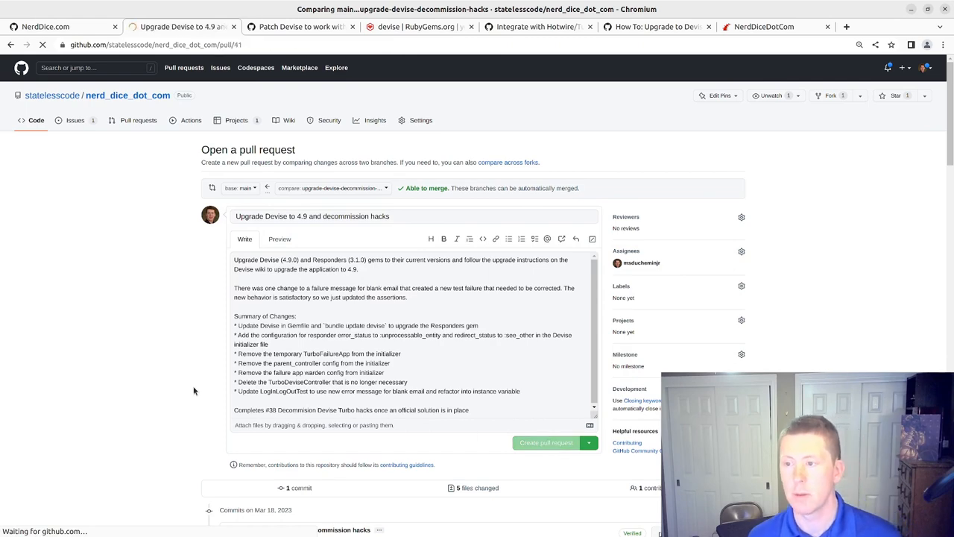
click(546, 442)
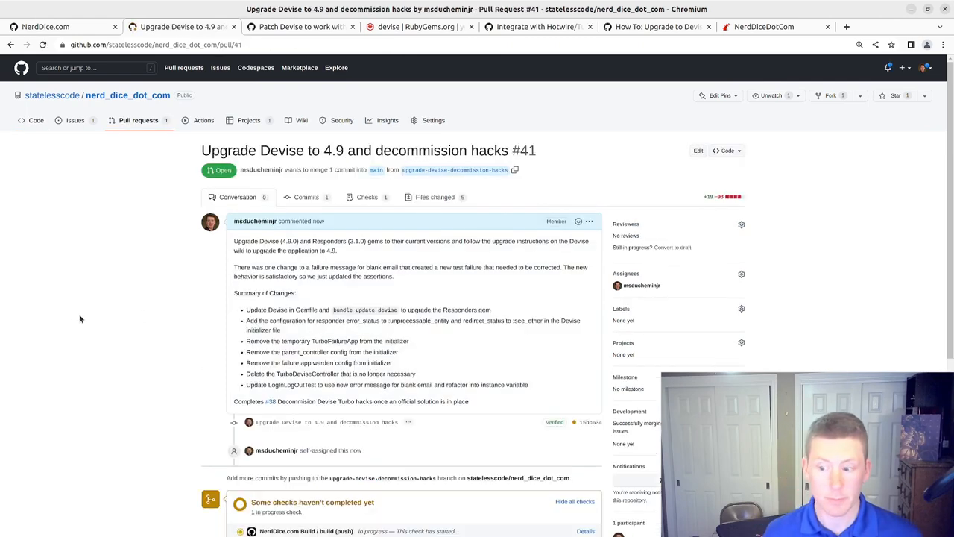
Step: Scroll down pull request #41 and wait for all checks to pass
scroll(down, 3)
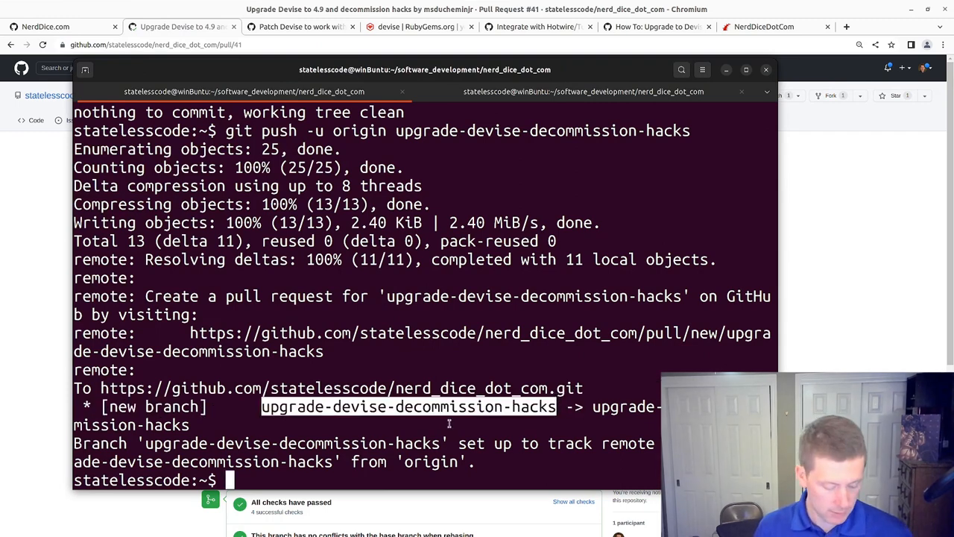
Step: Merge upgrade-devise-decommission-hacks into main and push main to GitHub
text(gi)
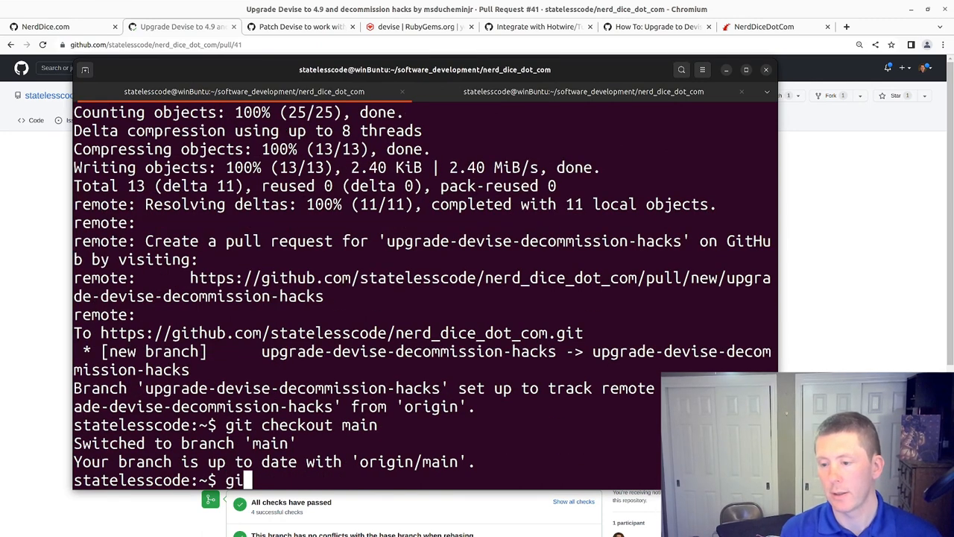
text(m)
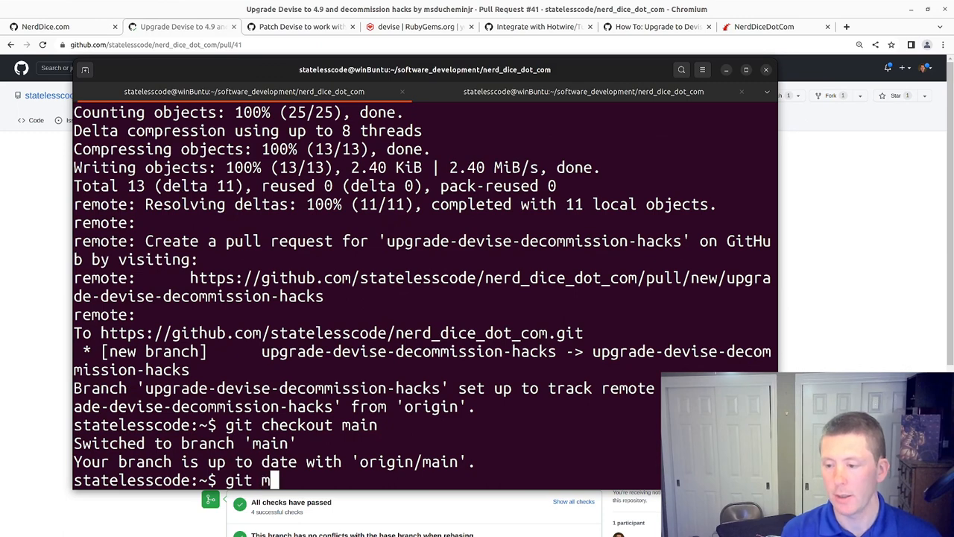
text(erge upgrade-devise-decommission-hacks)
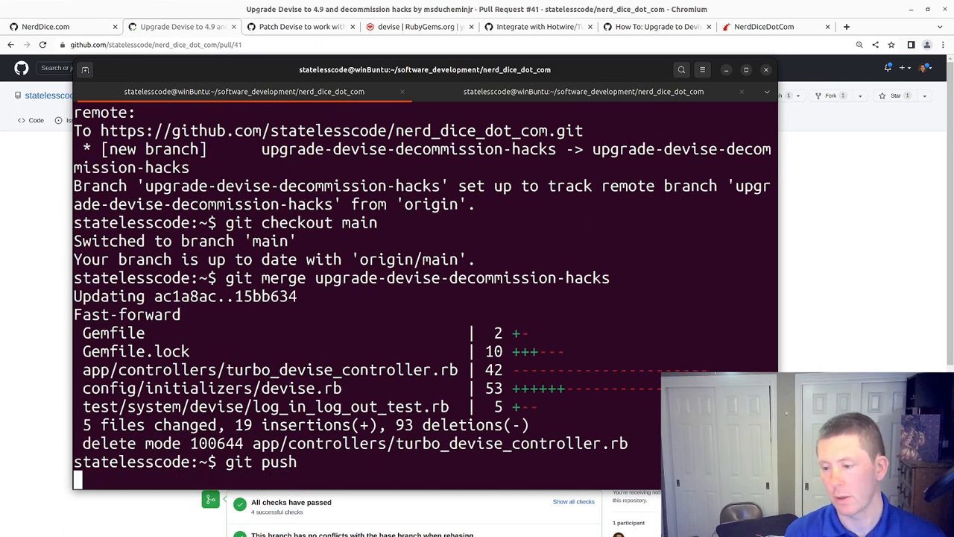
key(Return)
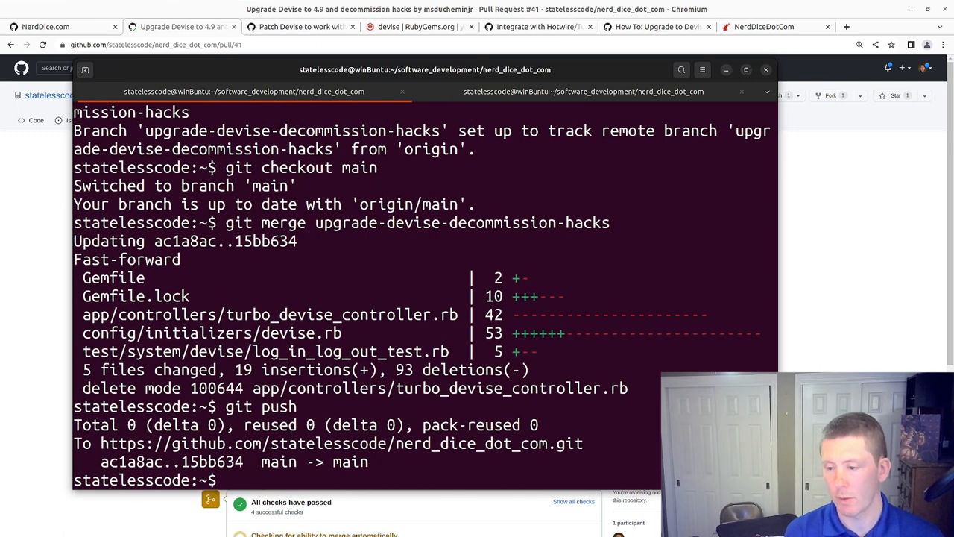
Step: Delete the local upgrade-devise-decommission-hacks branch
text(git)
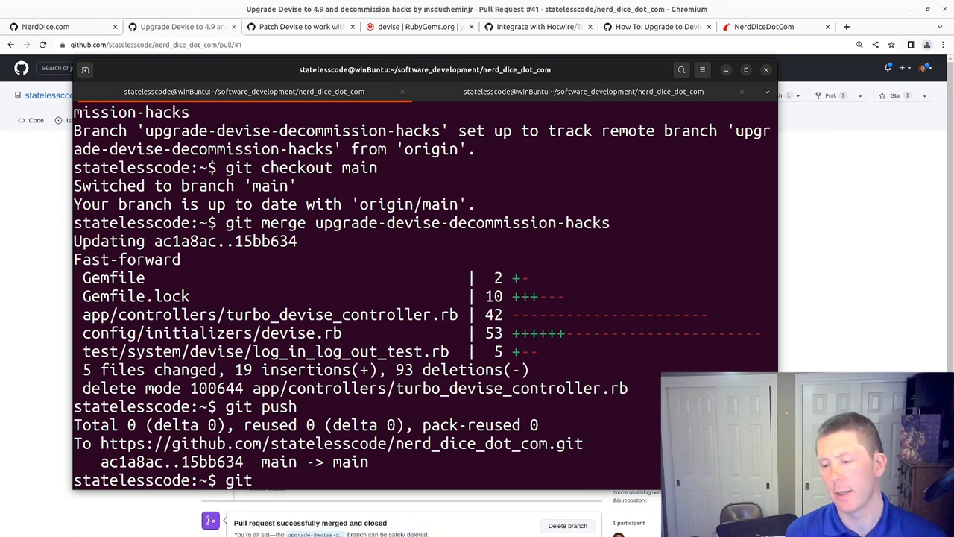
text(branch)
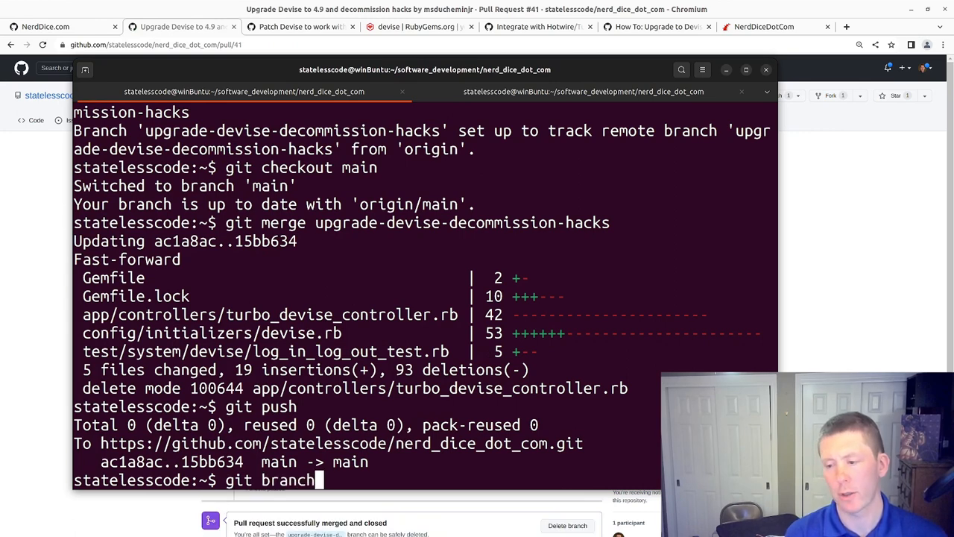
text(-d upgrade-devise-decommission-hacks)
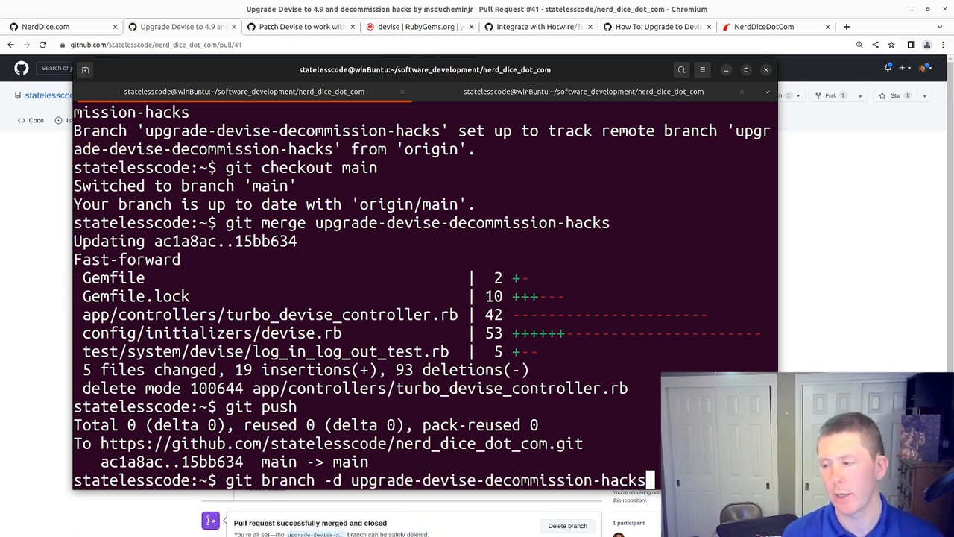
key(Return)
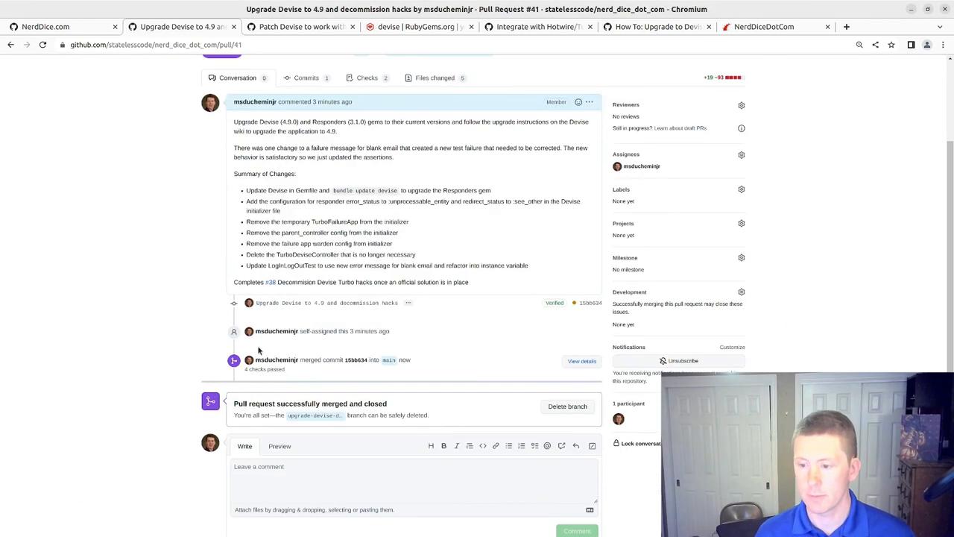
Step: Review the merged PR #41 page and go to the repository's Issues list
scroll(down, 3)
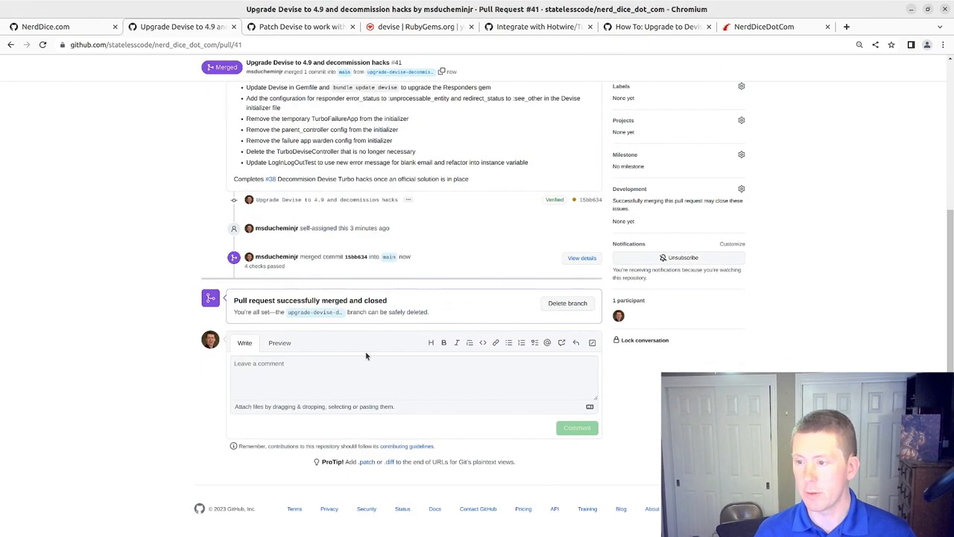
mouse_move(510, 232)
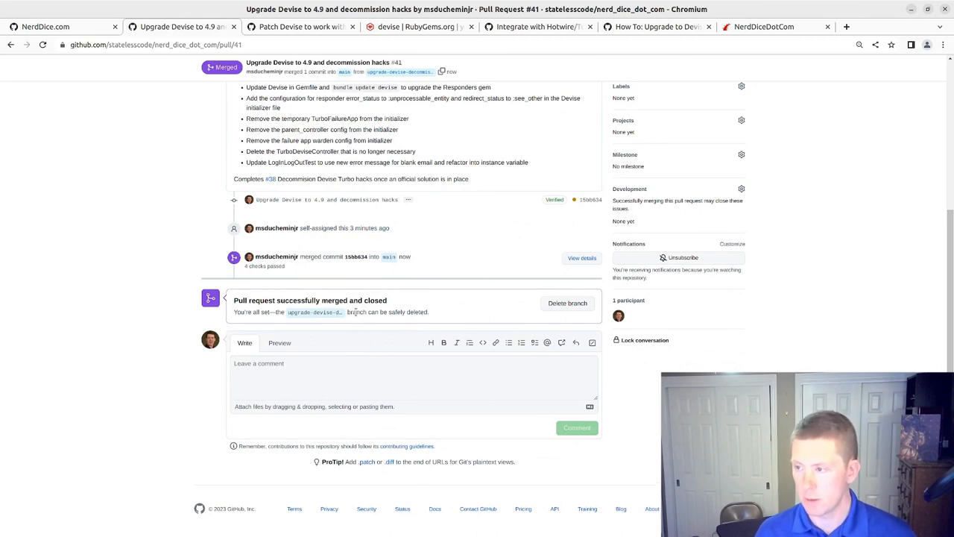
scroll(up, 3)
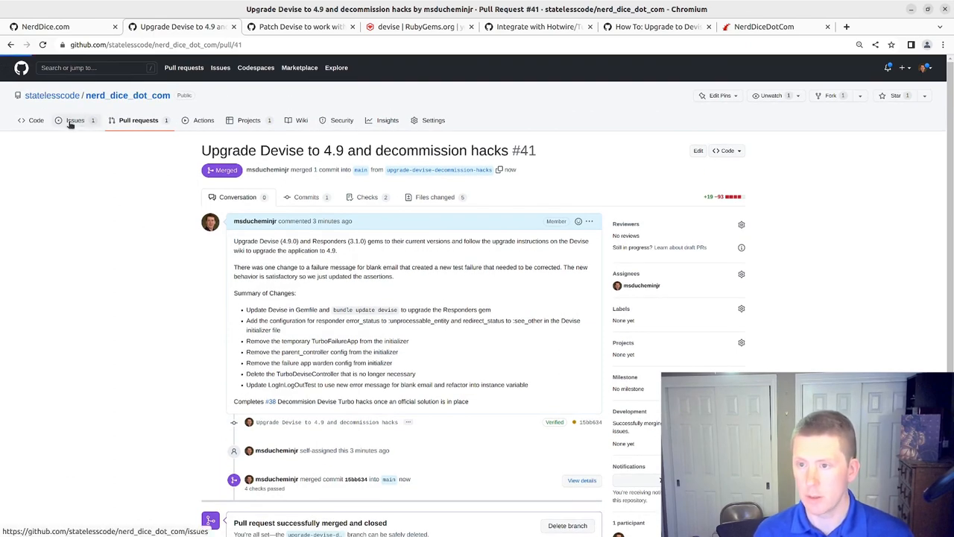
click(75, 119)
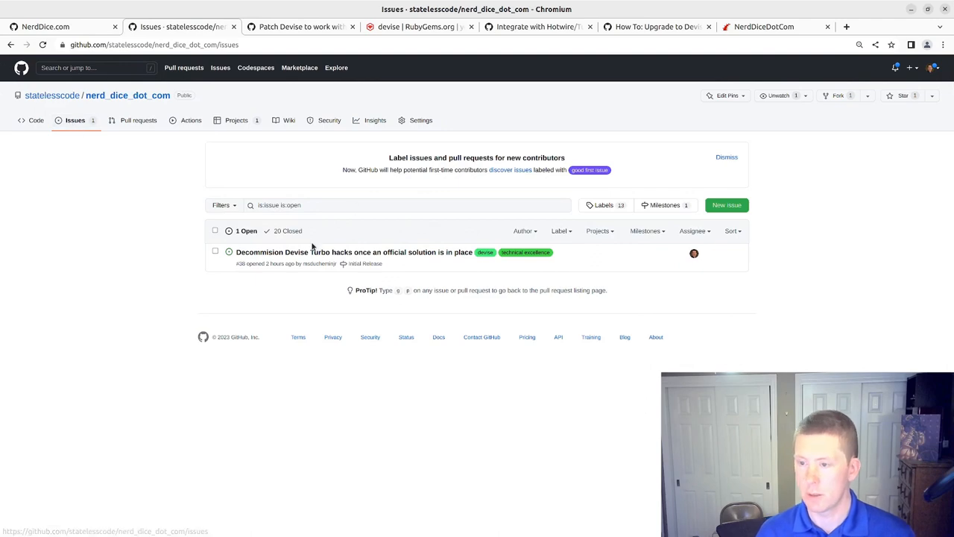
Step: Close issue #38 with the comment 'Resolved by #41' and return to the repository main page
click(355, 252)
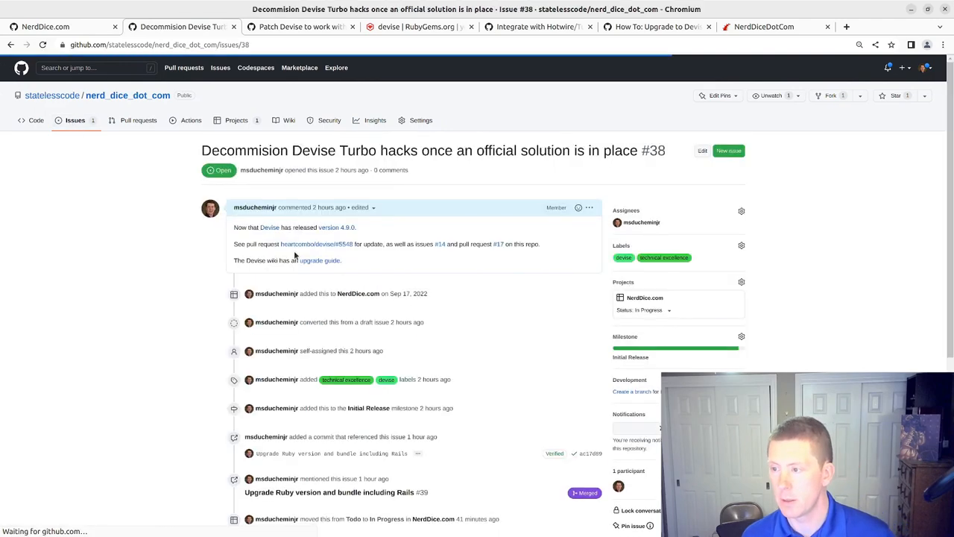
scroll(down, 3)
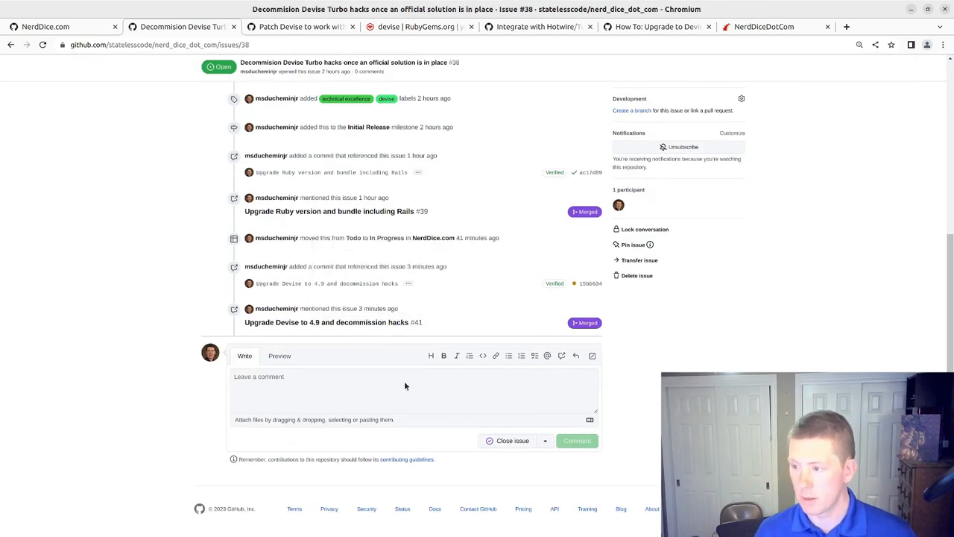
click(312, 393)
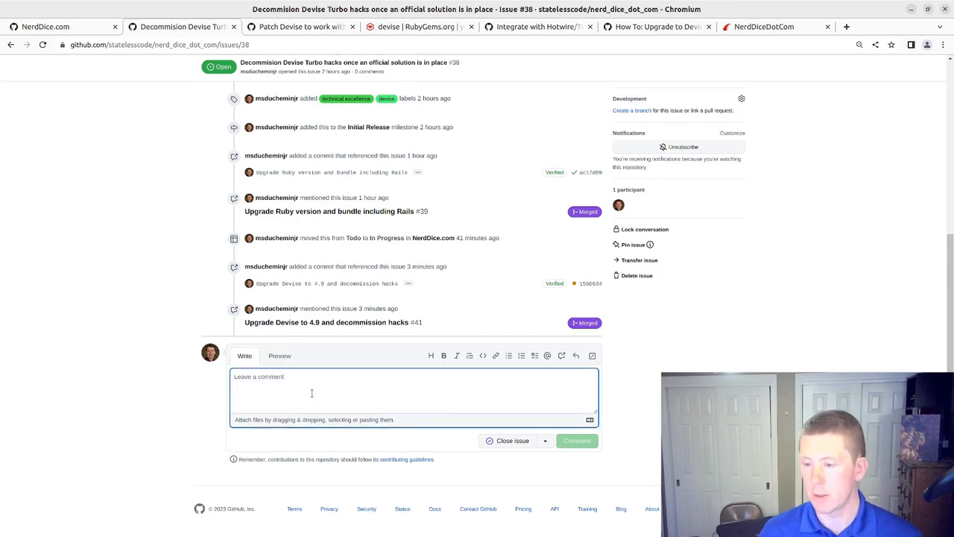
text(Resolve d)
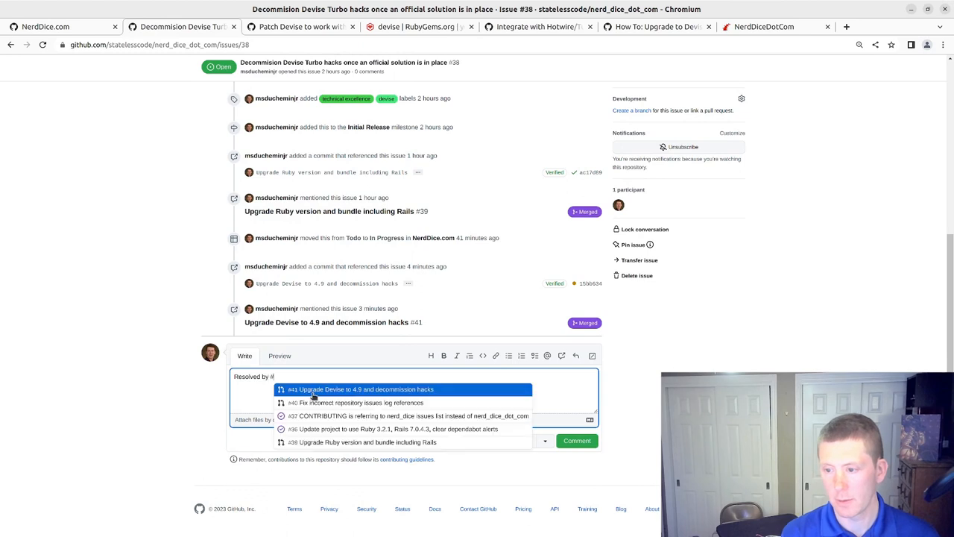
click(361, 387)
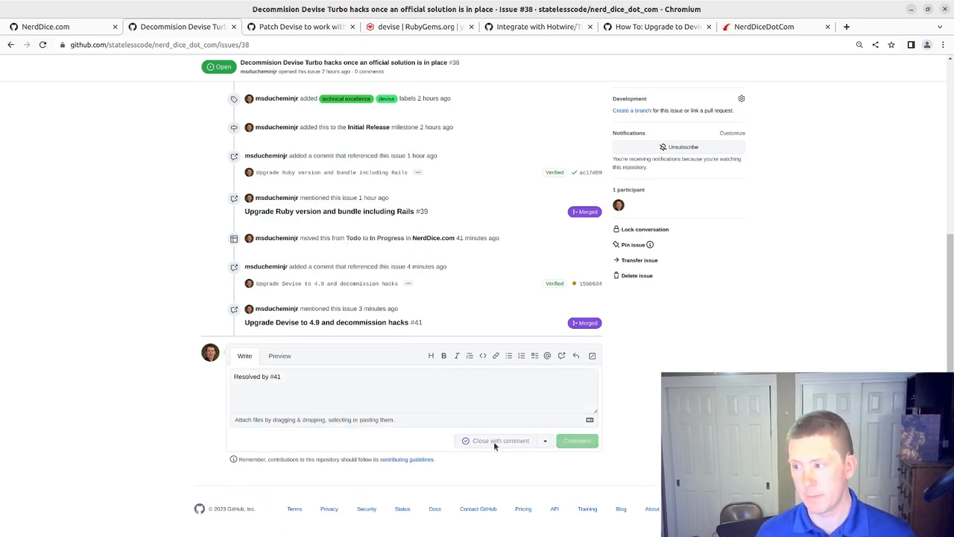
click(502, 440)
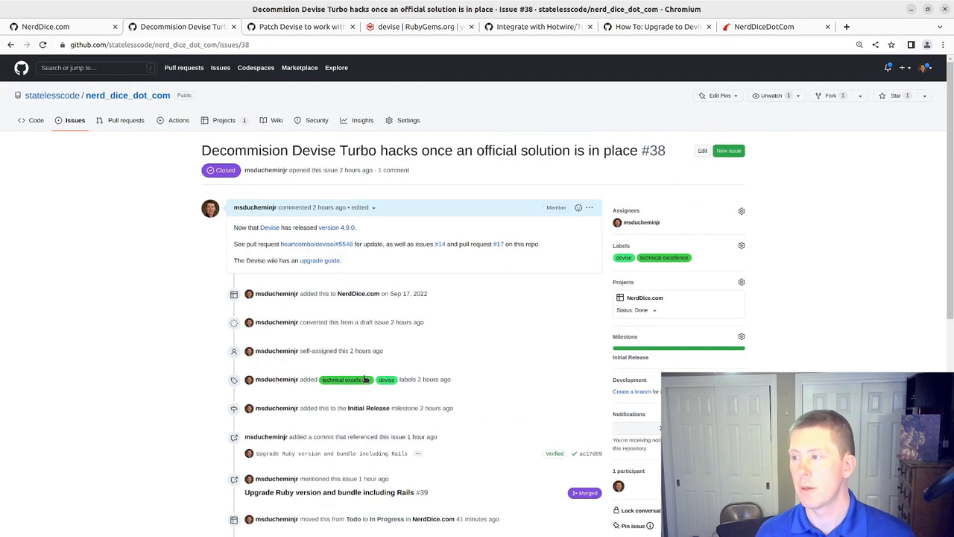
mouse_move(63, 117)
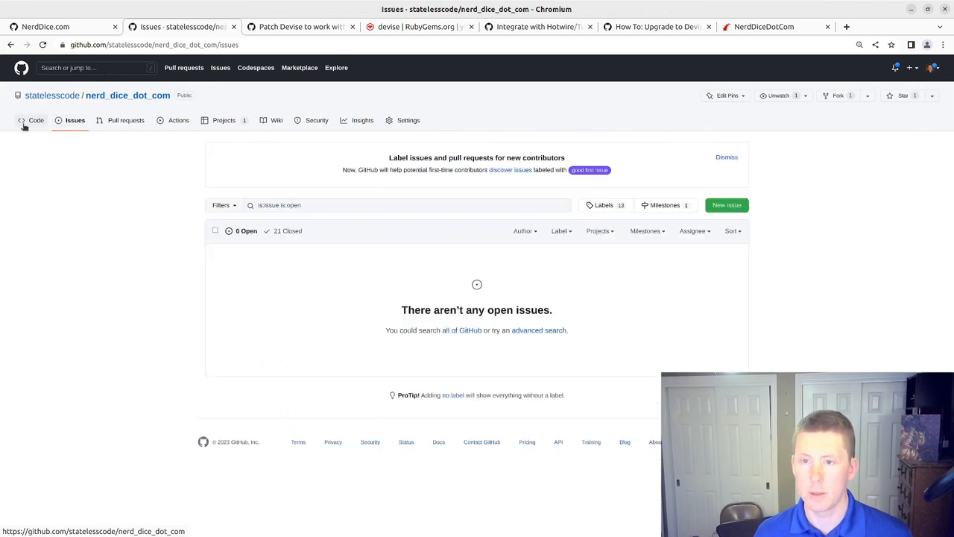
click(36, 119)
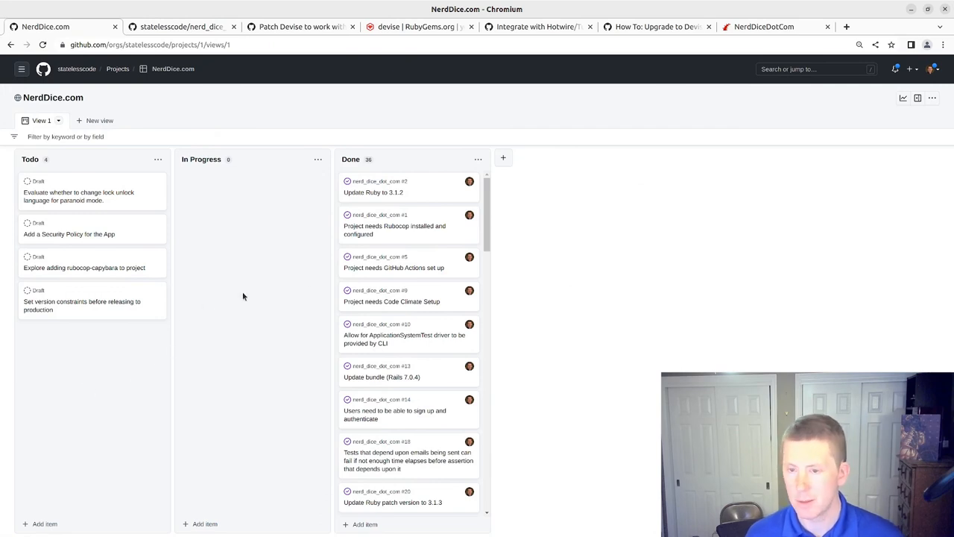
mouse_move(278, 288)
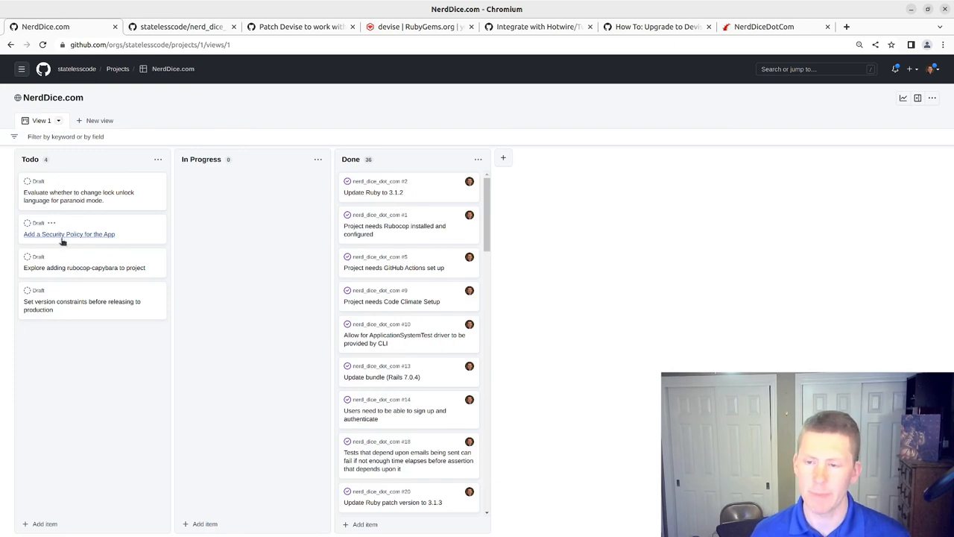
mouse_move(295, 200)
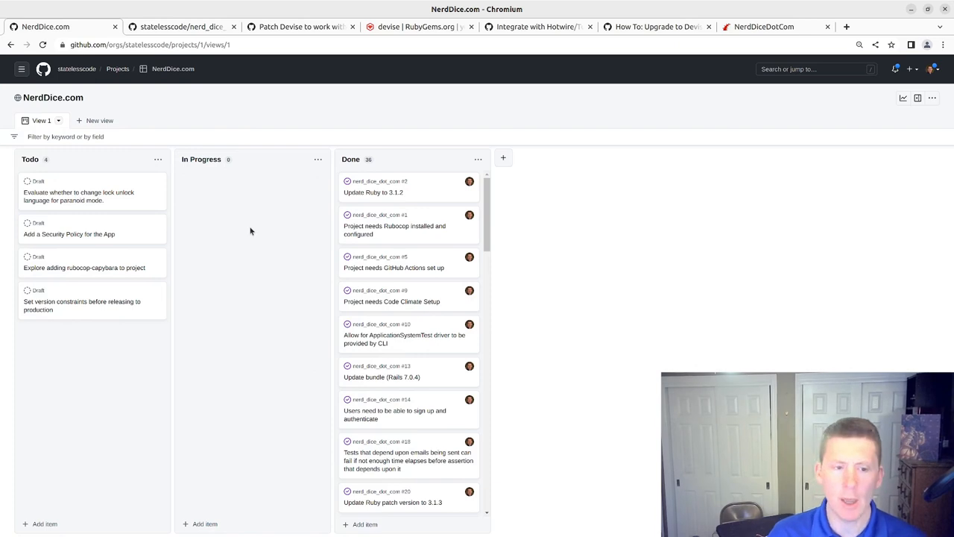
mouse_move(239, 219)
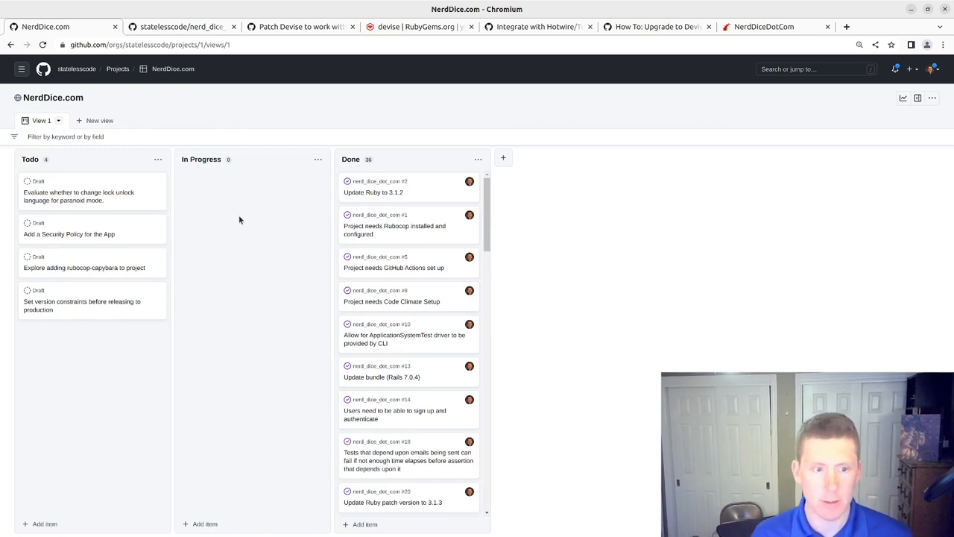
mouse_move(229, 215)
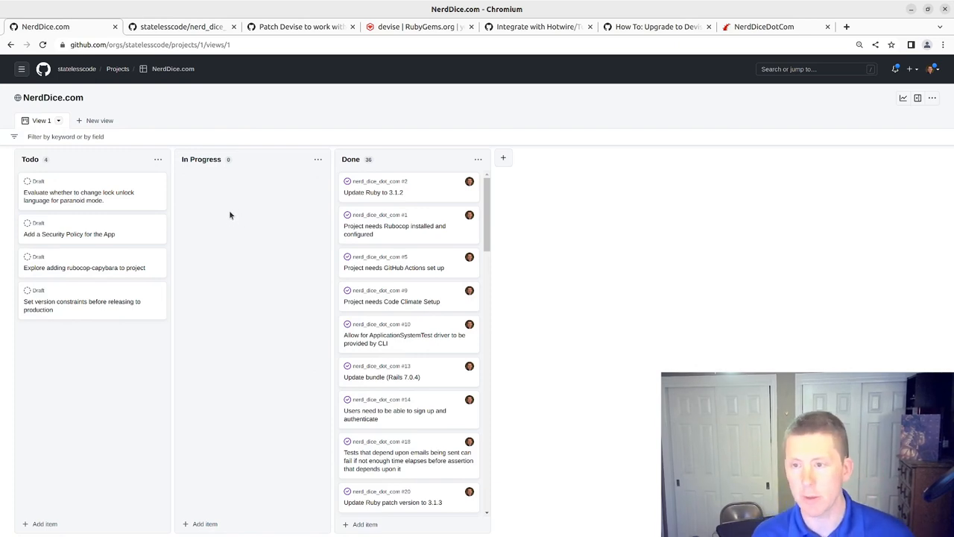
mouse_move(231, 233)
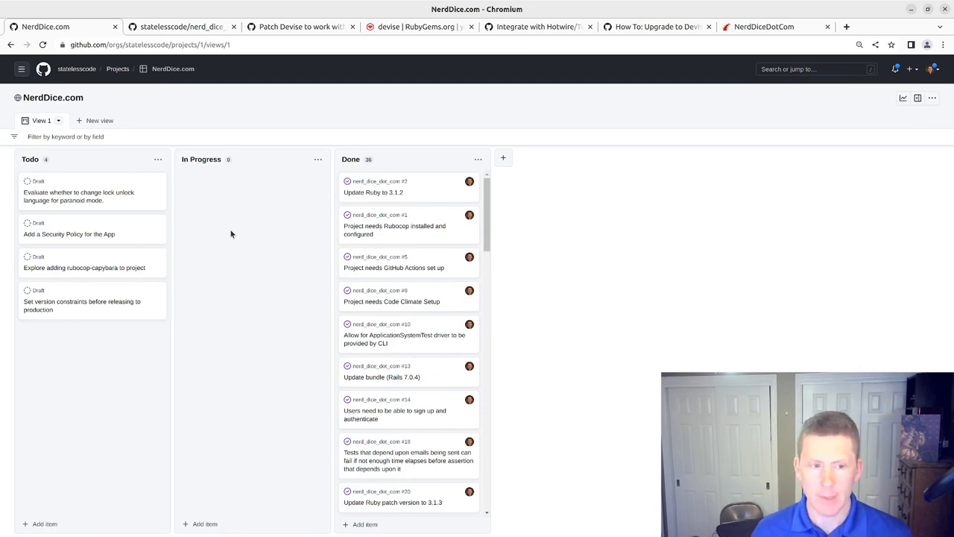
Step: Create the Todo draft 'Add interview template to wiki' and move it to the top of the column
click(45, 524)
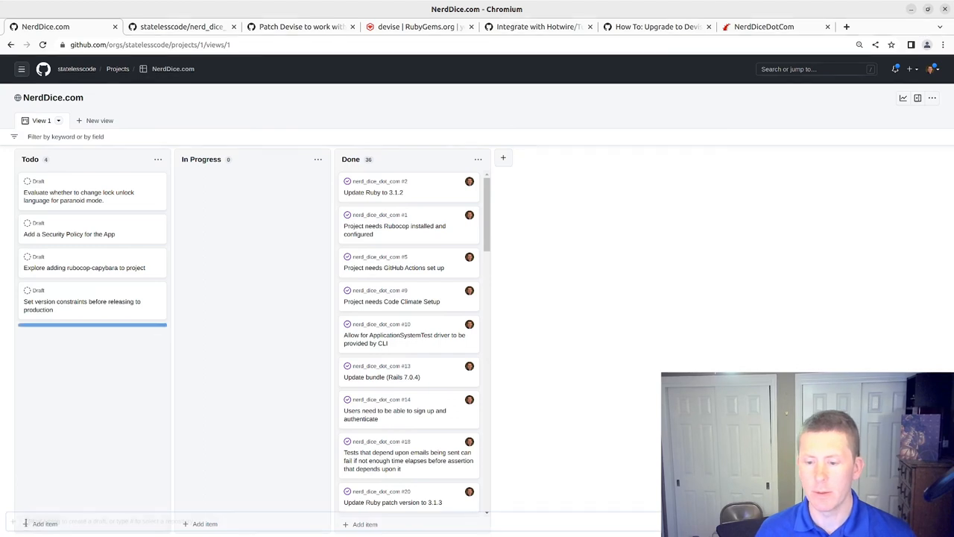
click(45, 523)
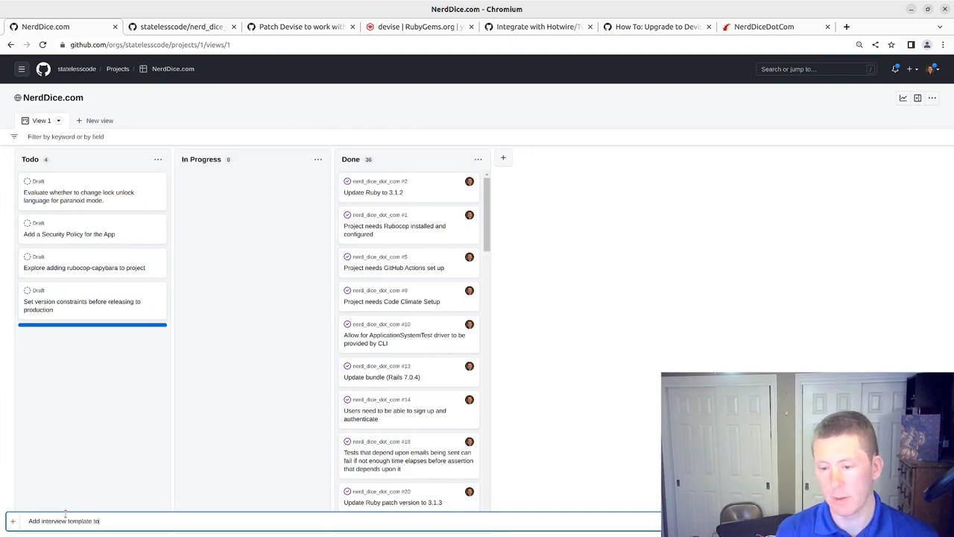
text(Wiki)
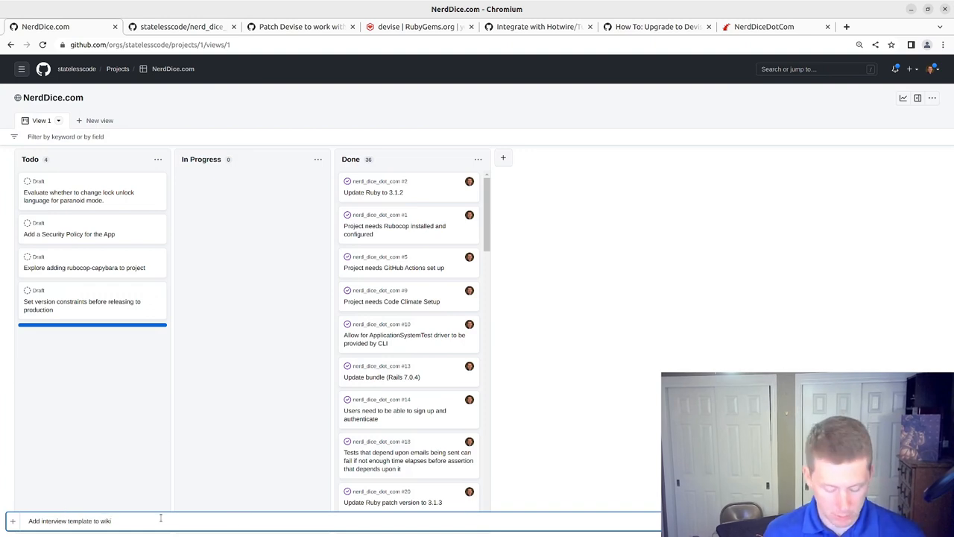
key(Enter)
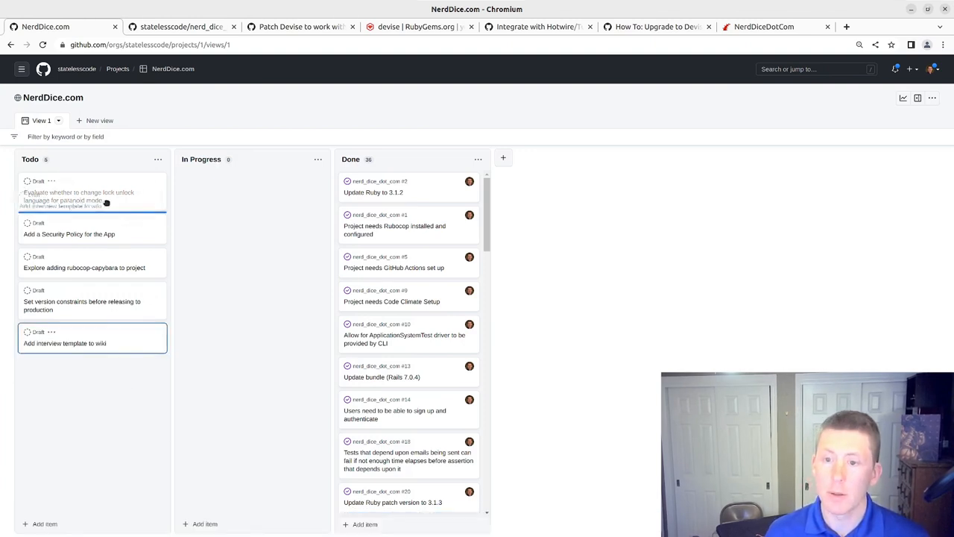
drag(65, 343, 66, 191)
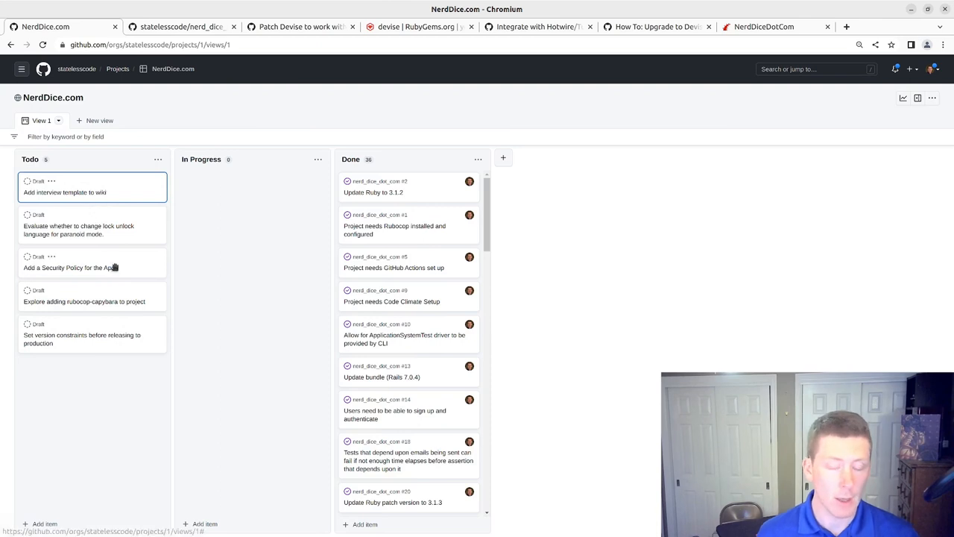
mouse_move(116, 268)
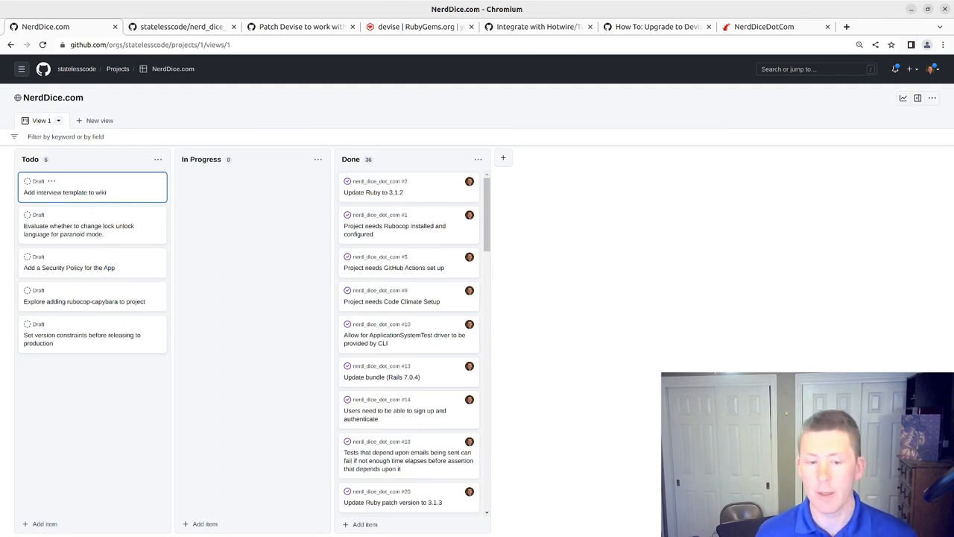